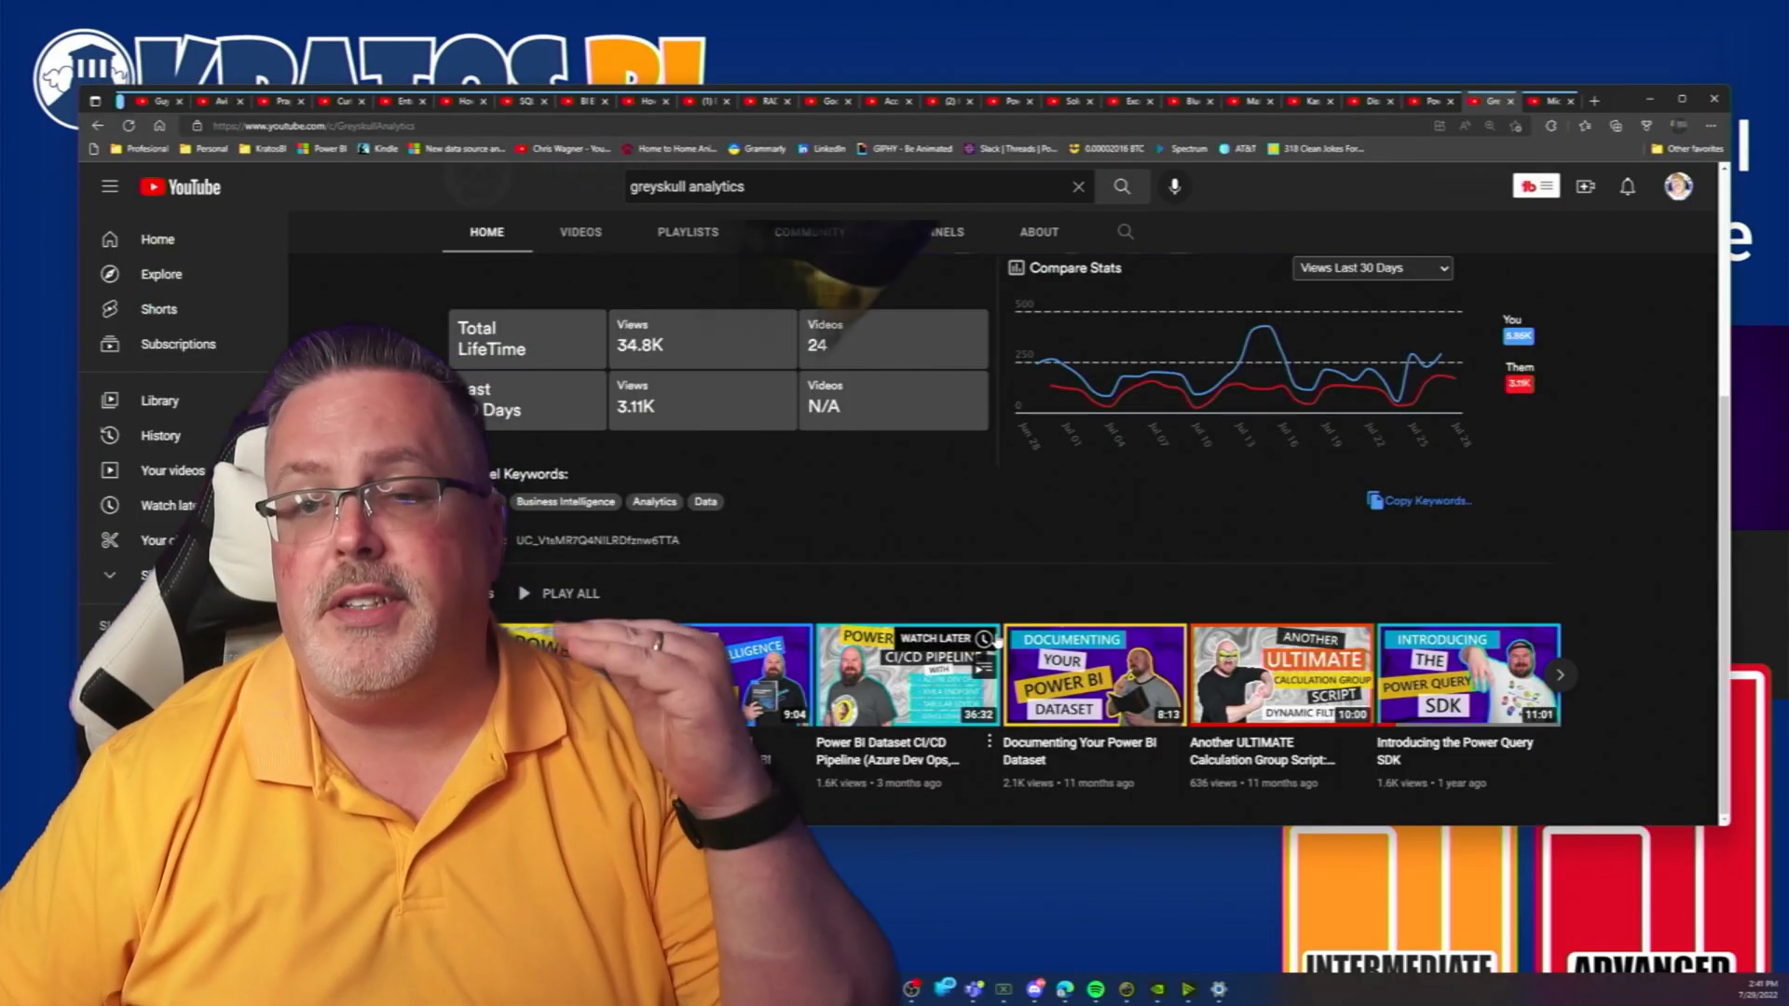
Switch to the DiscoverEI channel's home page from Greyskull Analytics
click(1430, 101)
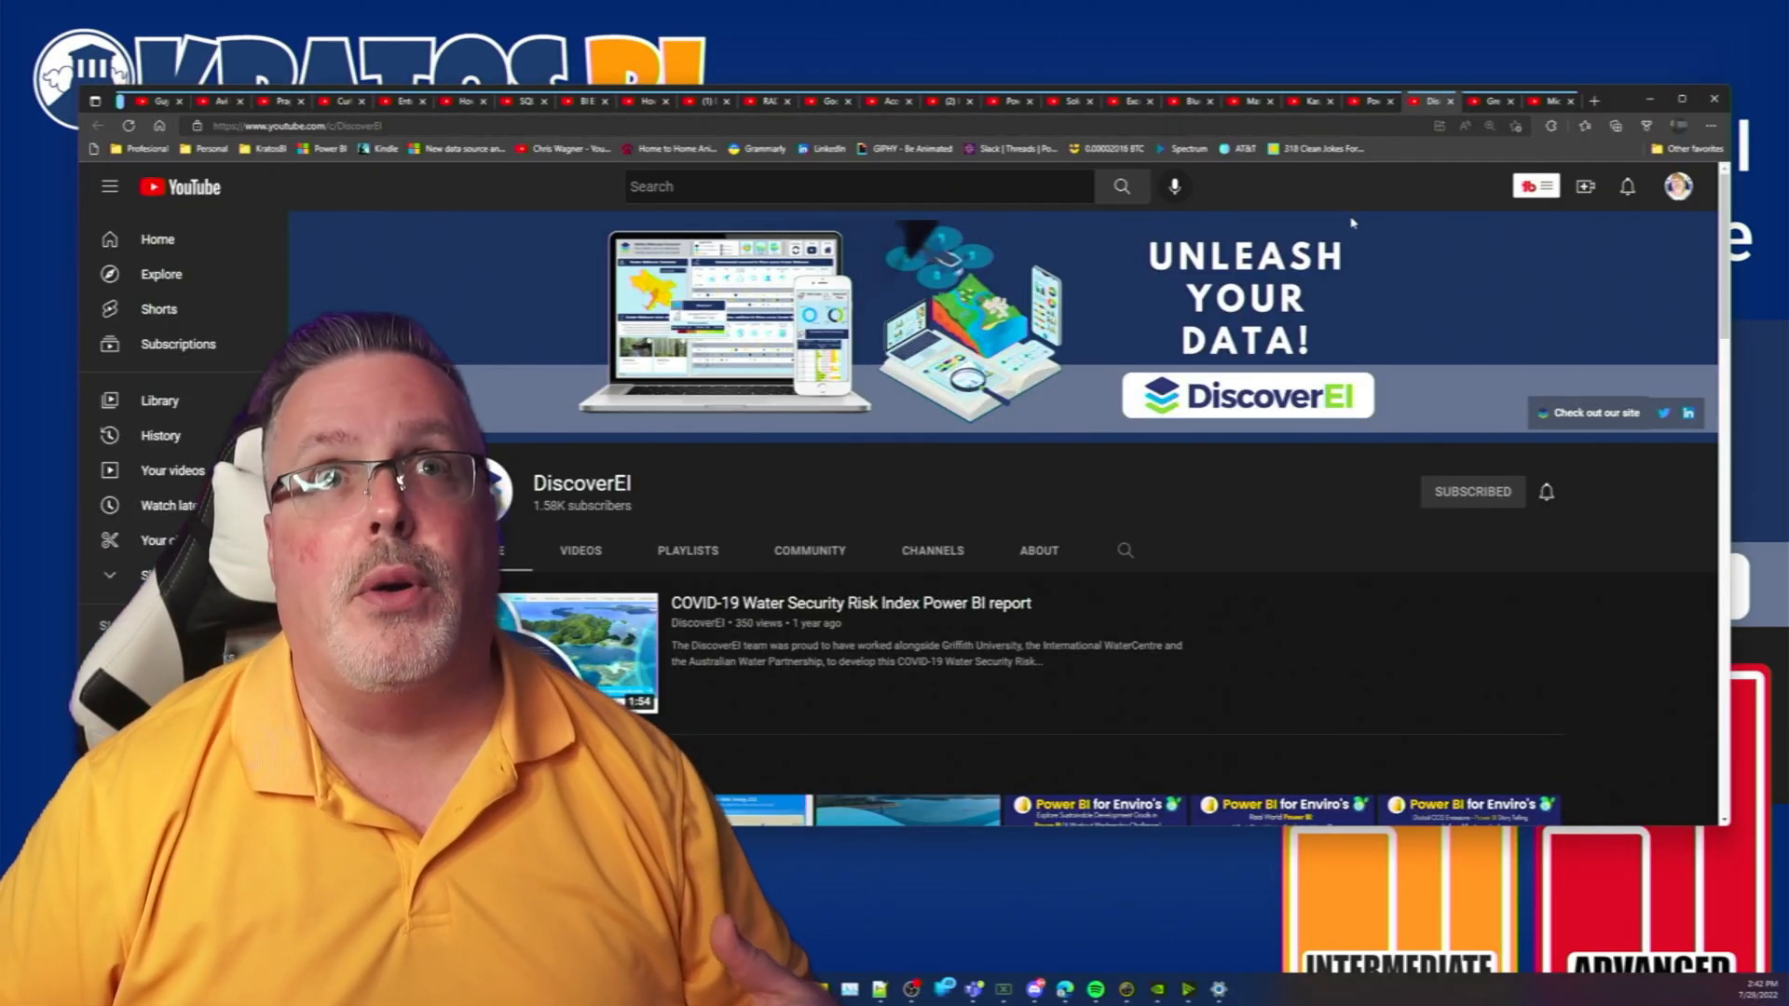
Scroll down through DiscoverEI's home shelves of Power BI uploads
scroll(down, 3)
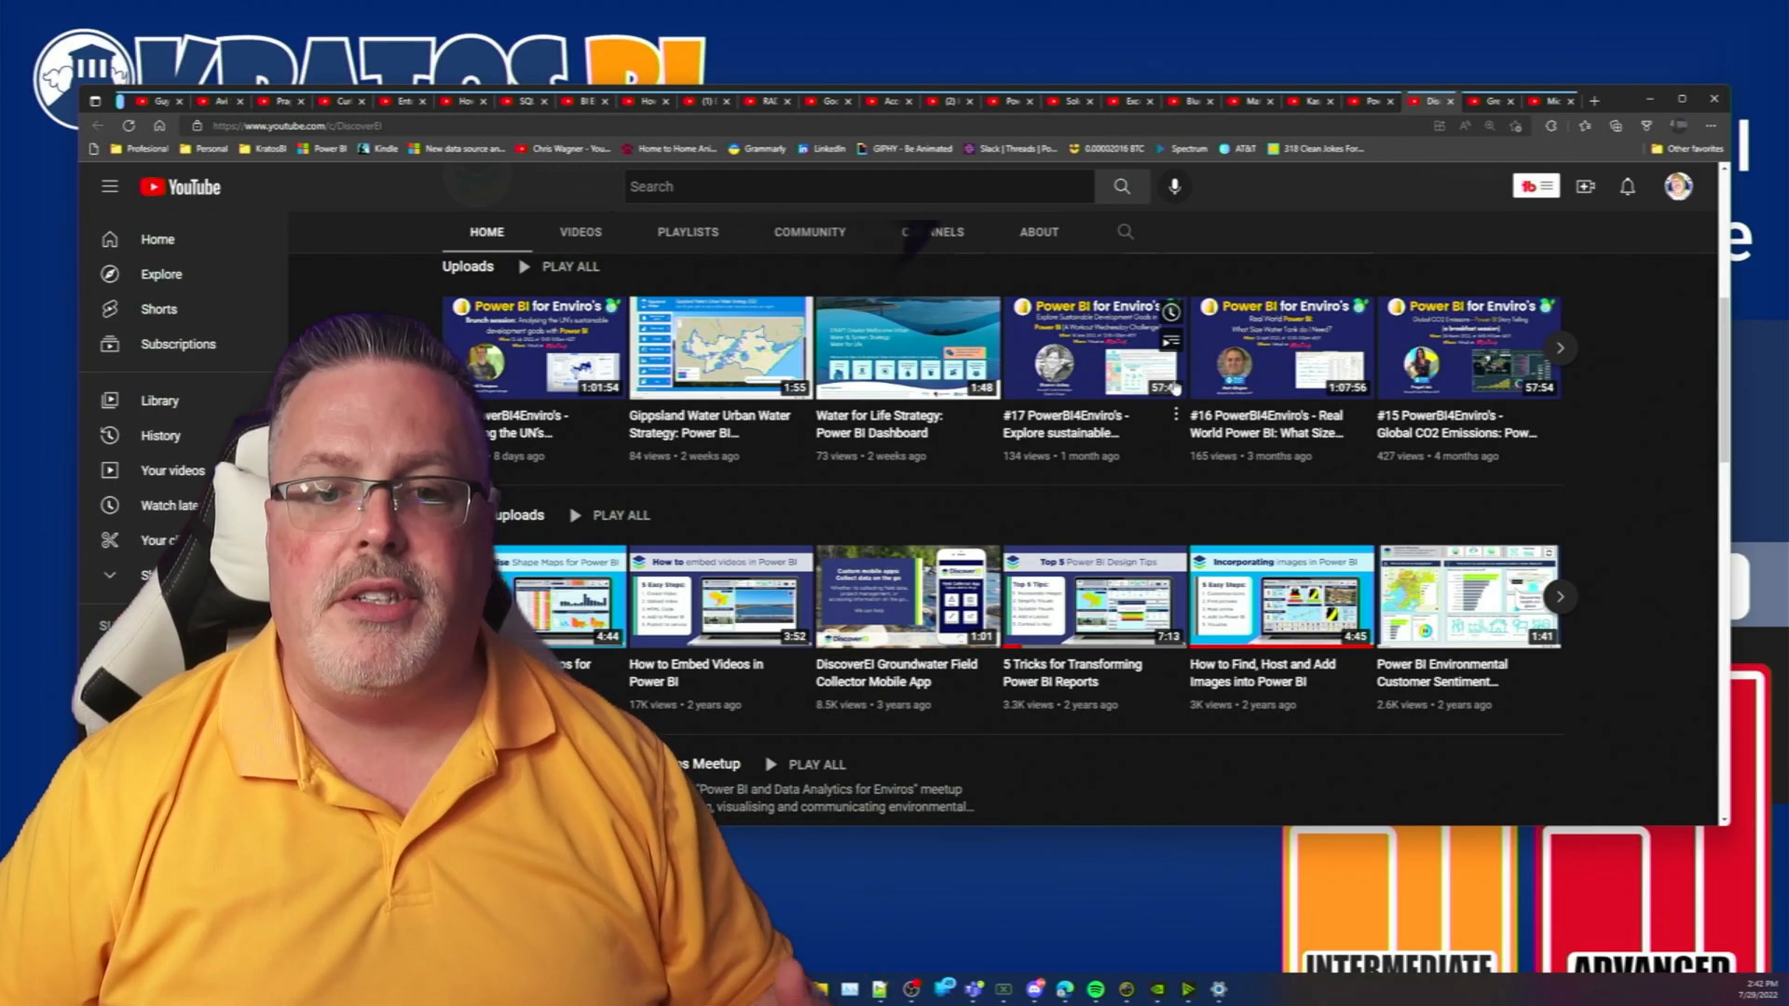
mouse_move(725, 434)
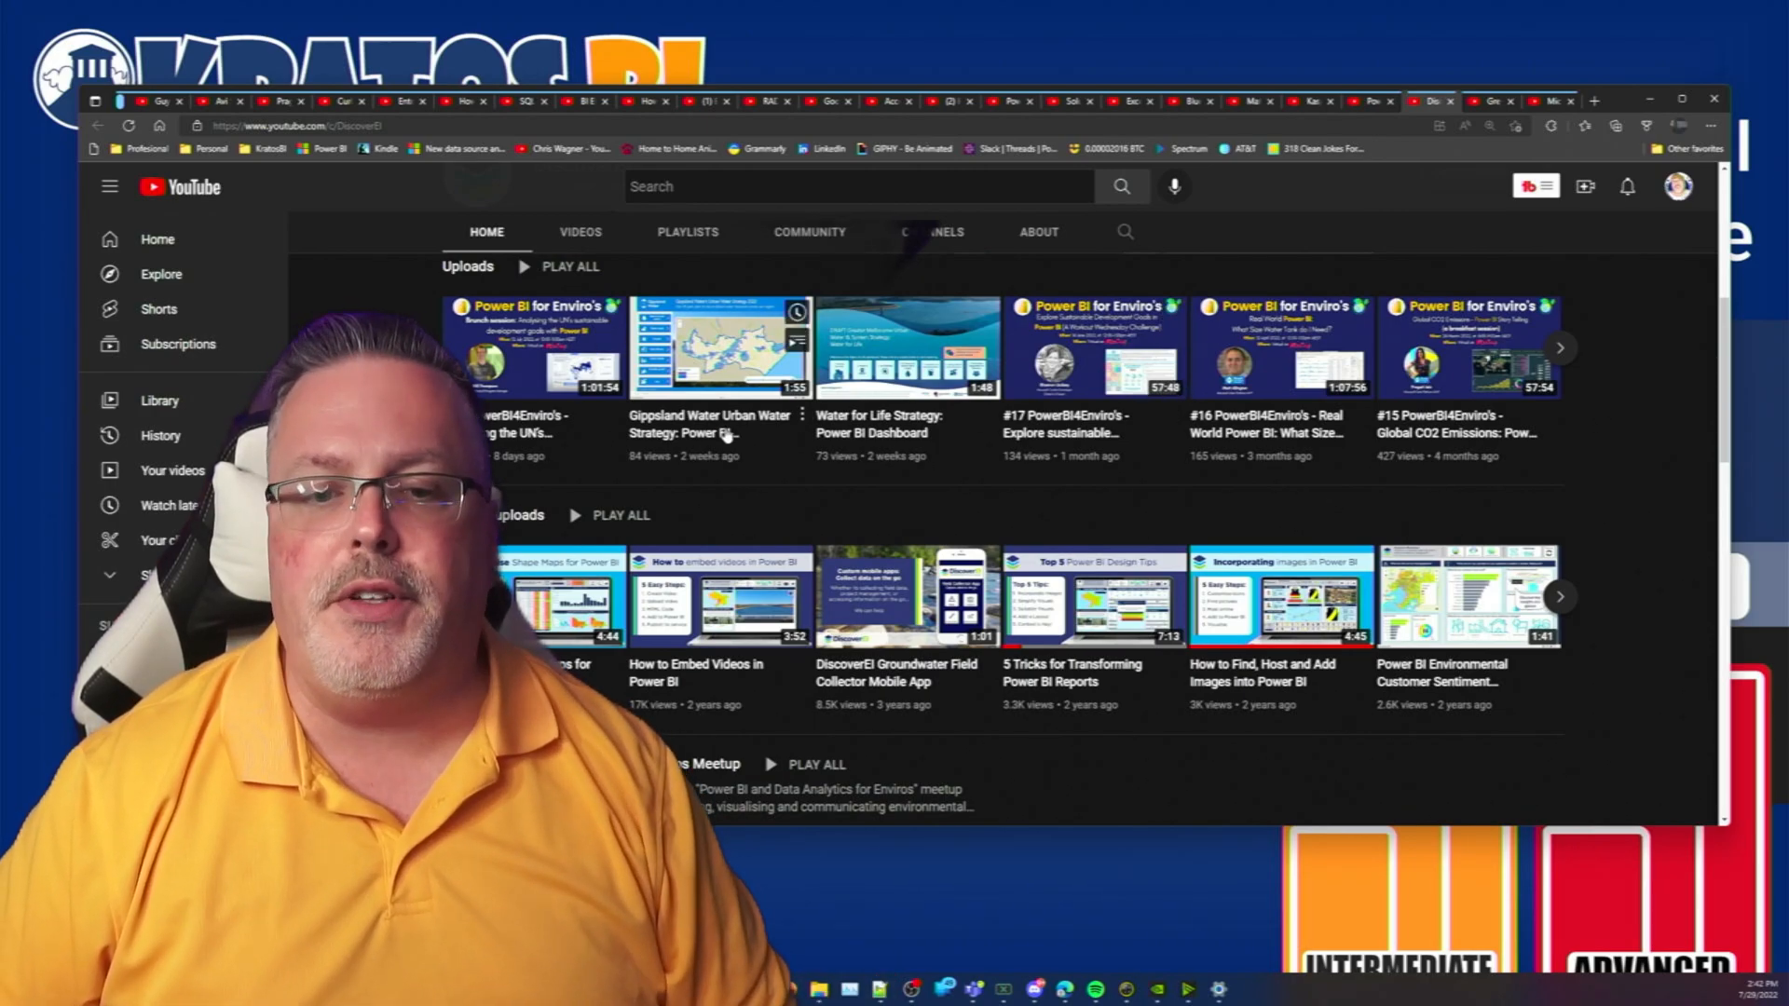
scroll(down, 3)
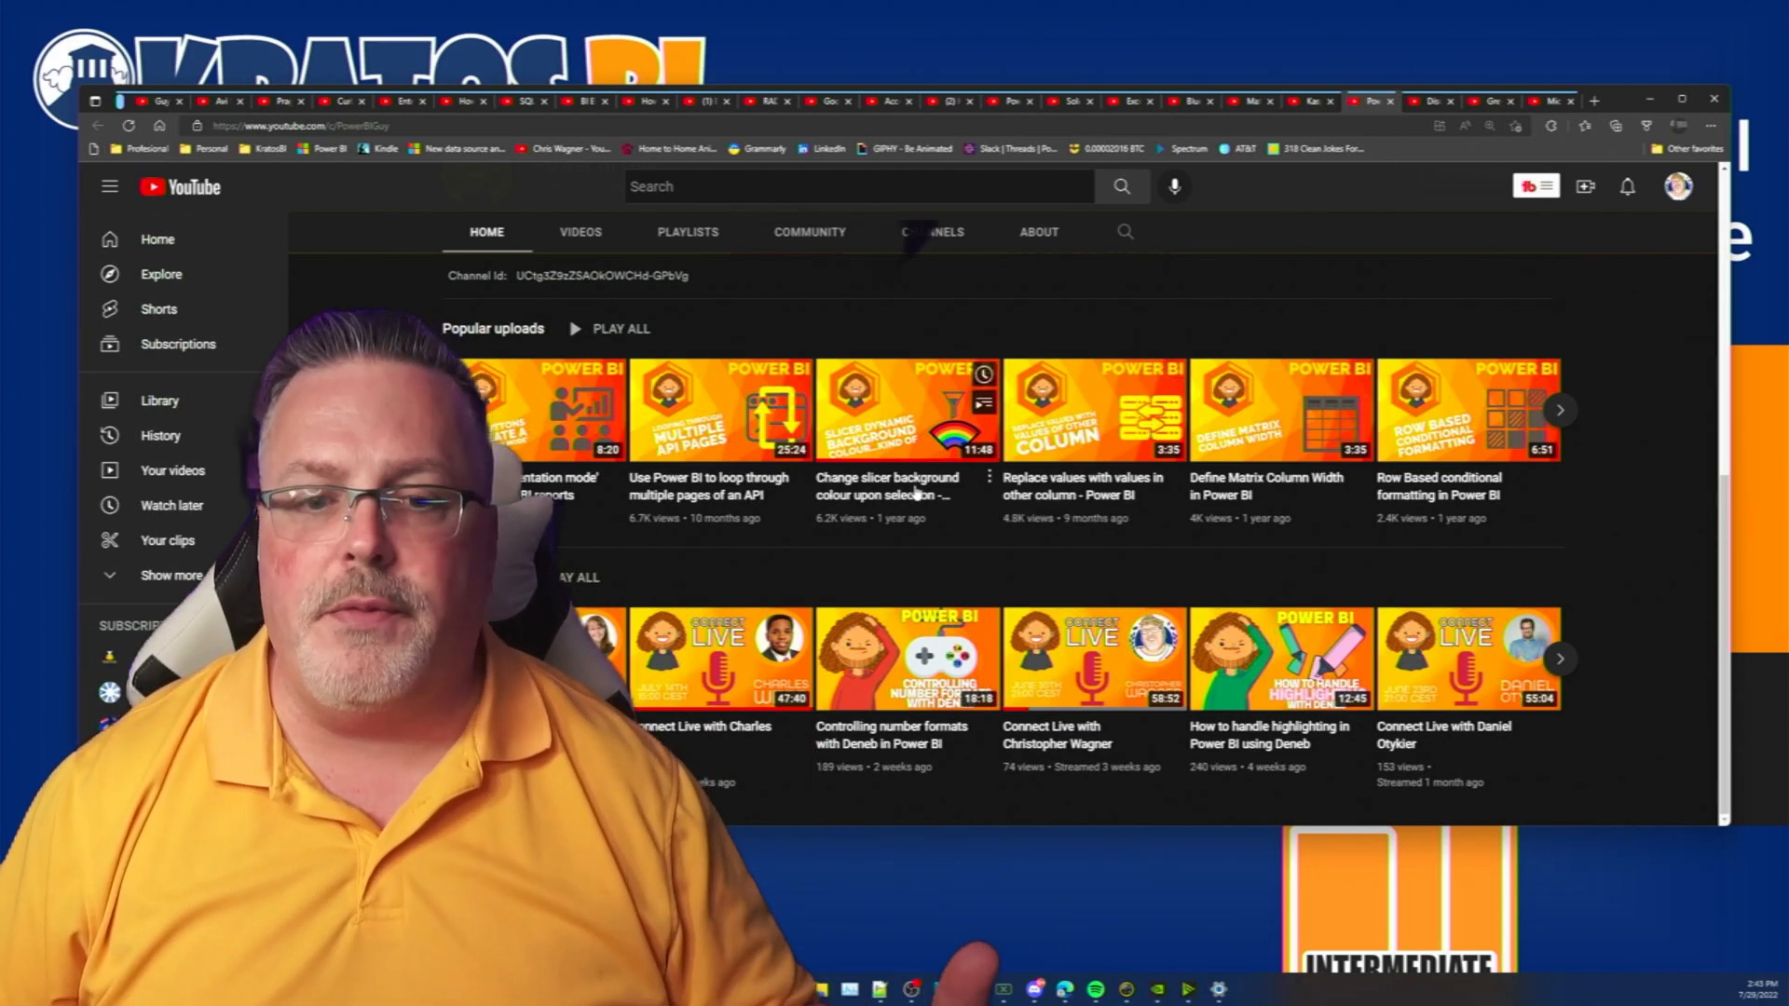
mouse_move(907, 494)
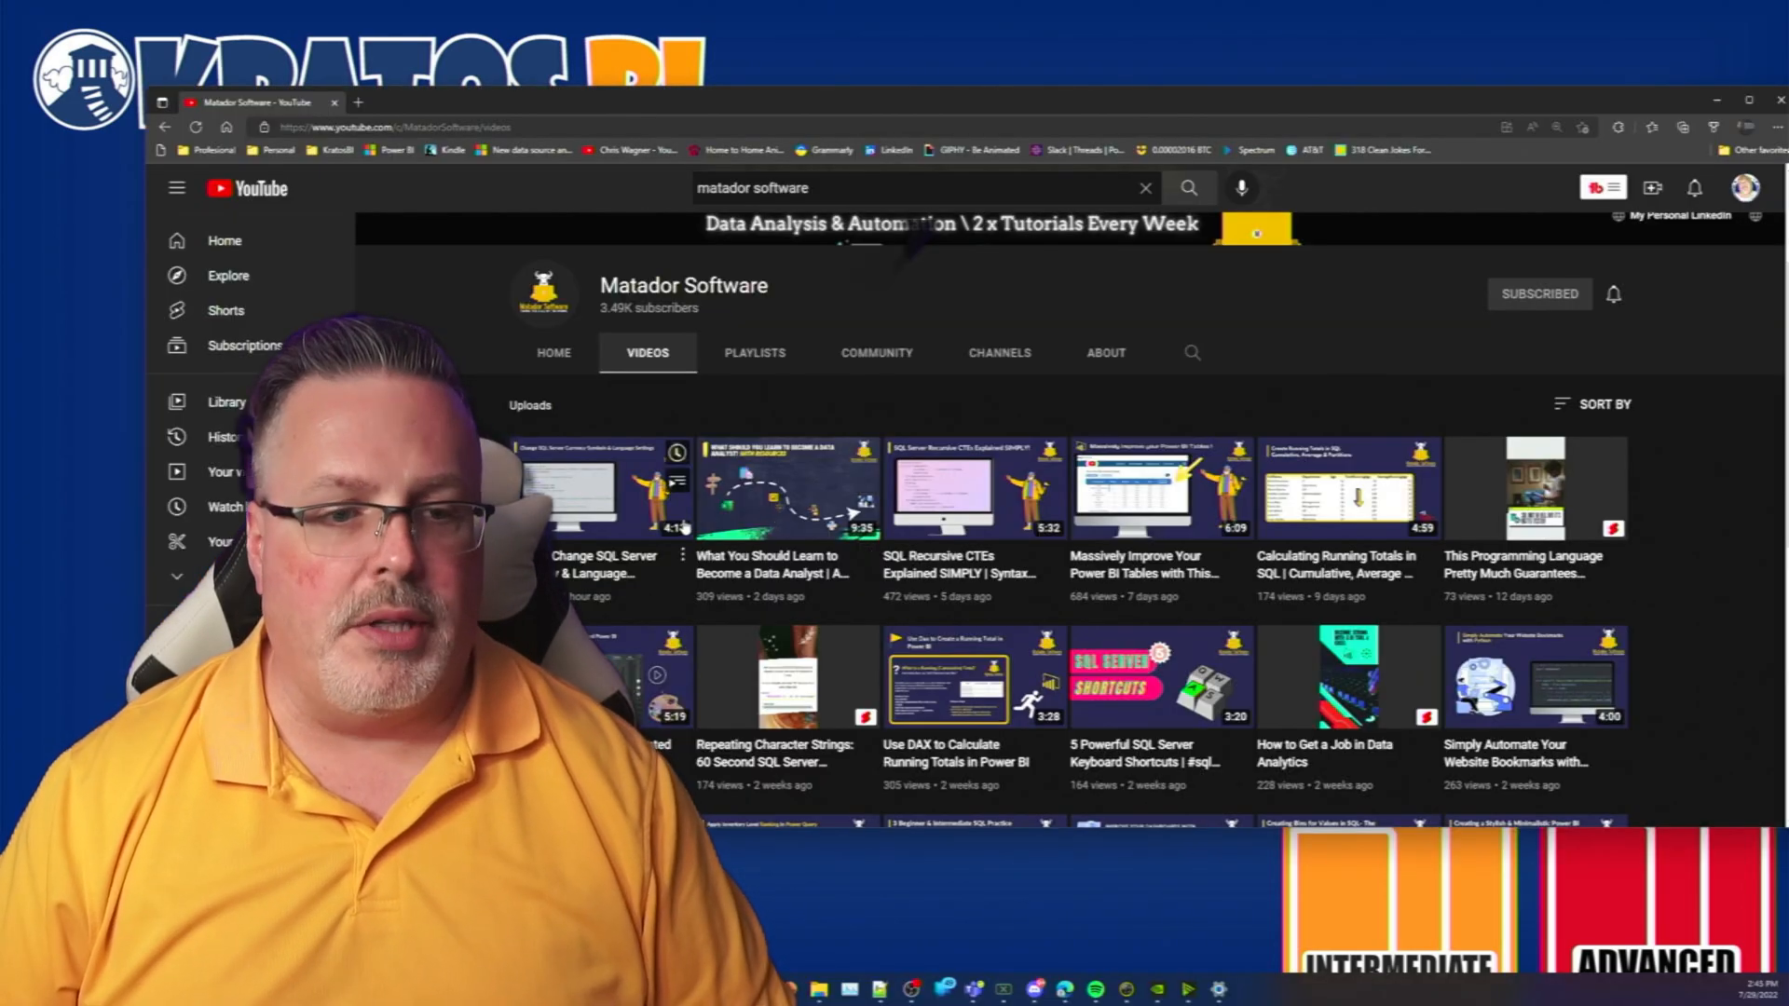
mouse_move(634, 490)
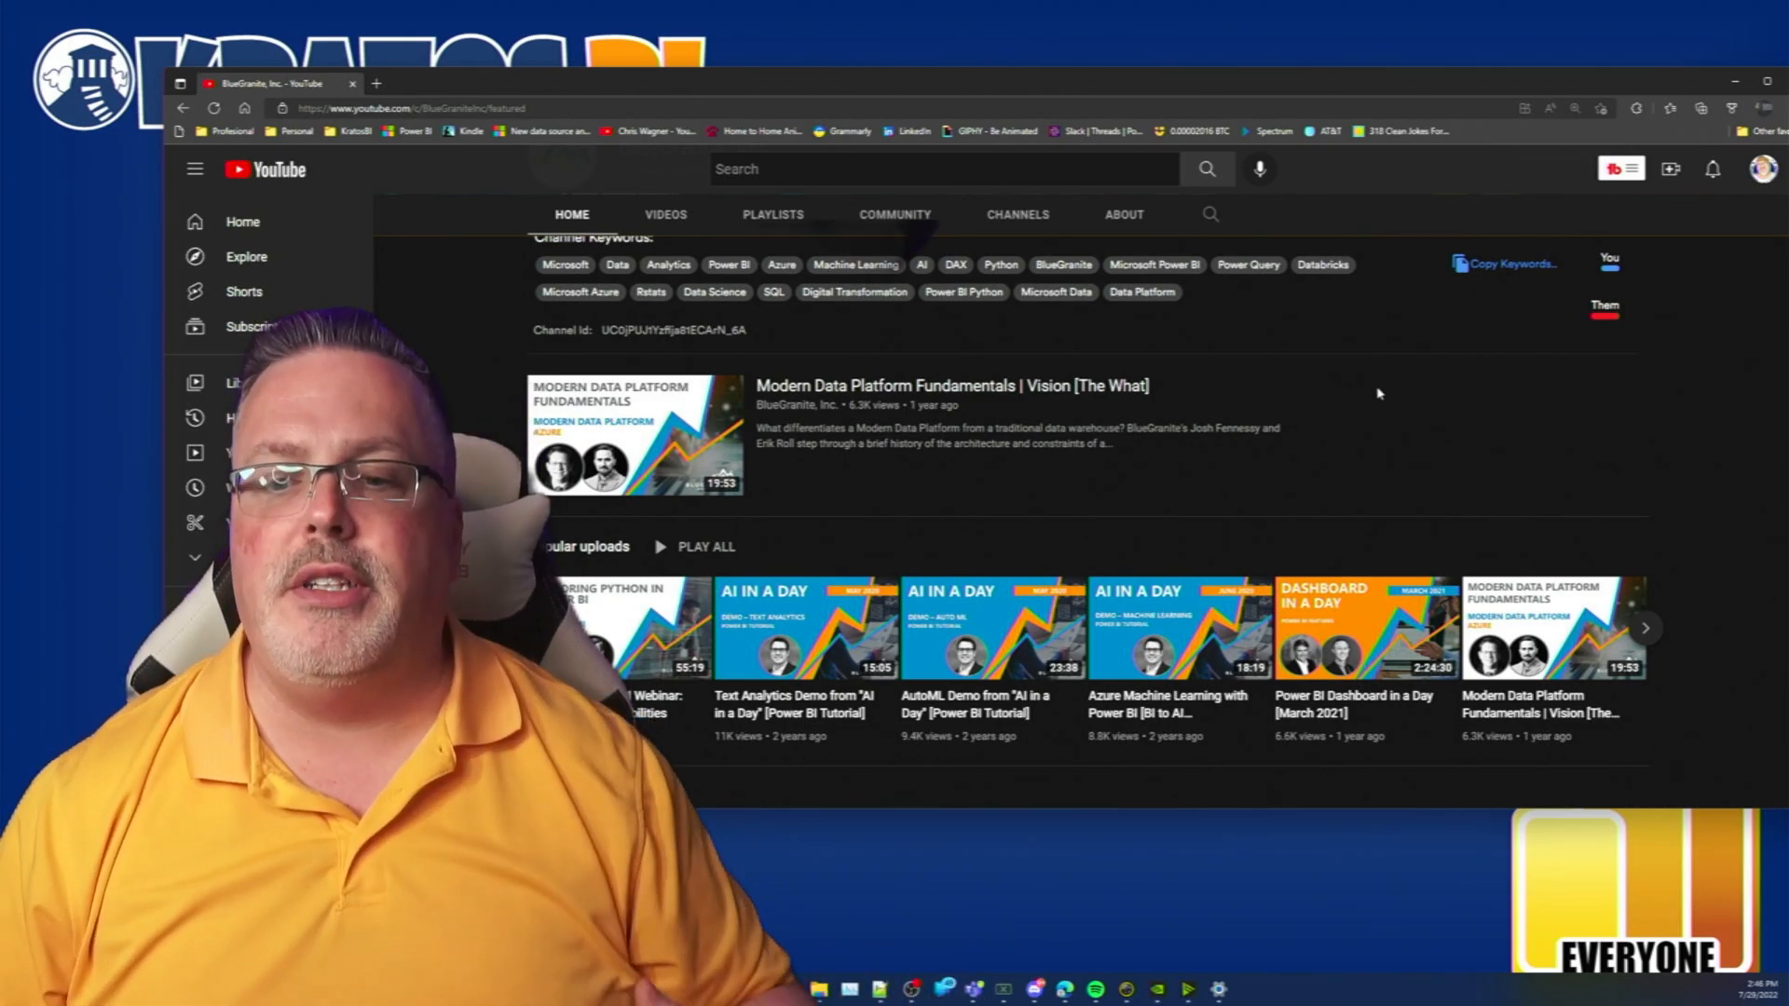
Show the BlueGranite channel's HOME page with its featured video and popular uploads
click(665, 212)
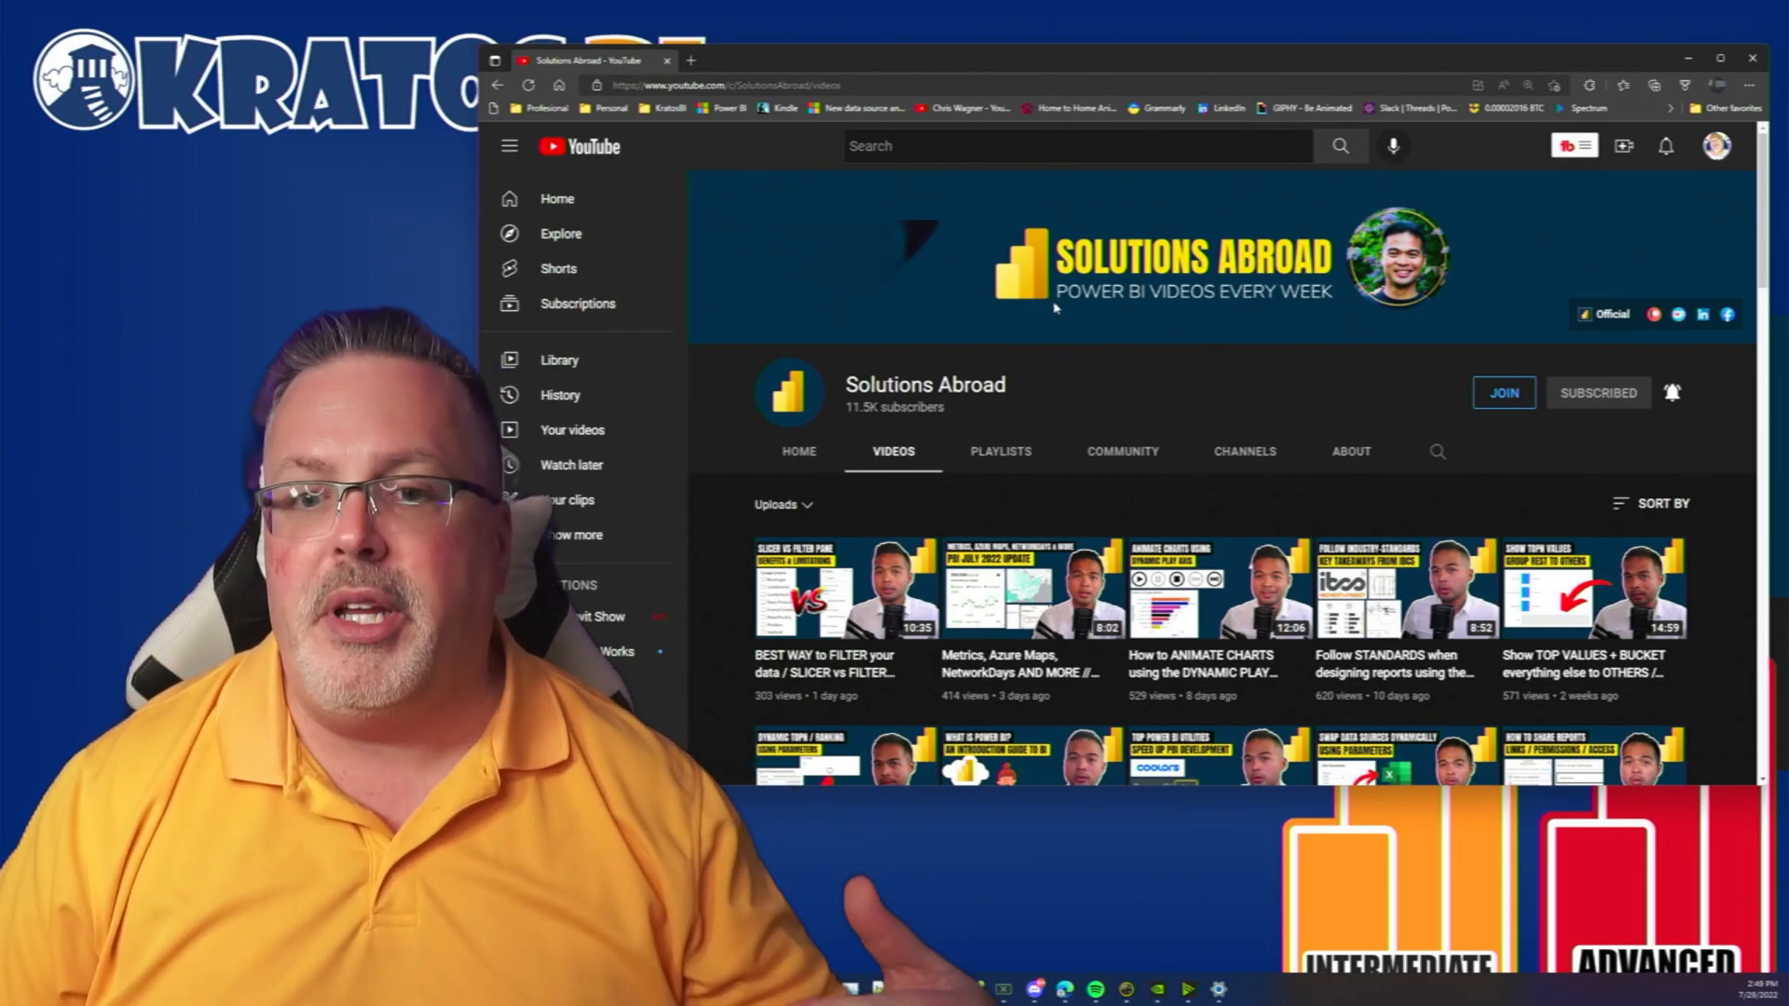
mouse_move(1197, 416)
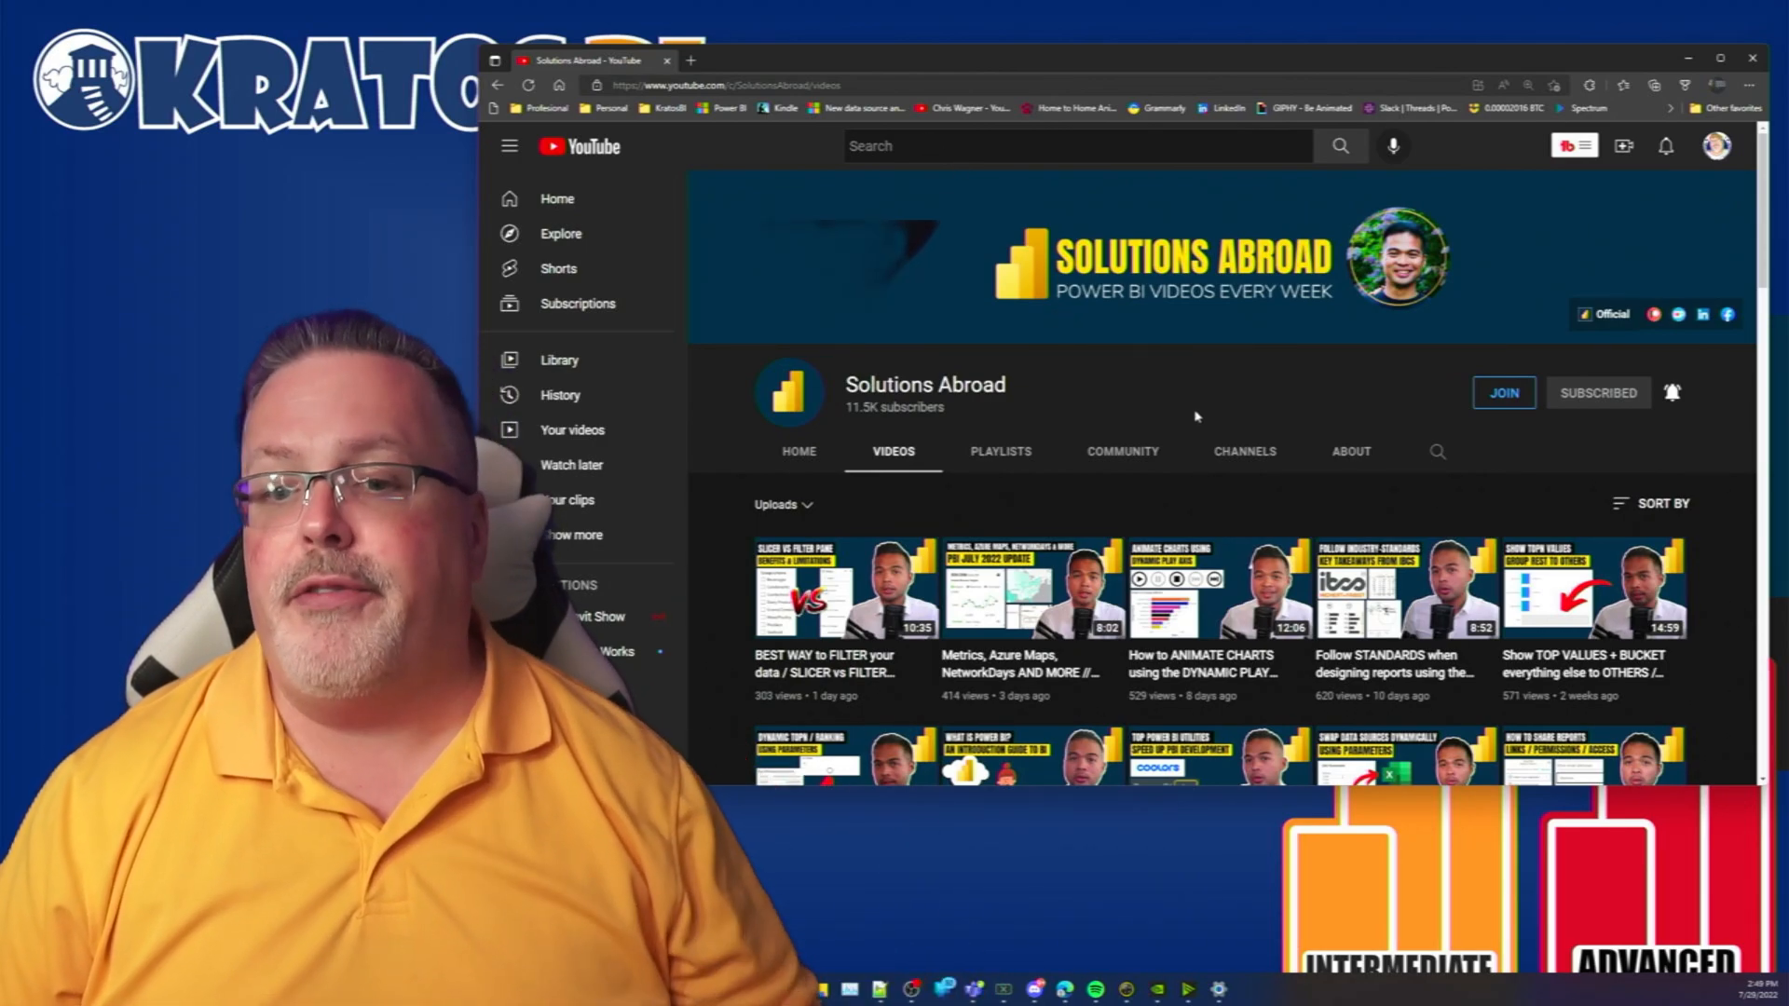
Scroll down the Solutions Abroad uploads grid of recent Power BI videos
scroll(down, 3)
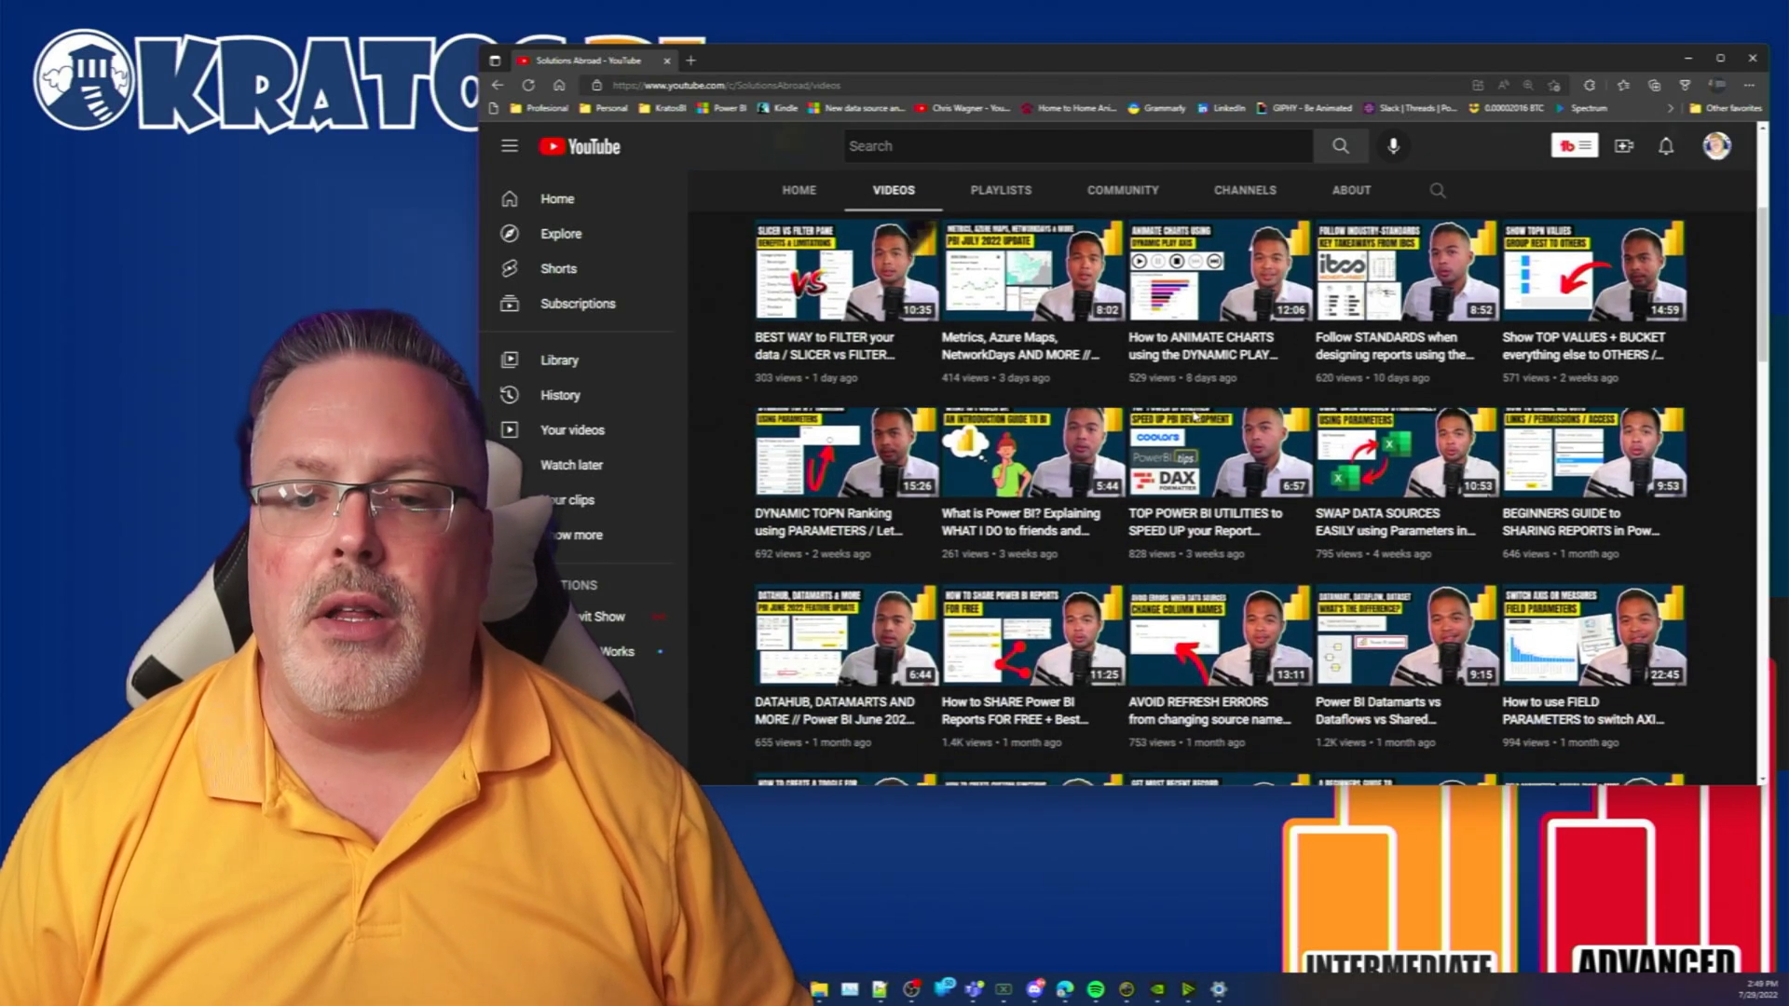
scroll(down, 3)
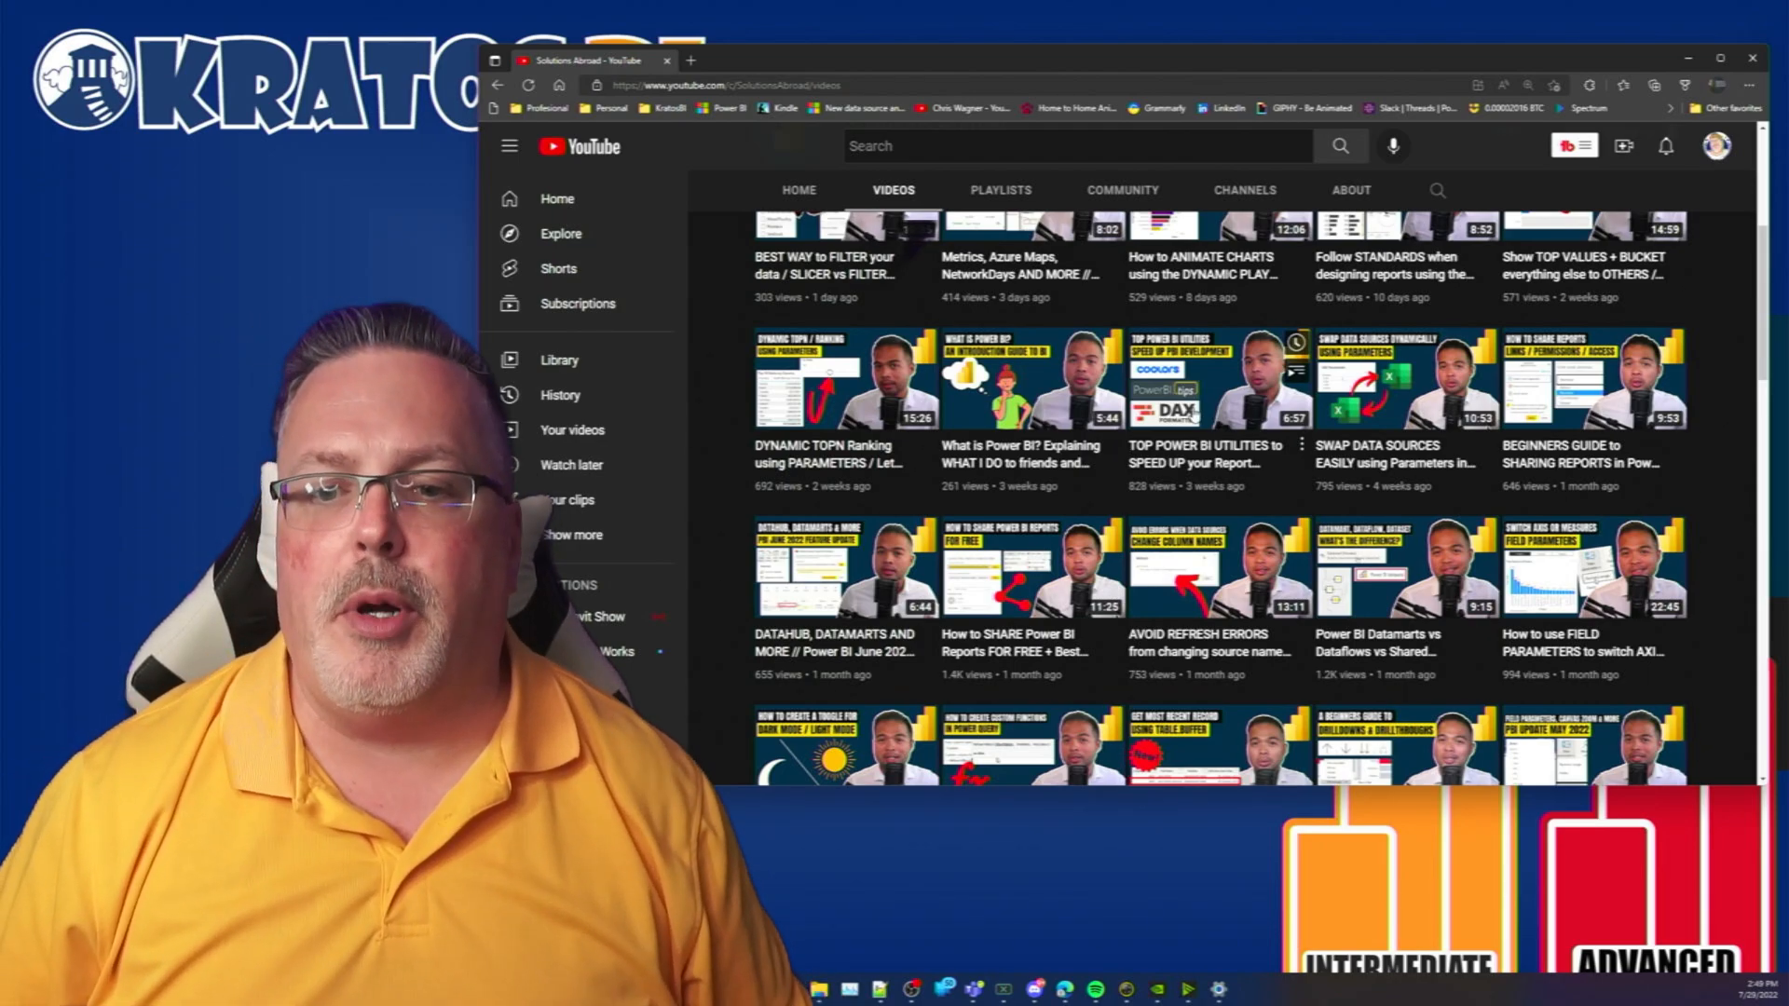
scroll(down, 3)
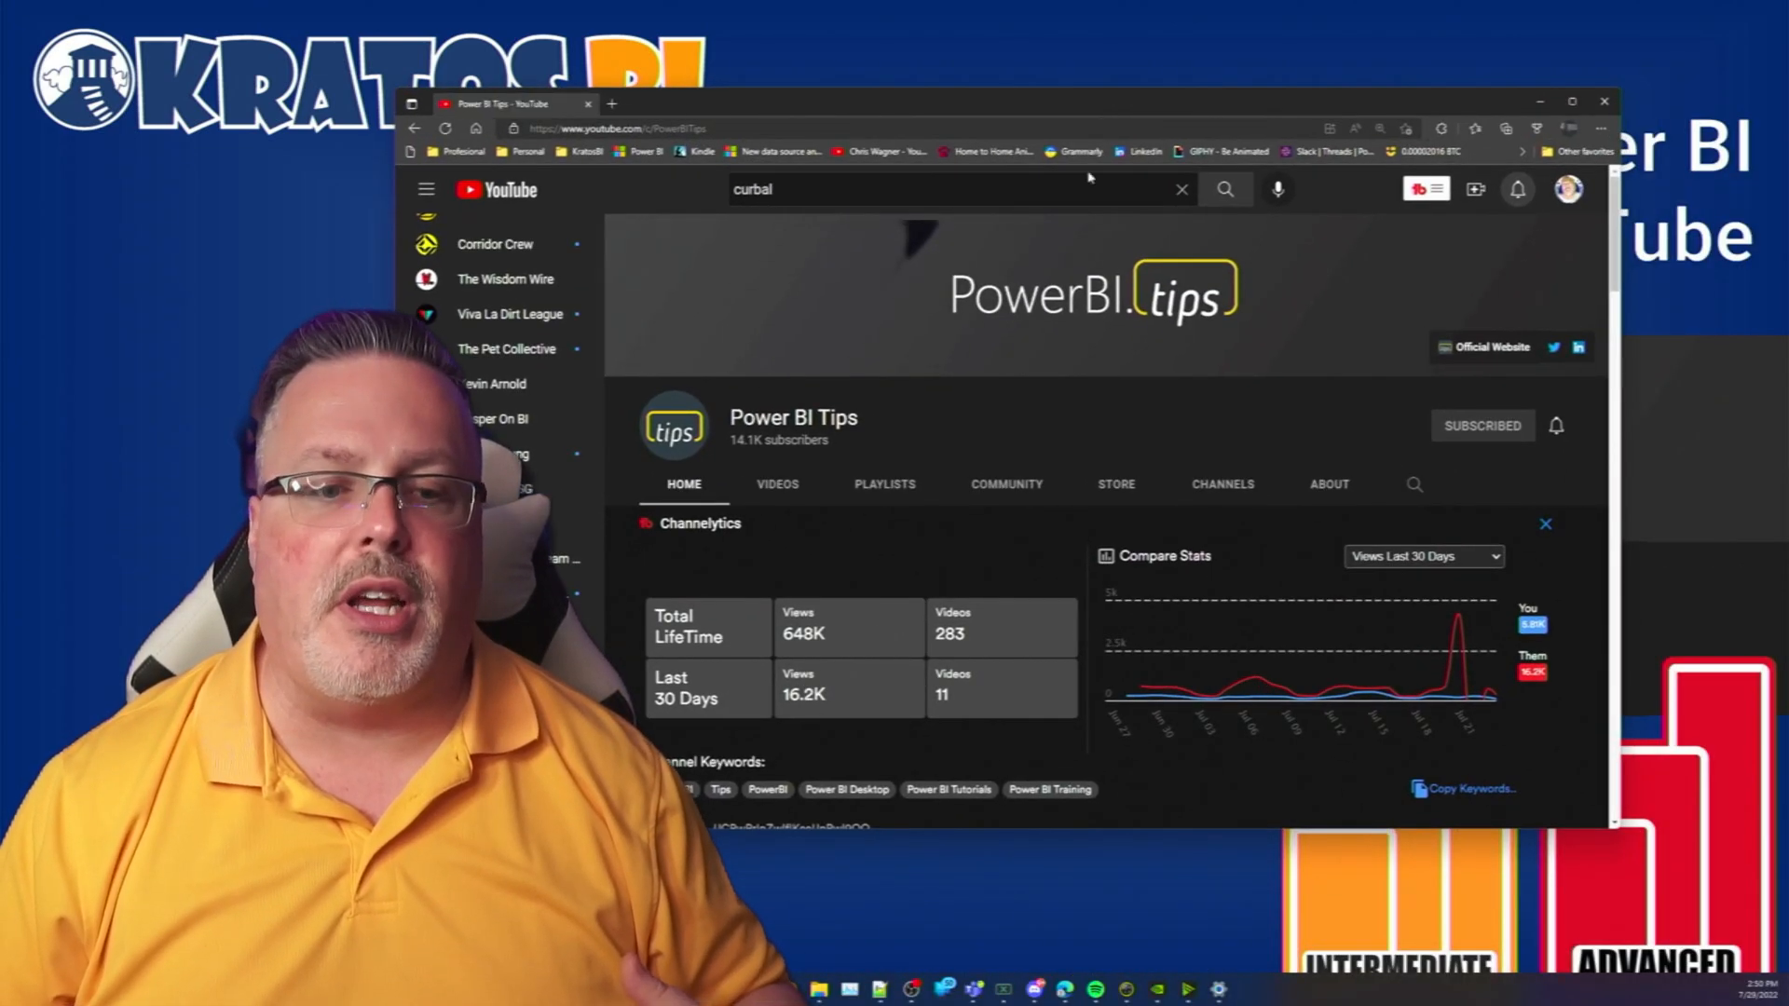
Browse the Power BI Tips home shelves of live streams, popular uploads and podcasts
click(1544, 524)
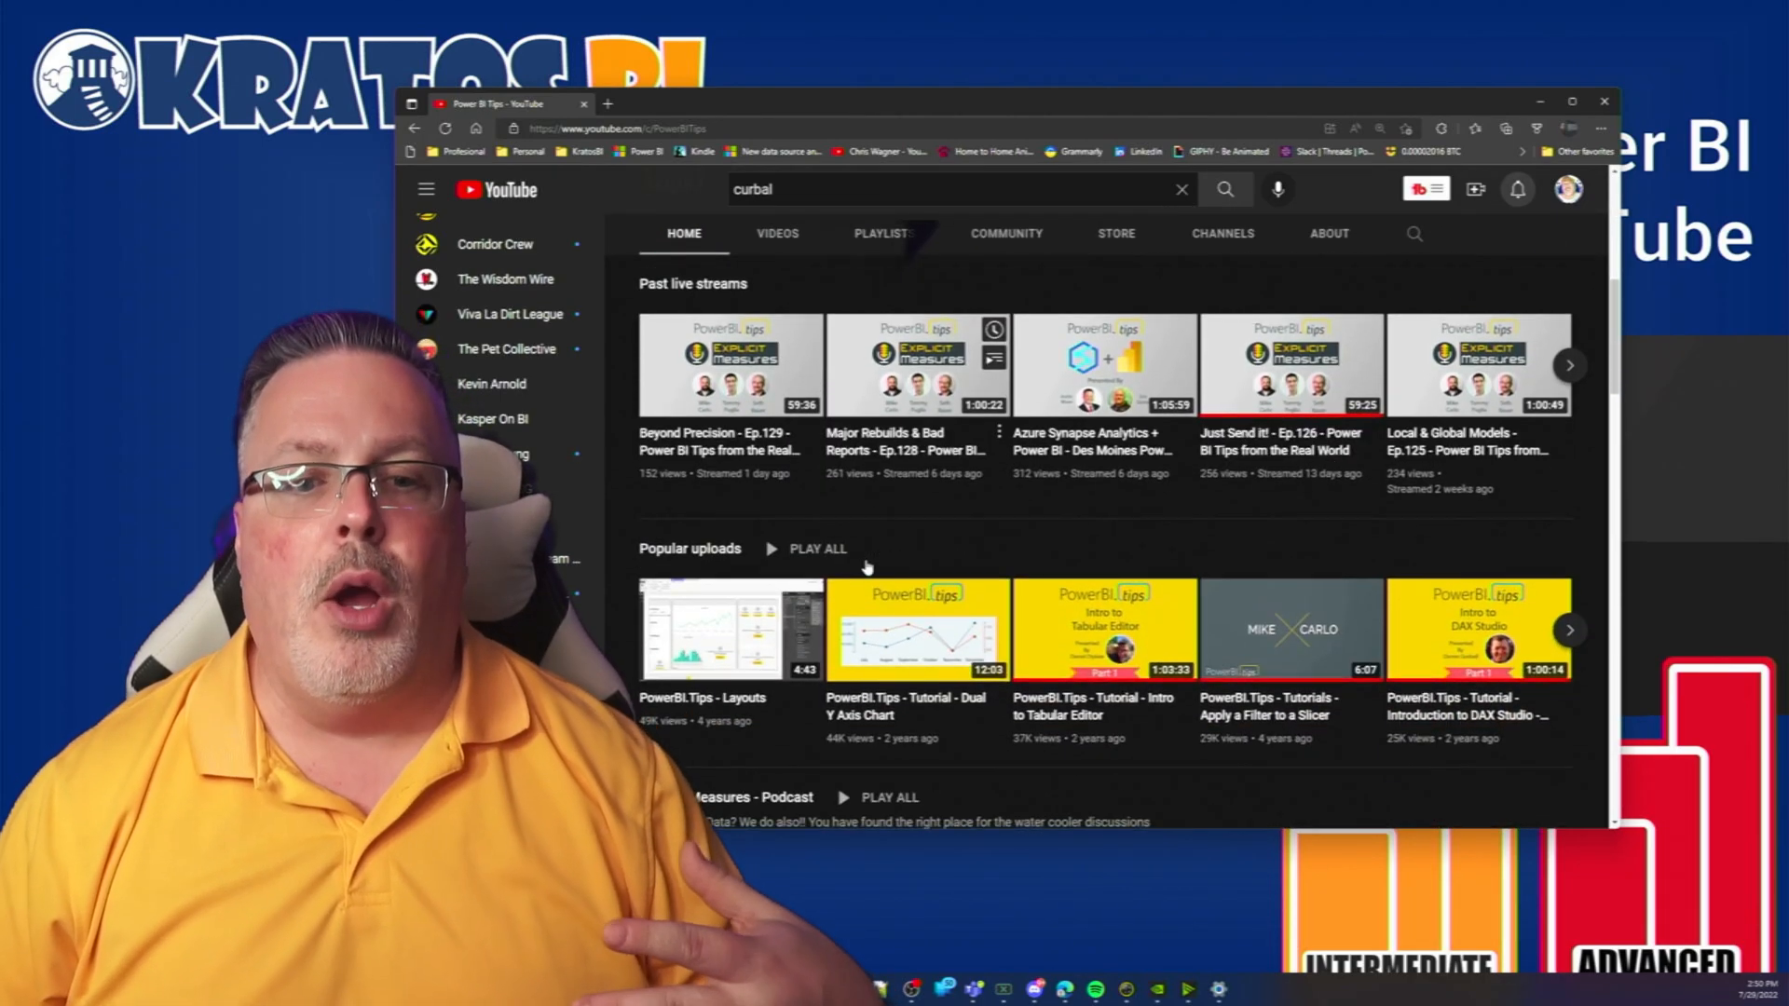
scroll(down, 3)
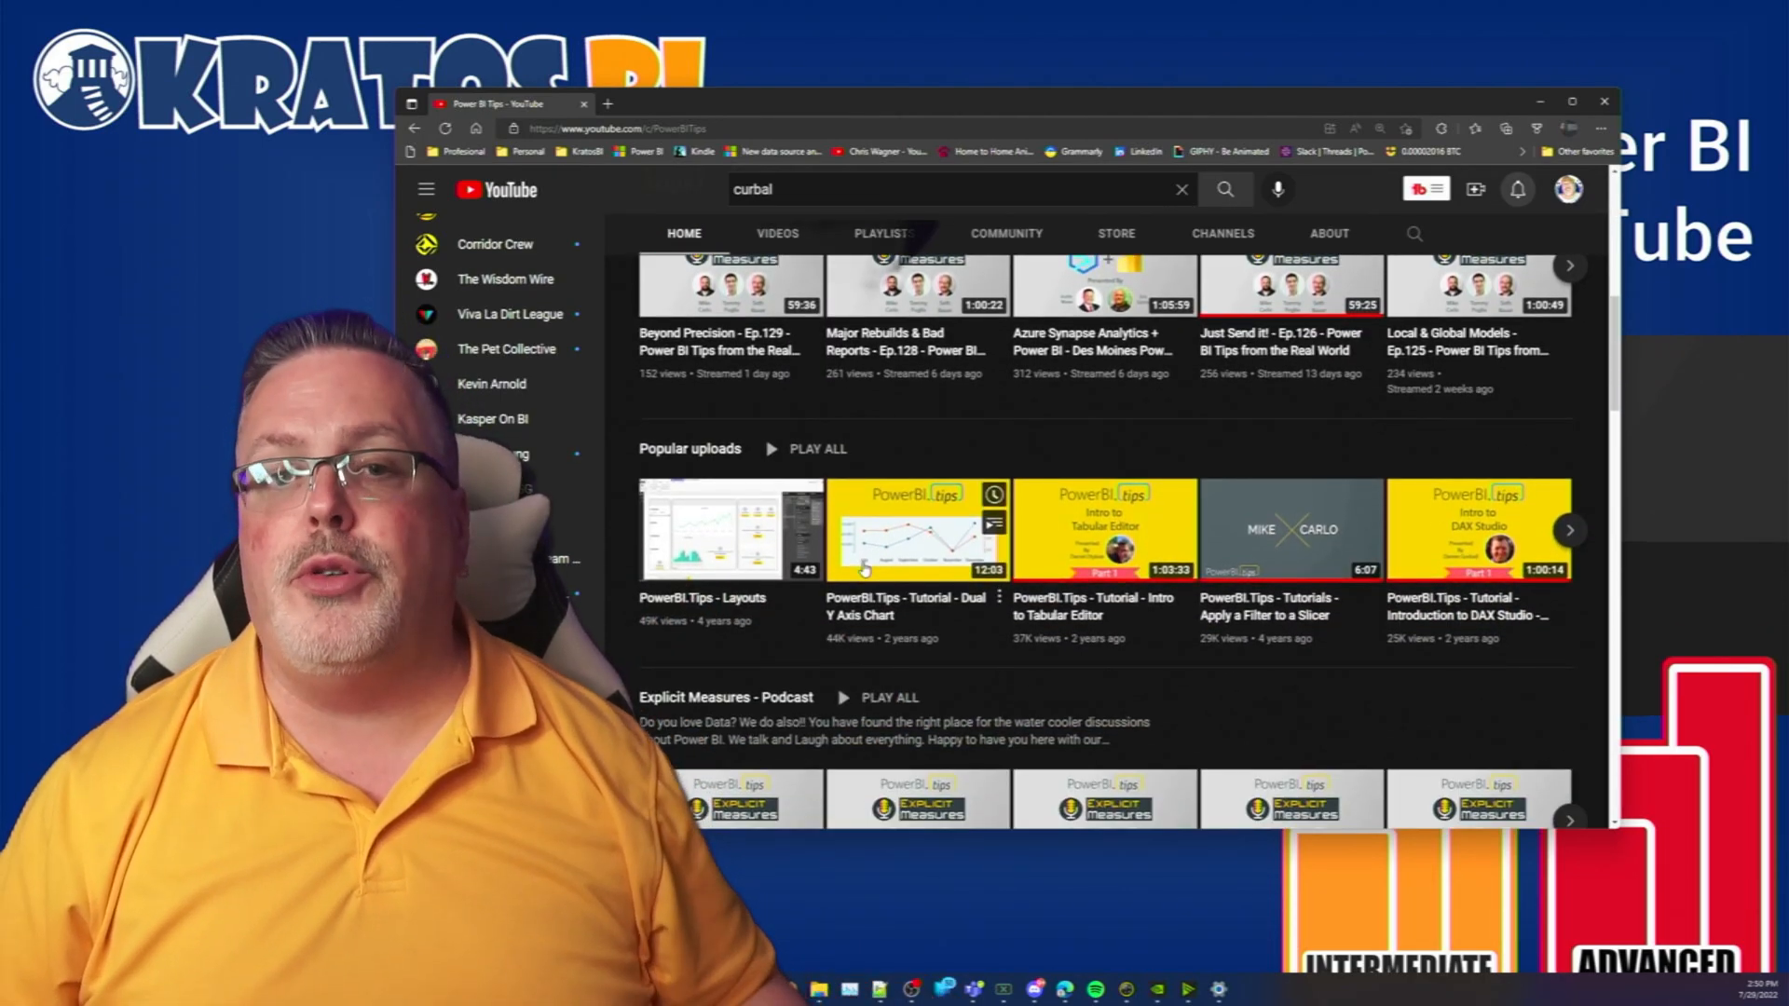
scroll(down, 3)
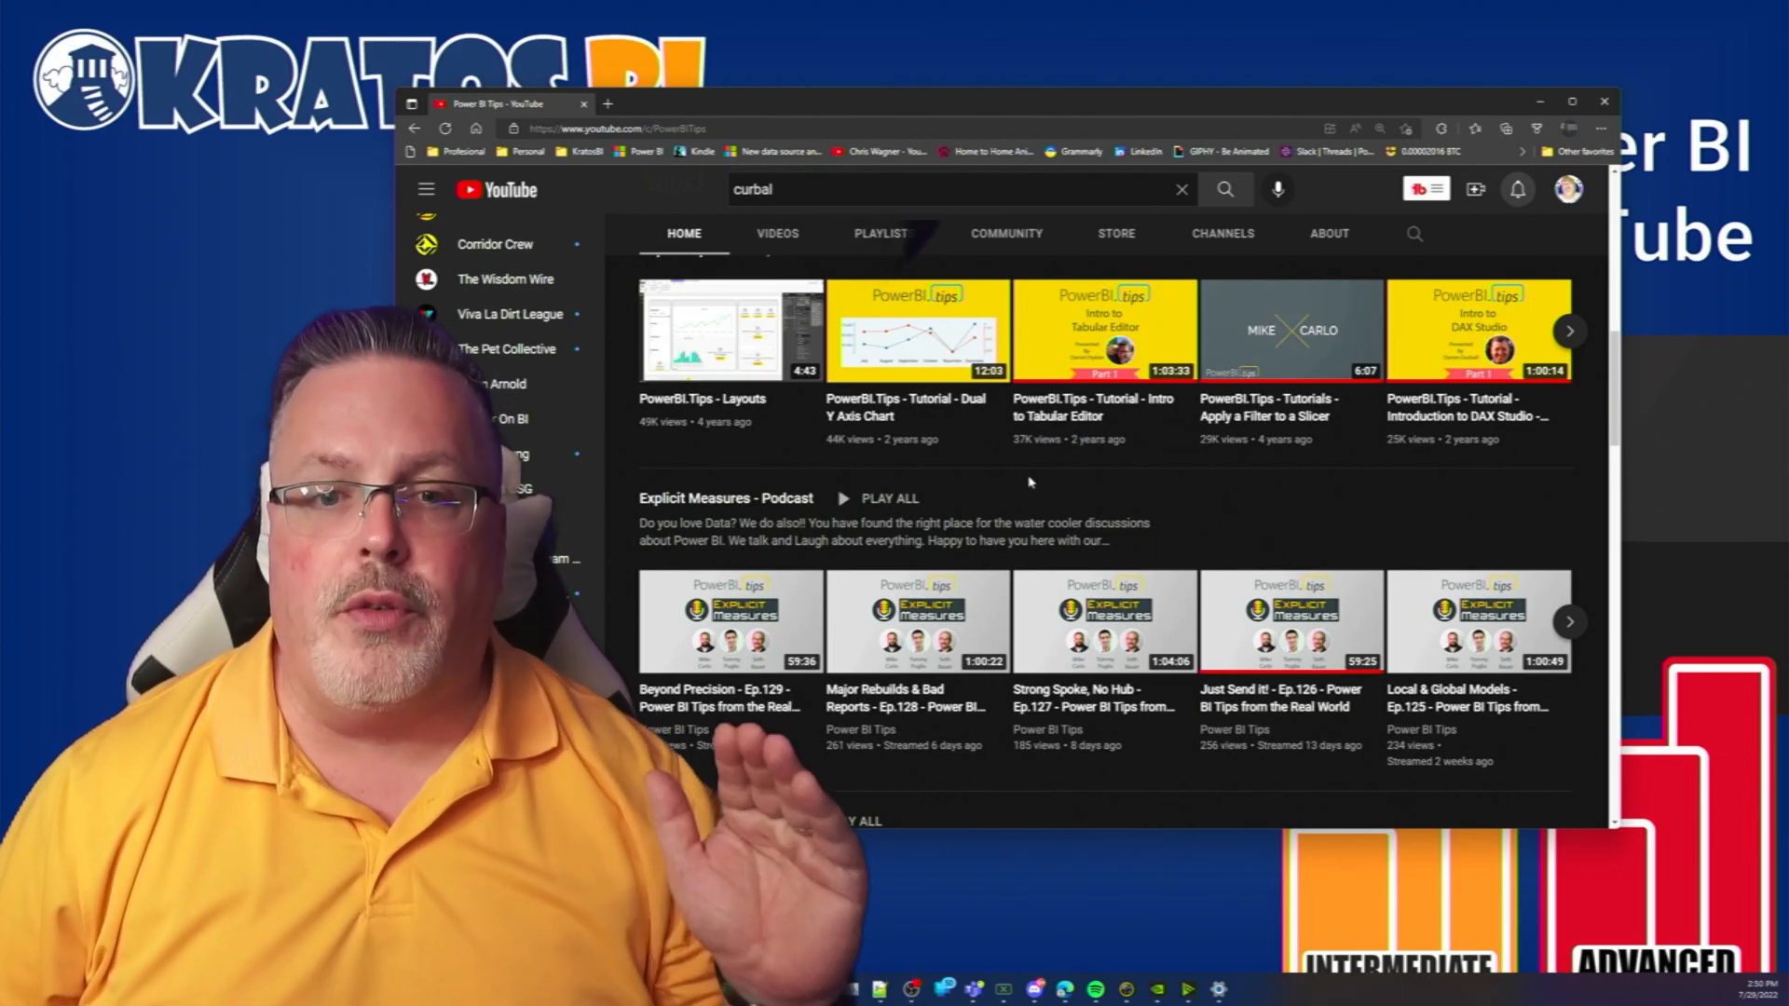
scroll(up, 3)
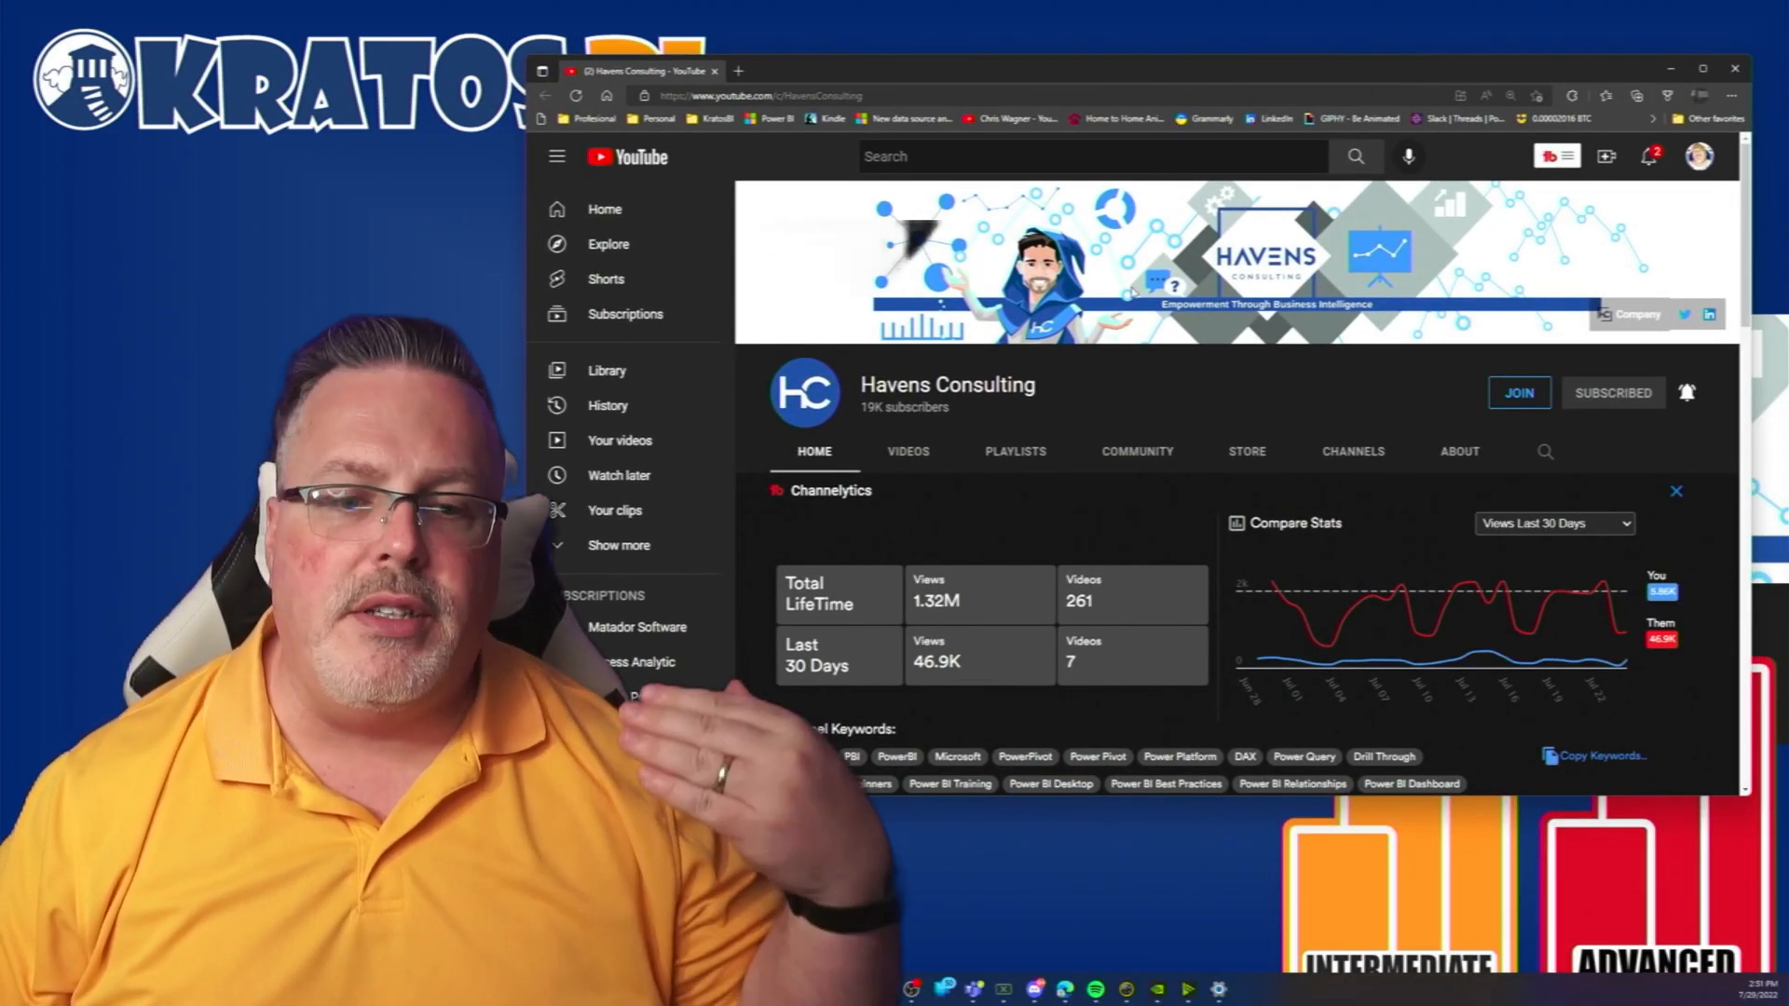
Show all of Havens Consulting's uploaded videos and scroll through the grid
click(907, 451)
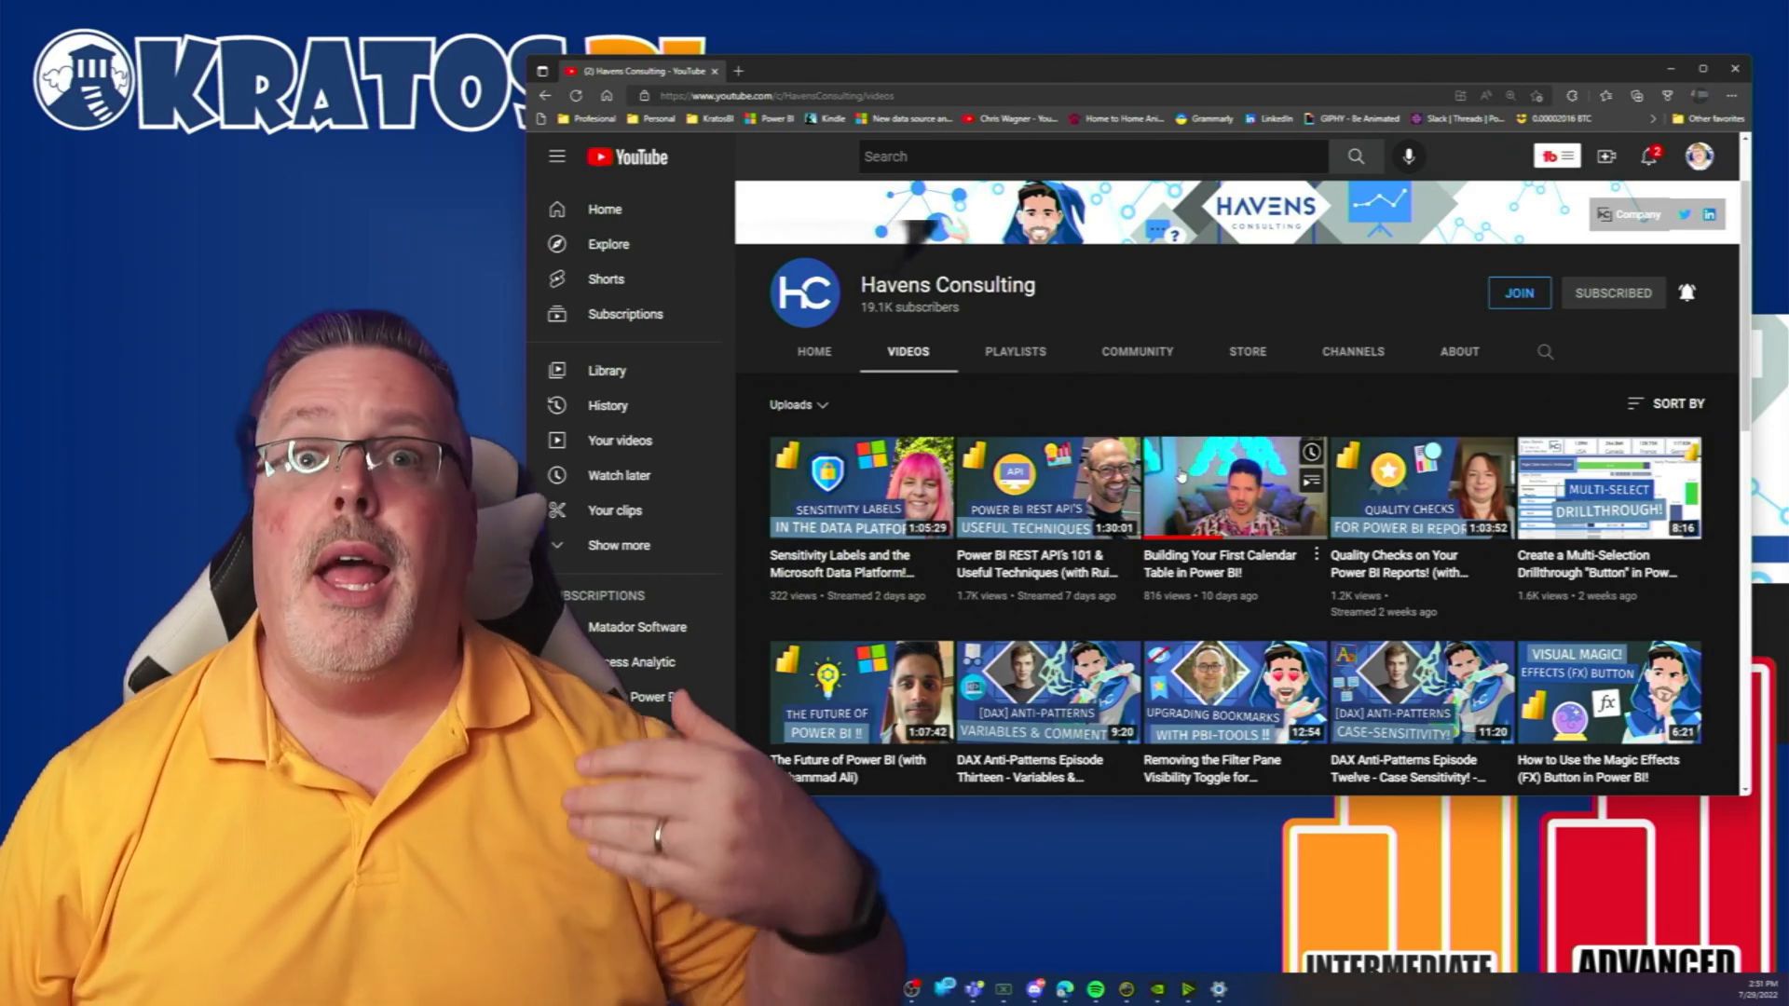
scroll(down, 3)
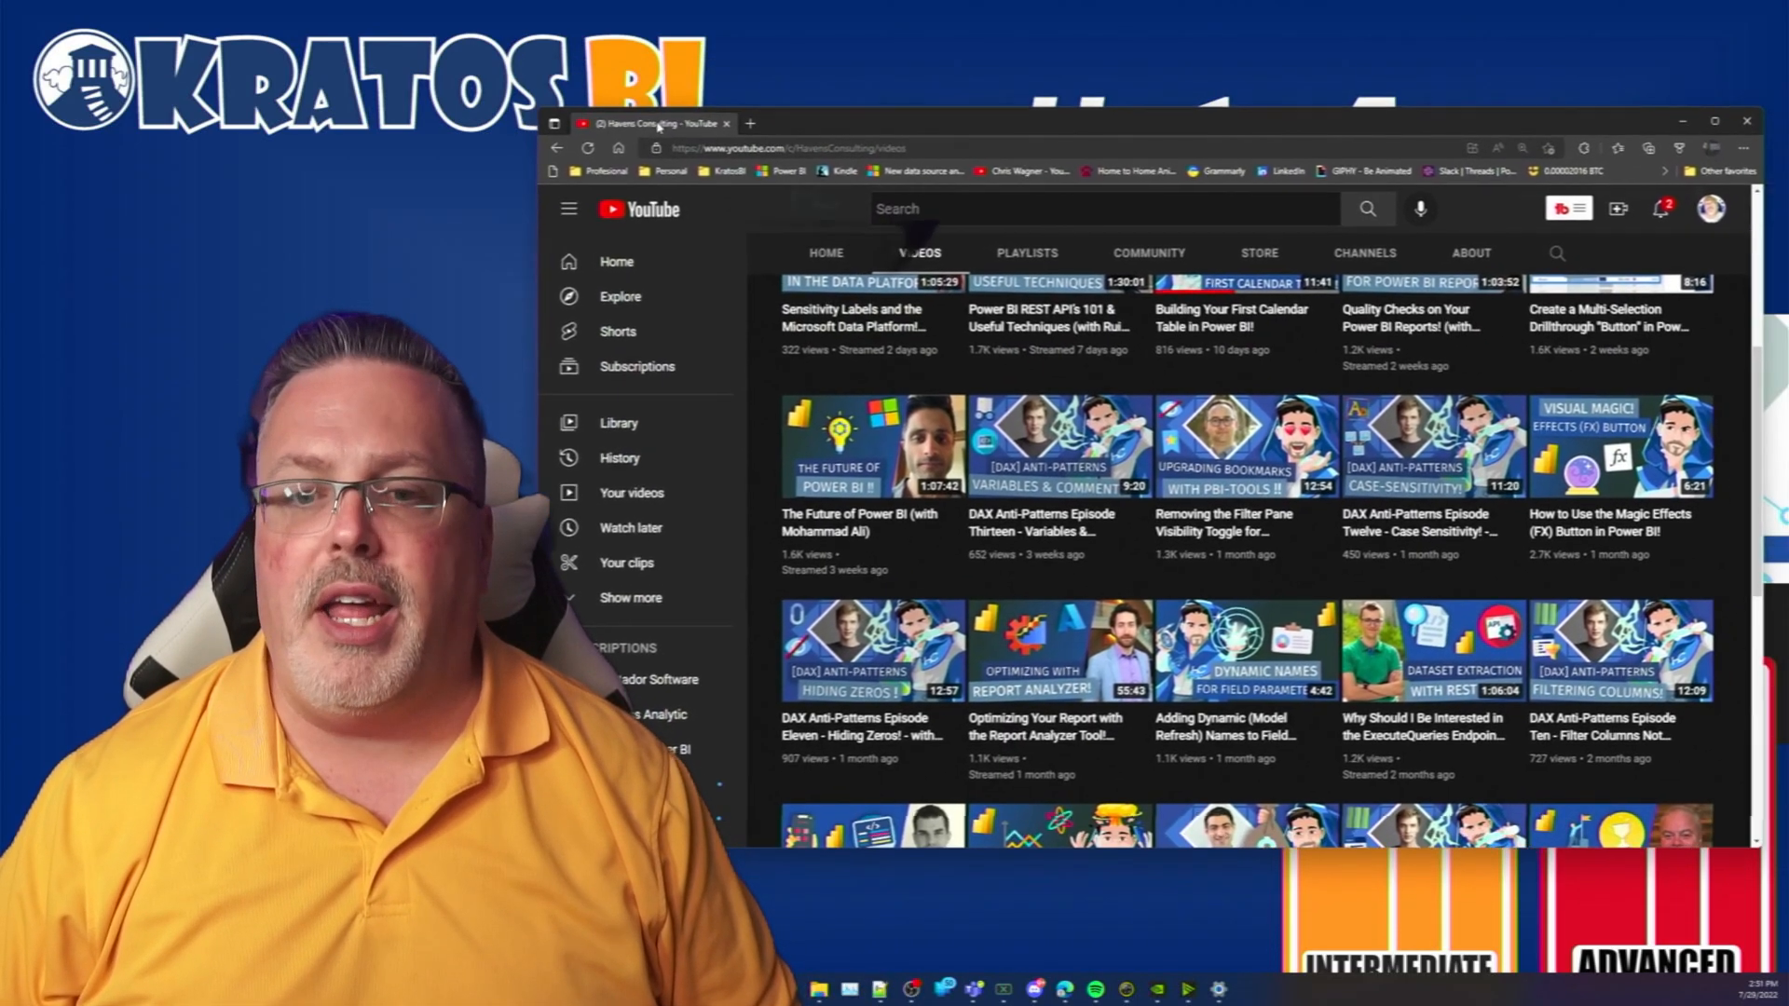
scroll(up, 3)
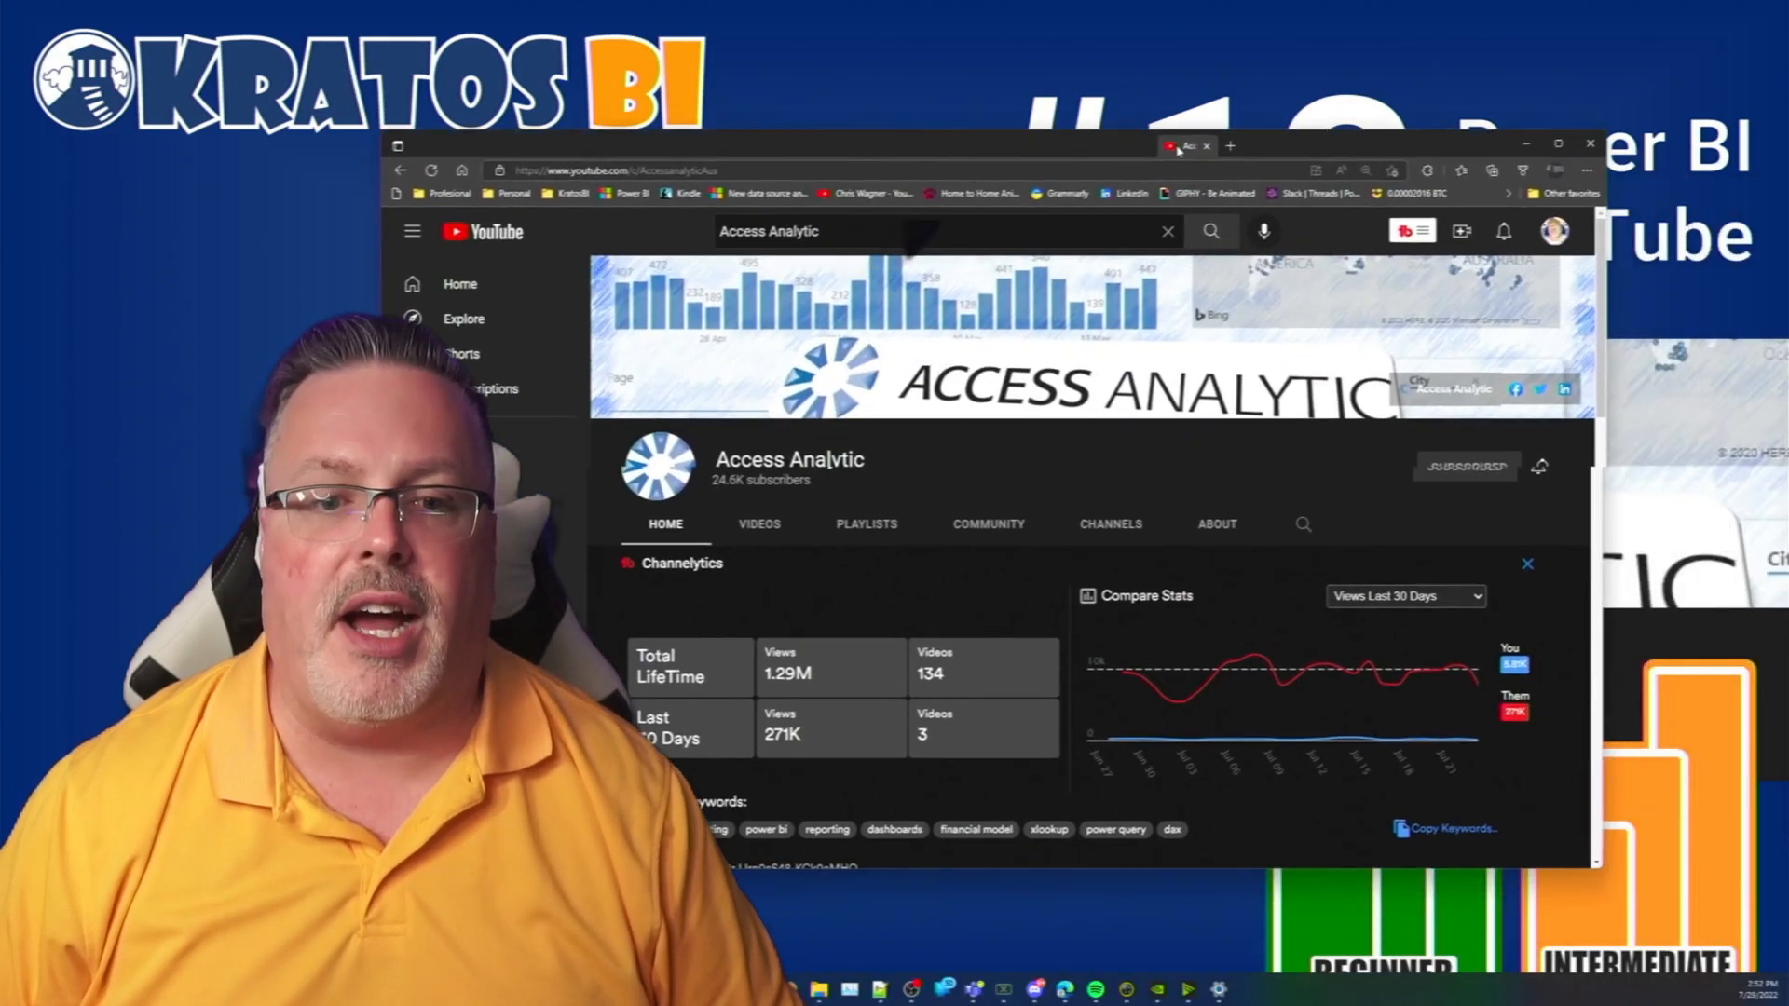
Show the Access Analytic channel's HOME page with its view and video stats
click(759, 524)
text(Goodly)
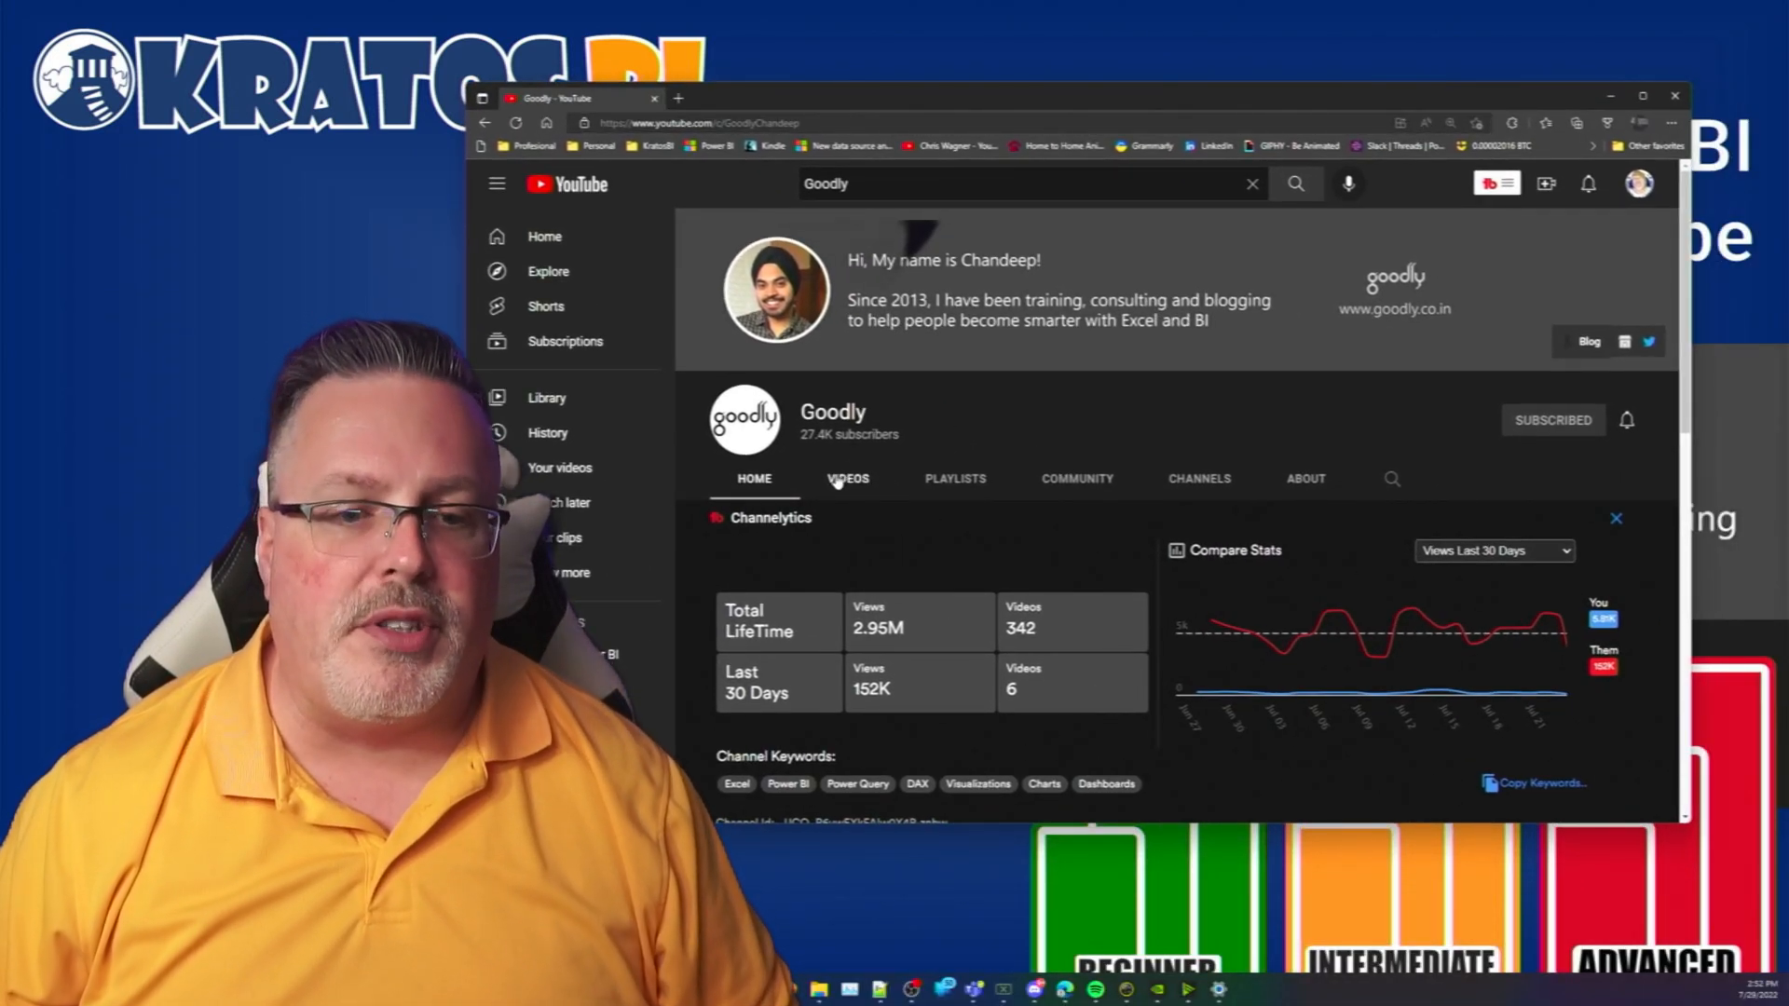
Show all of Goodly's uploaded videos and scroll down the grid
click(848, 479)
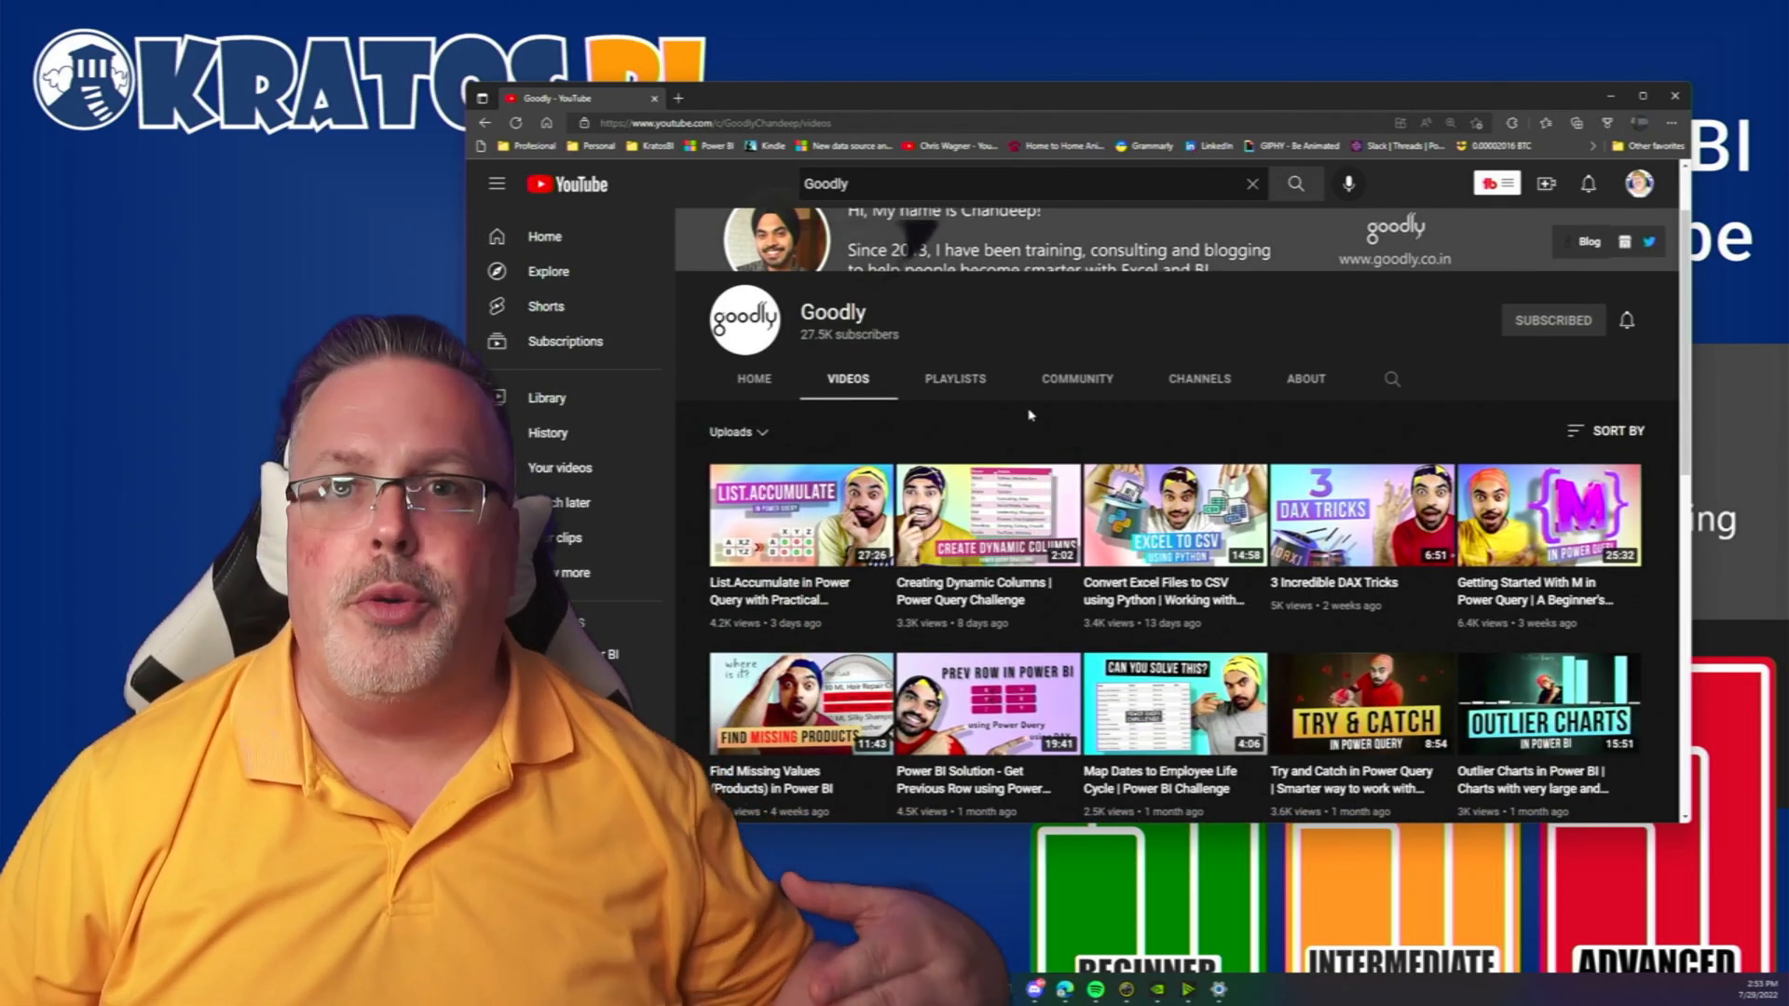
scroll(down, 3)
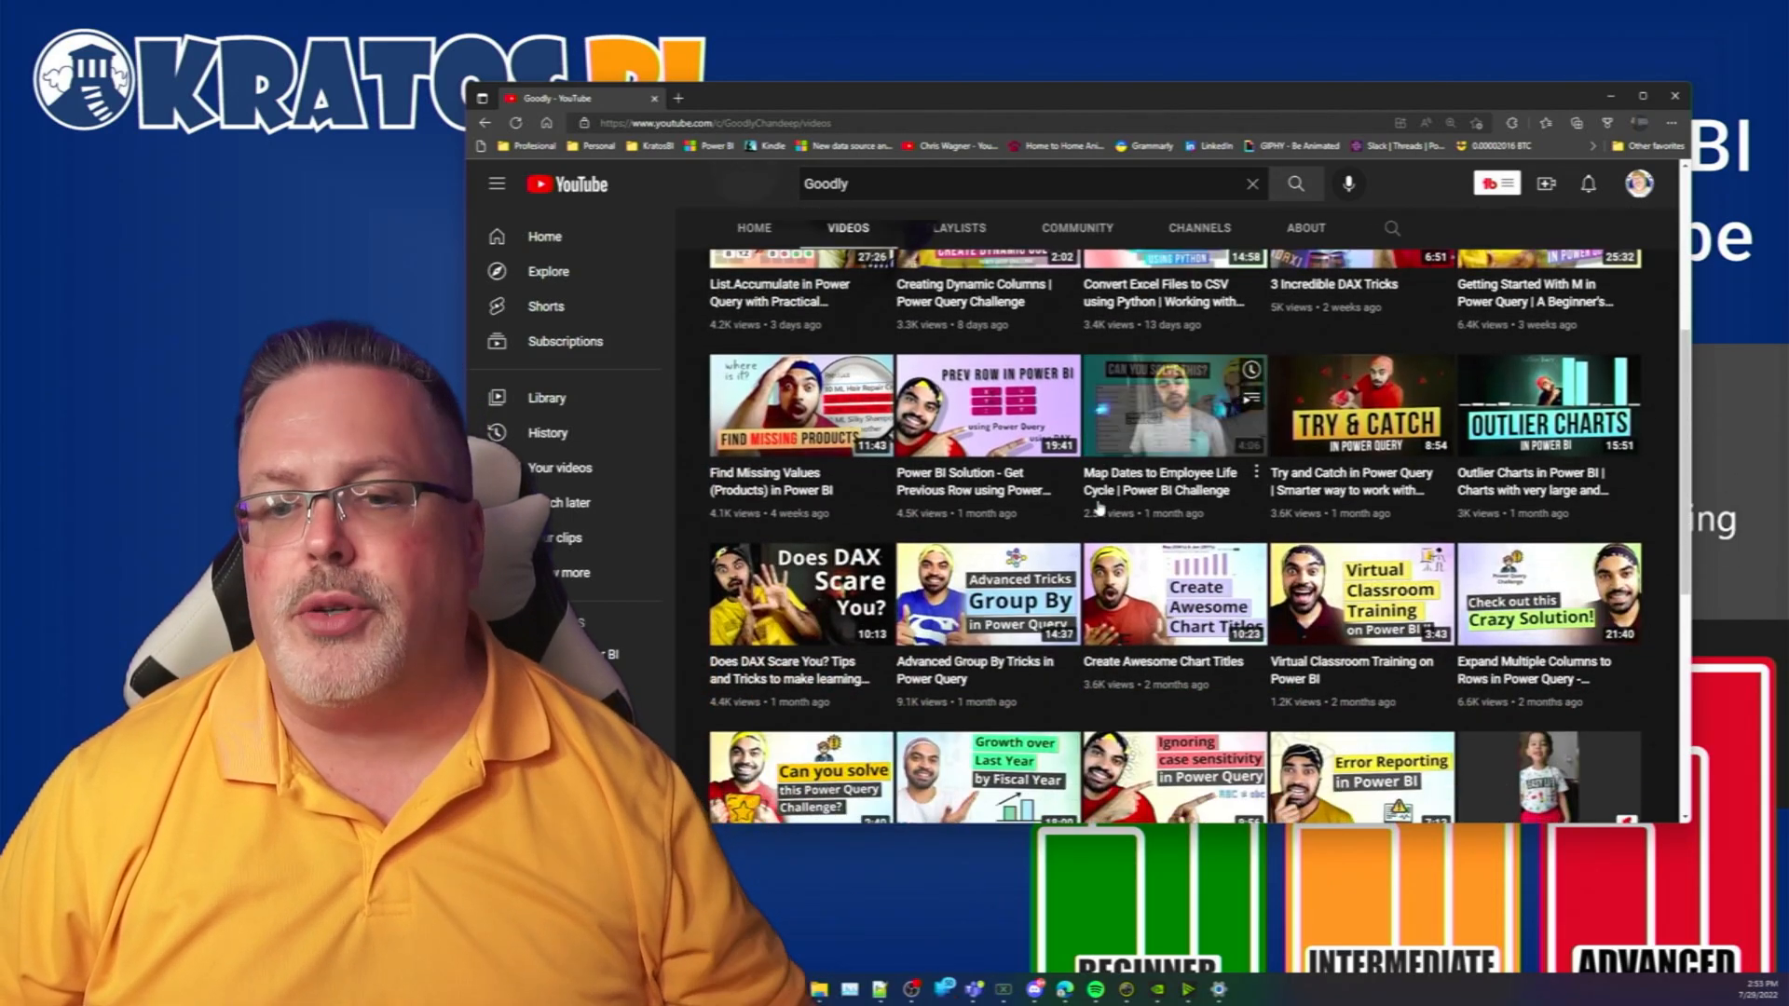
scroll(down, 3)
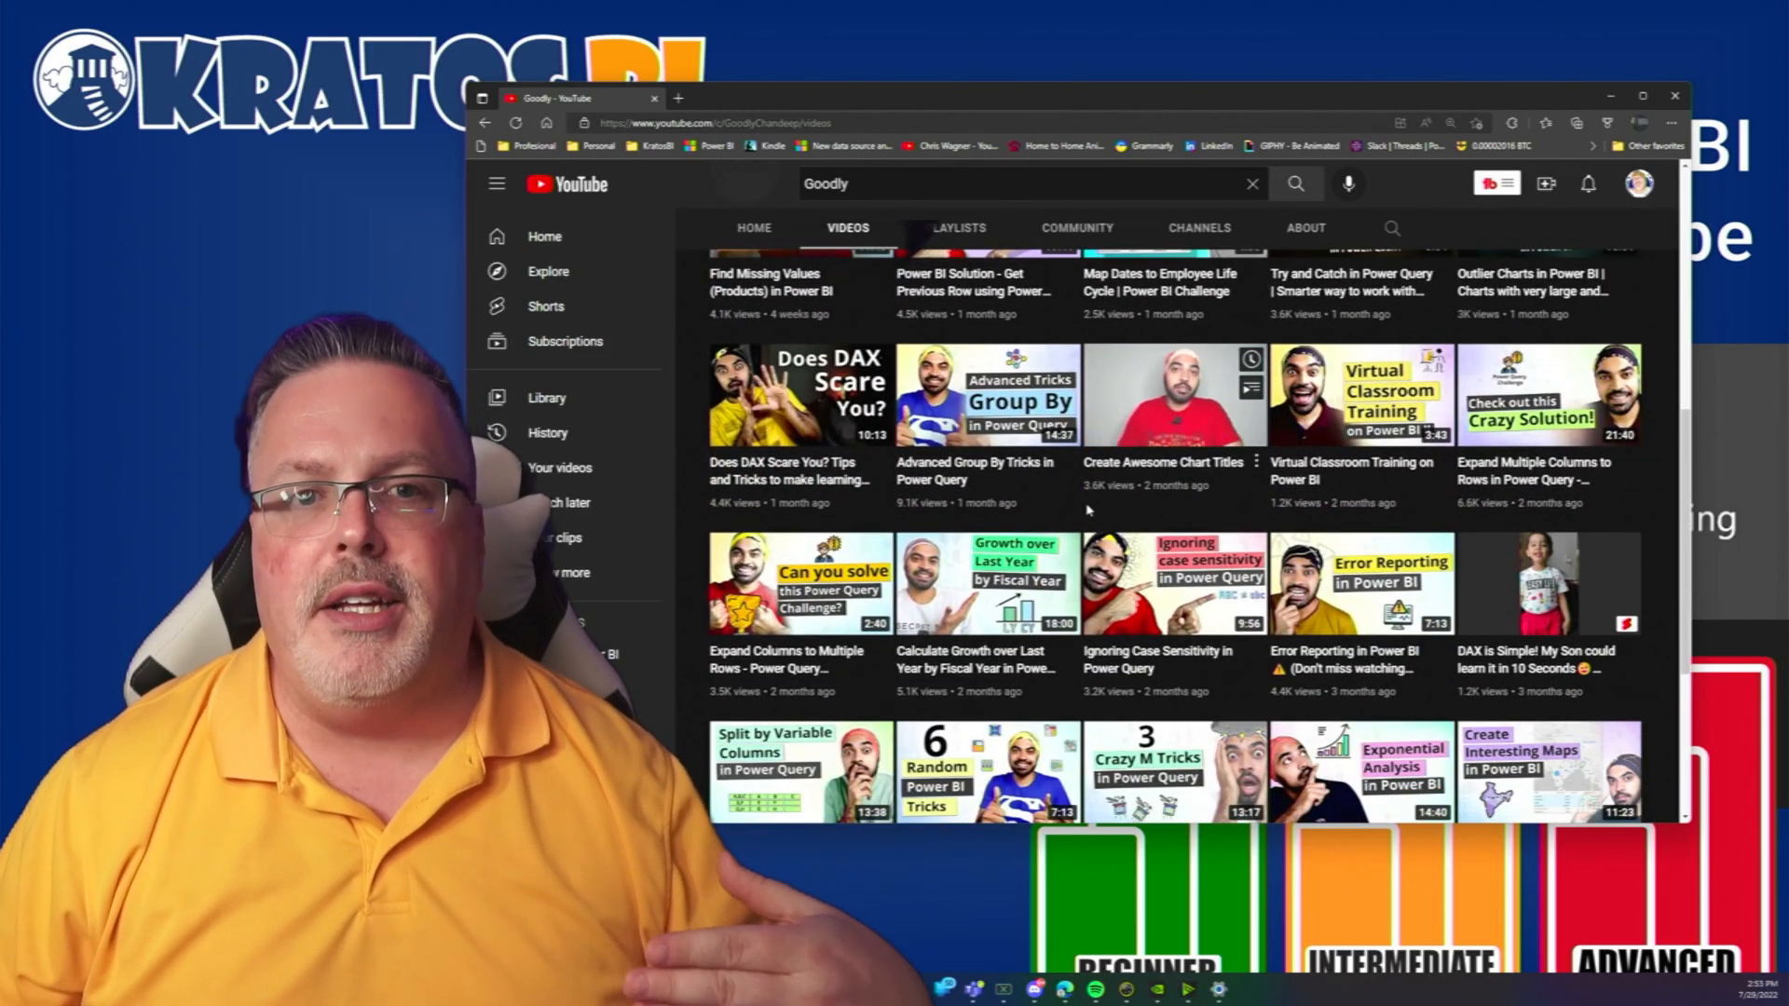
scroll(down, 3)
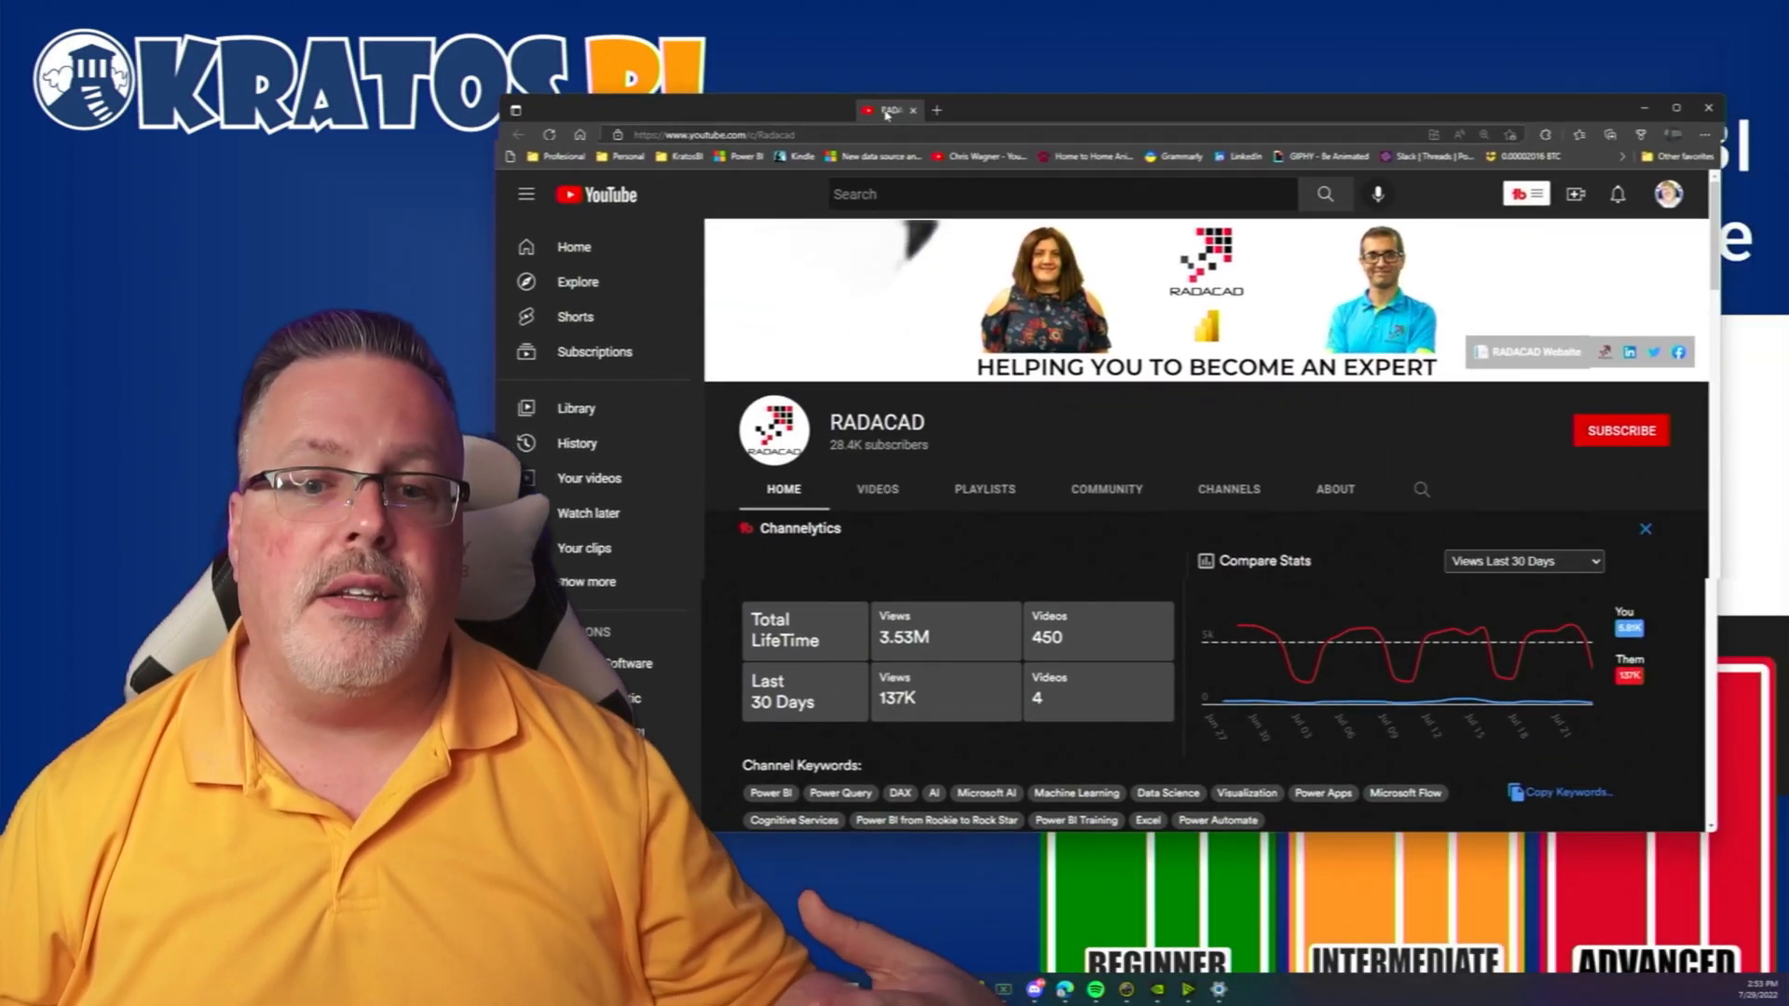
Switch RADACAD from its home page to its grid of uploaded videos
click(913, 488)
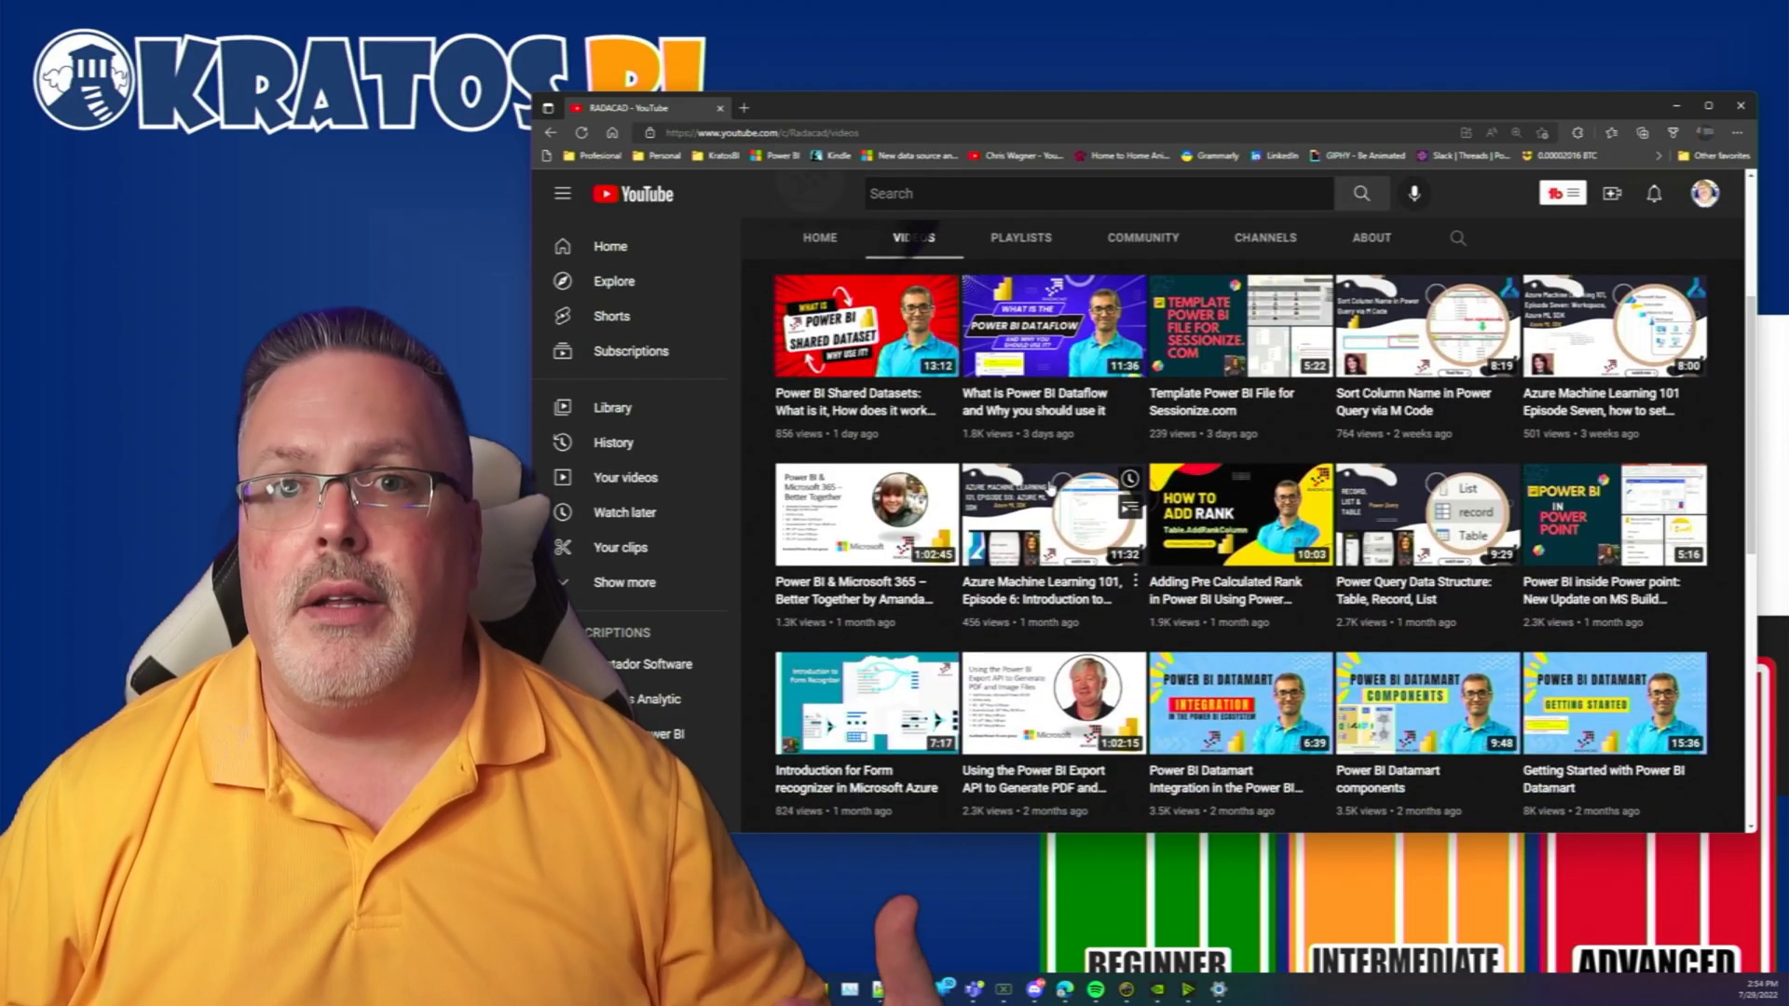
Scroll down RADACAD's video grid of recent Power BI uploads
scroll(down, 3)
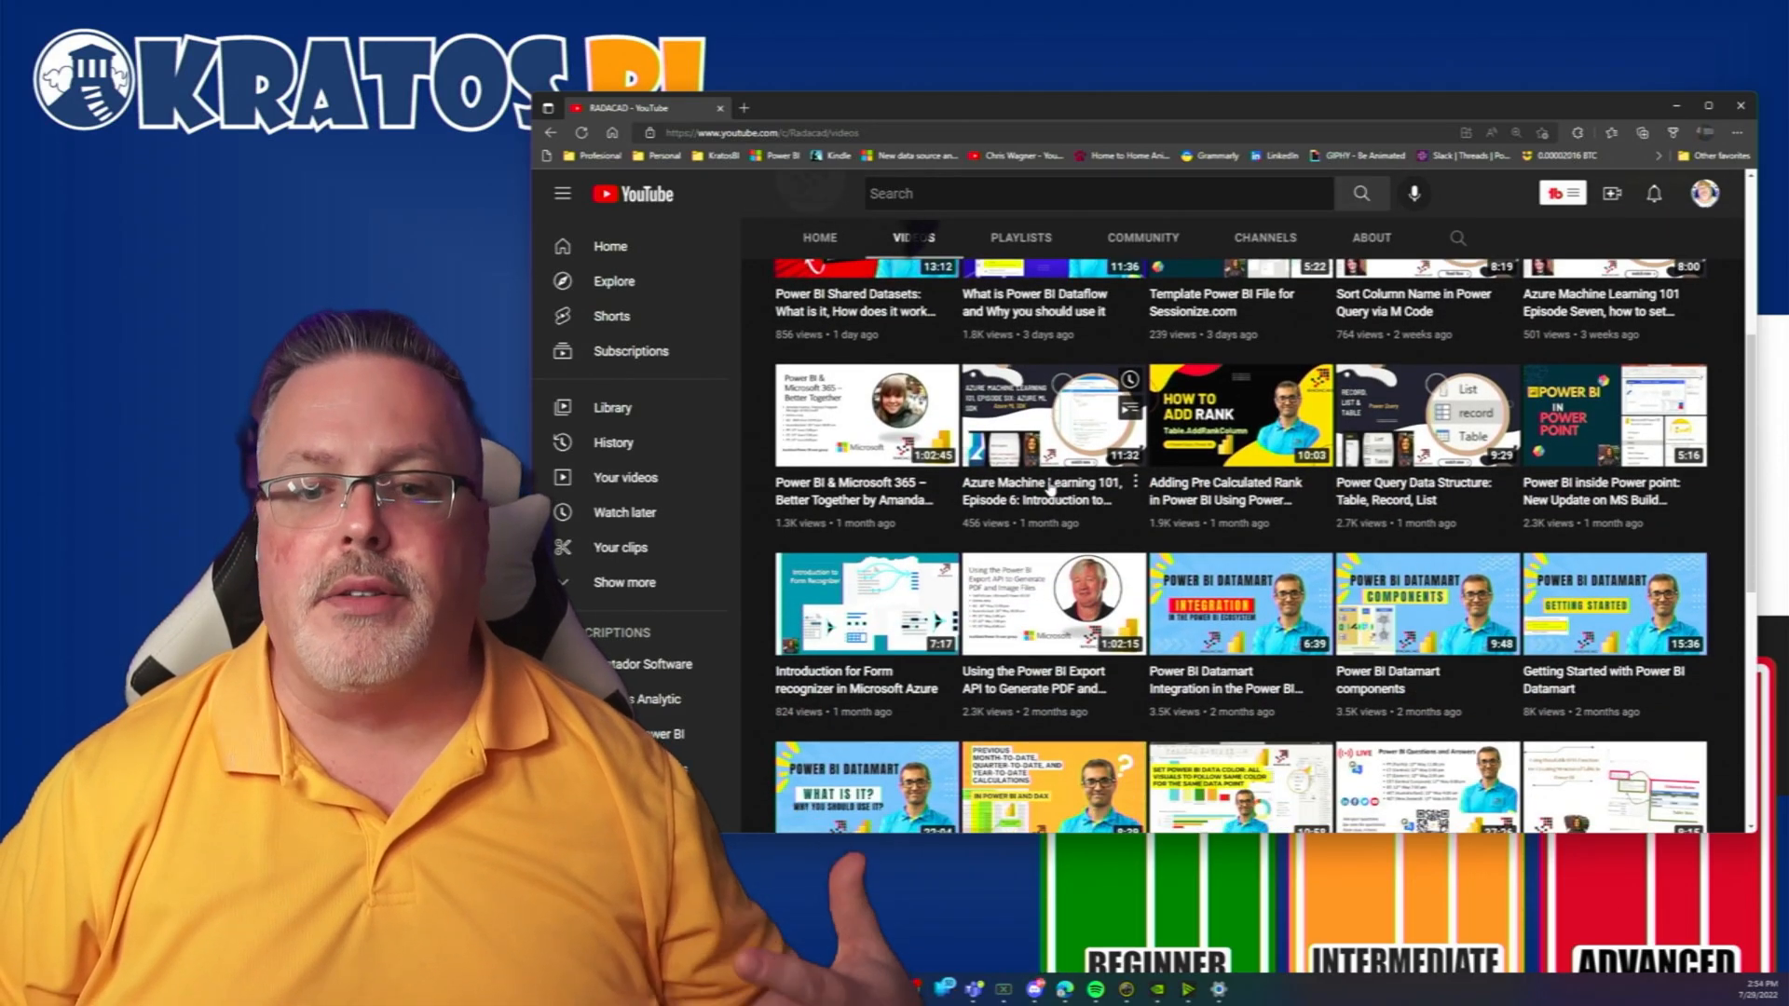
scroll(down, 3)
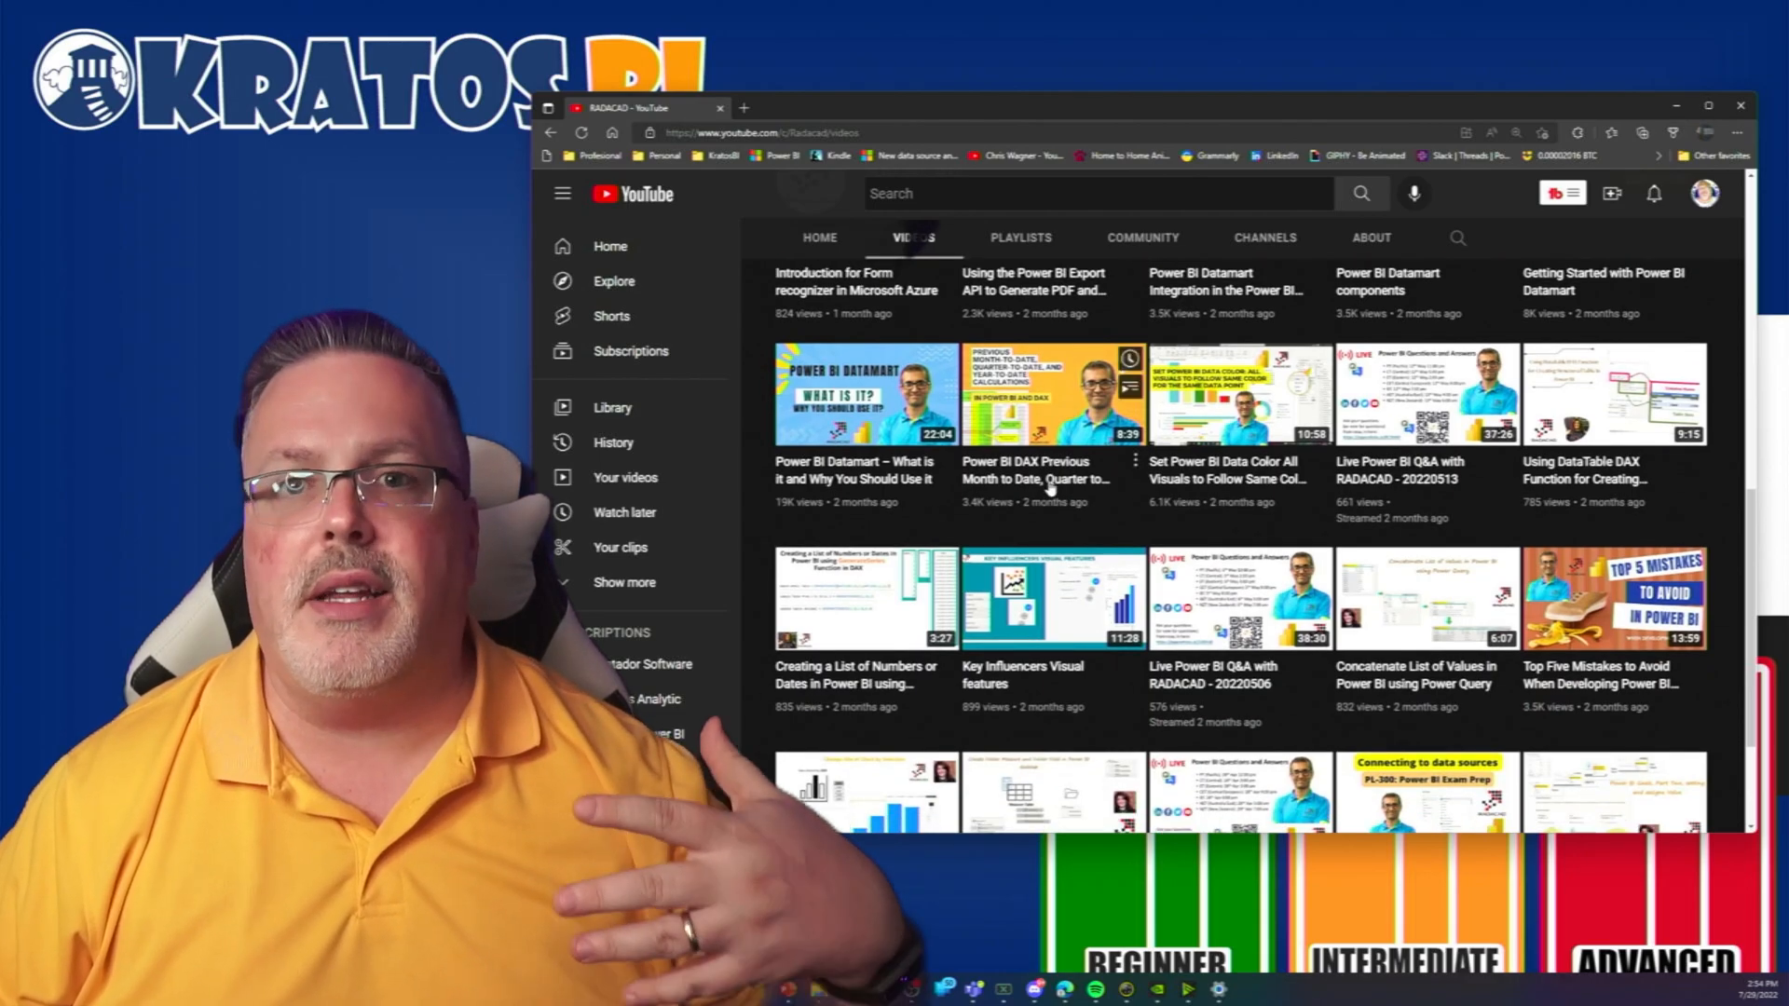
scroll(down, 3)
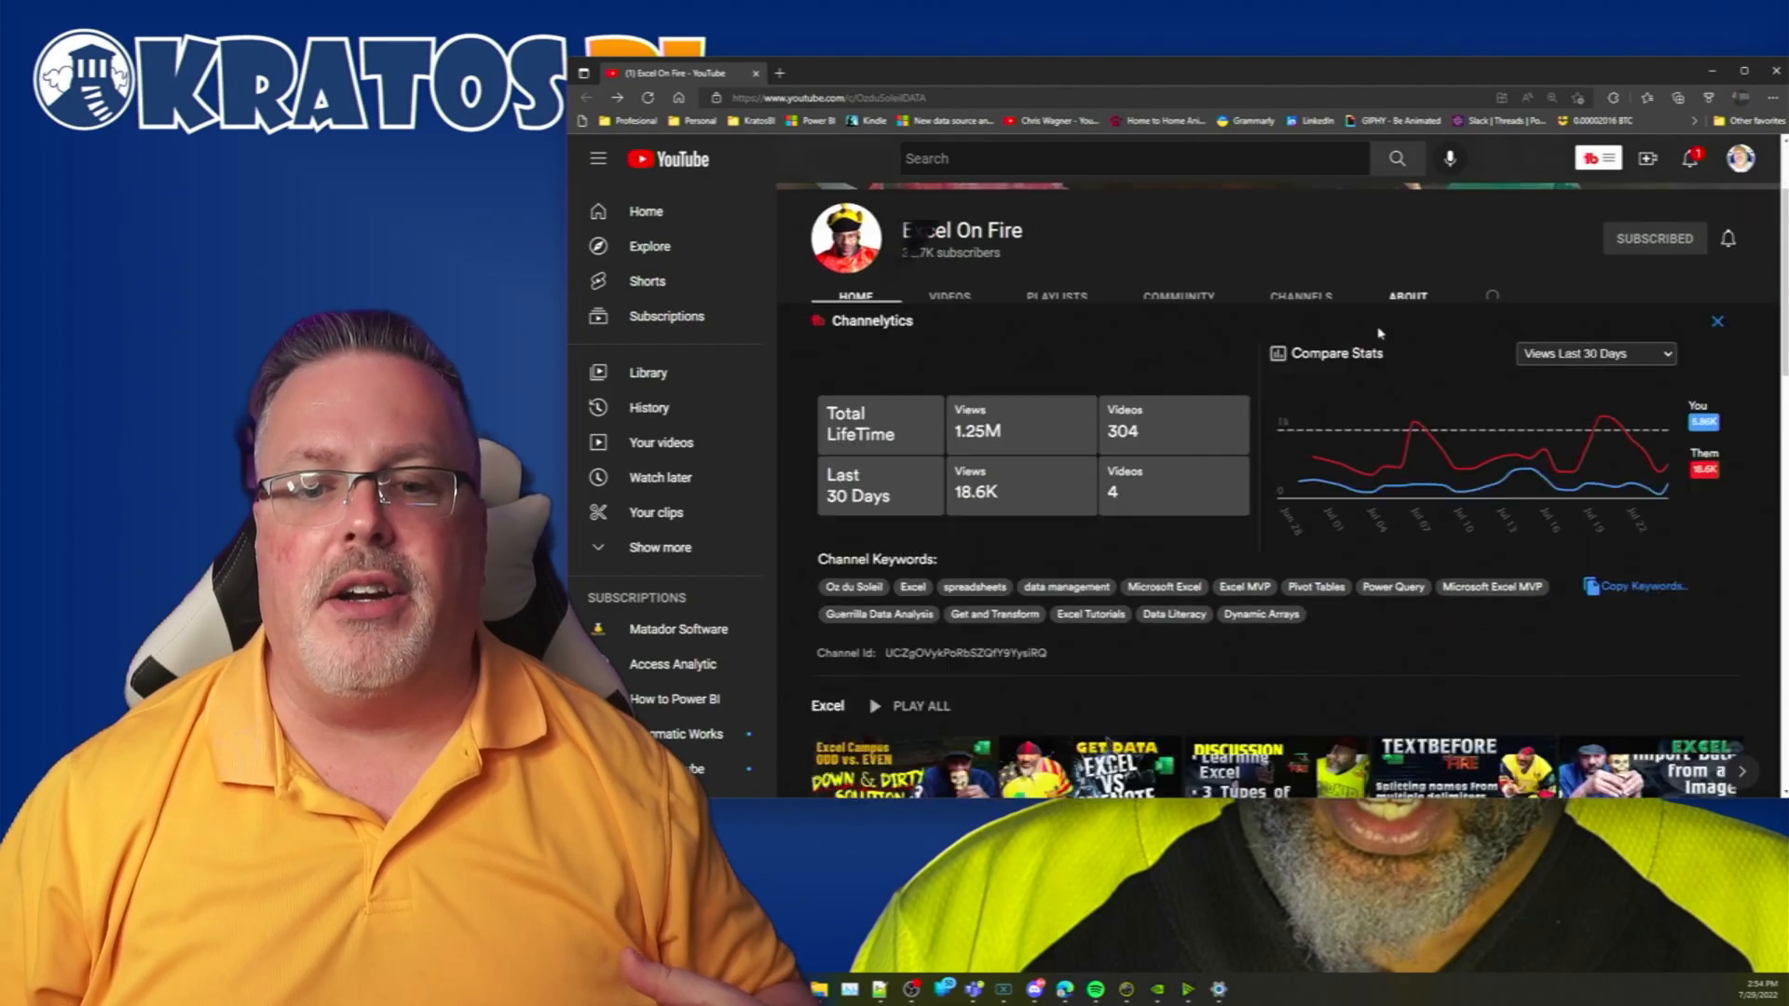
Scroll Excel On Fire's home and browse its full Videos grid before moving to How To Excel
click(1716, 321)
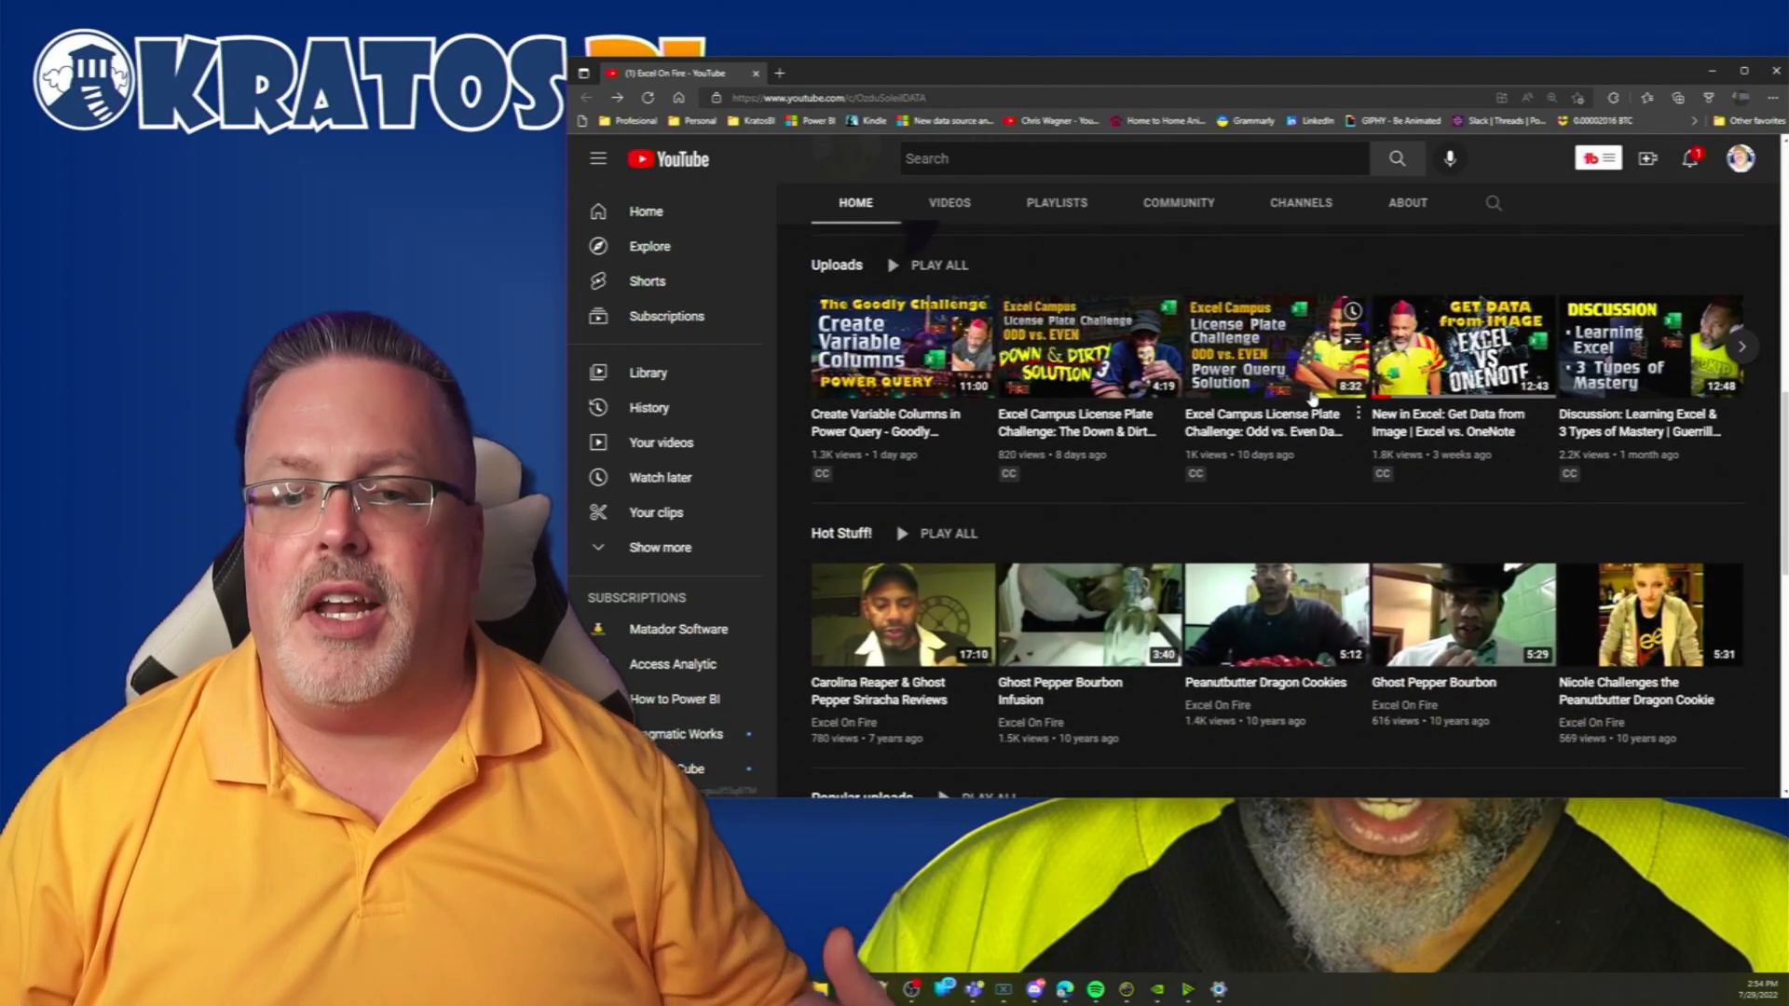
scroll(down, 3)
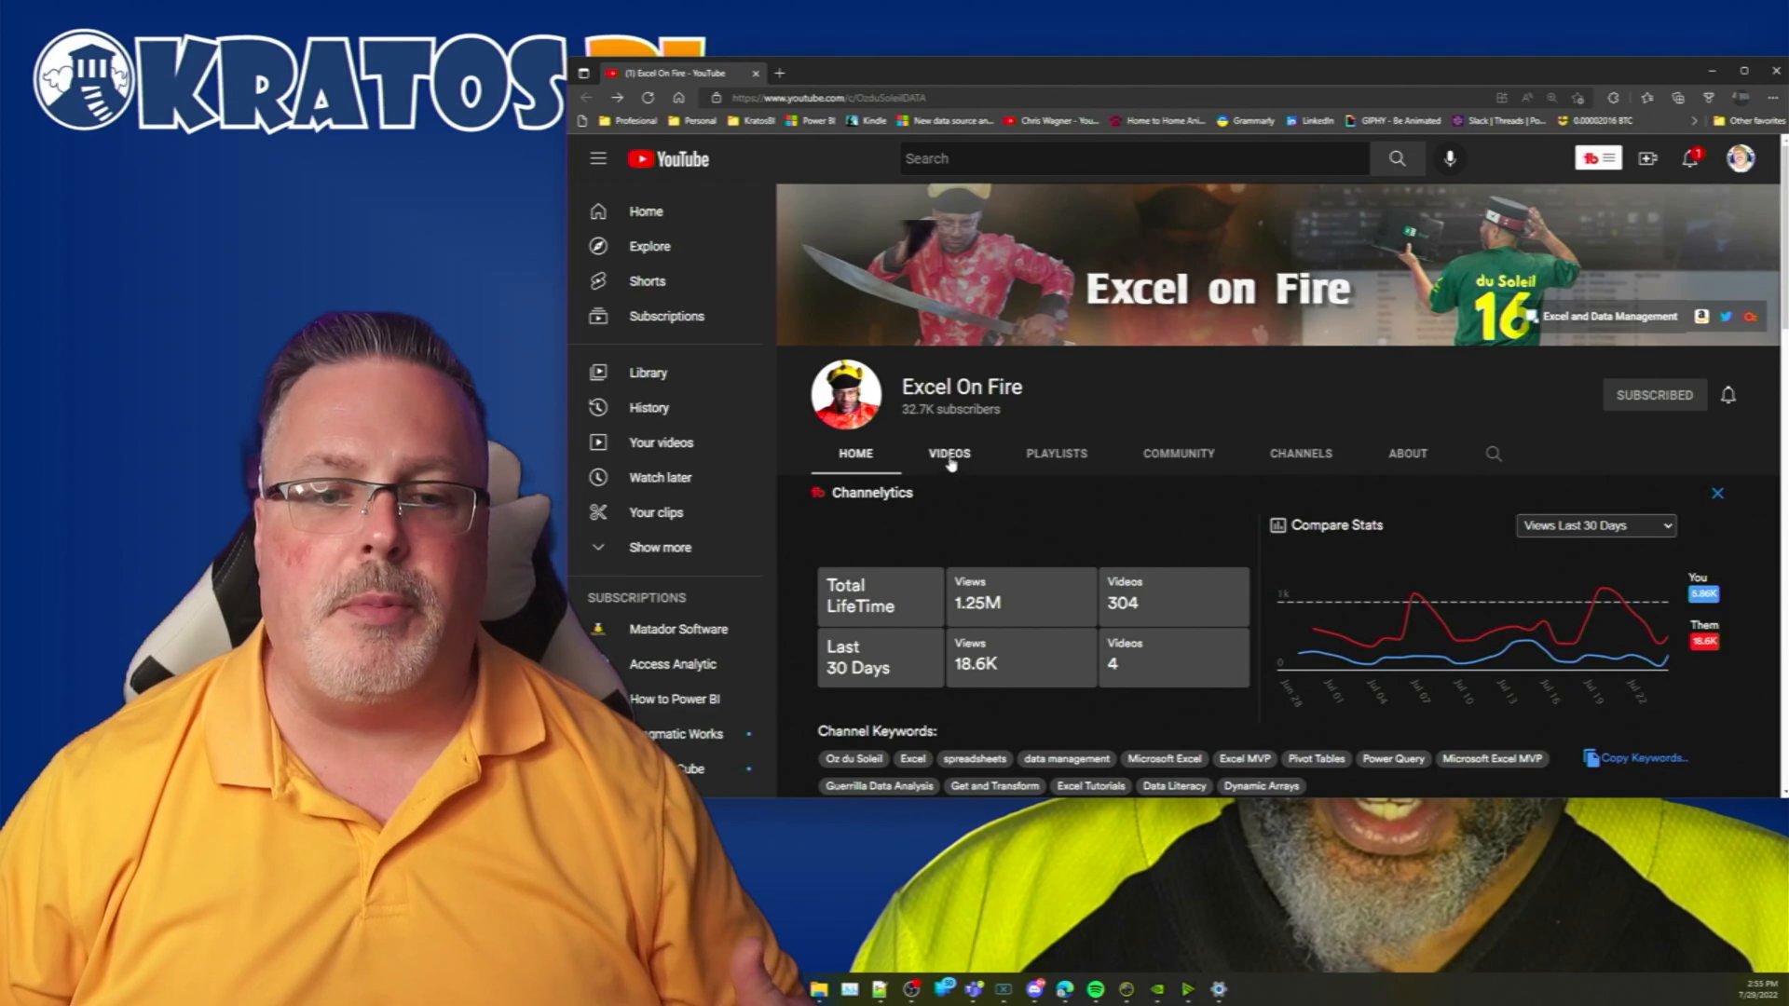
click(948, 453)
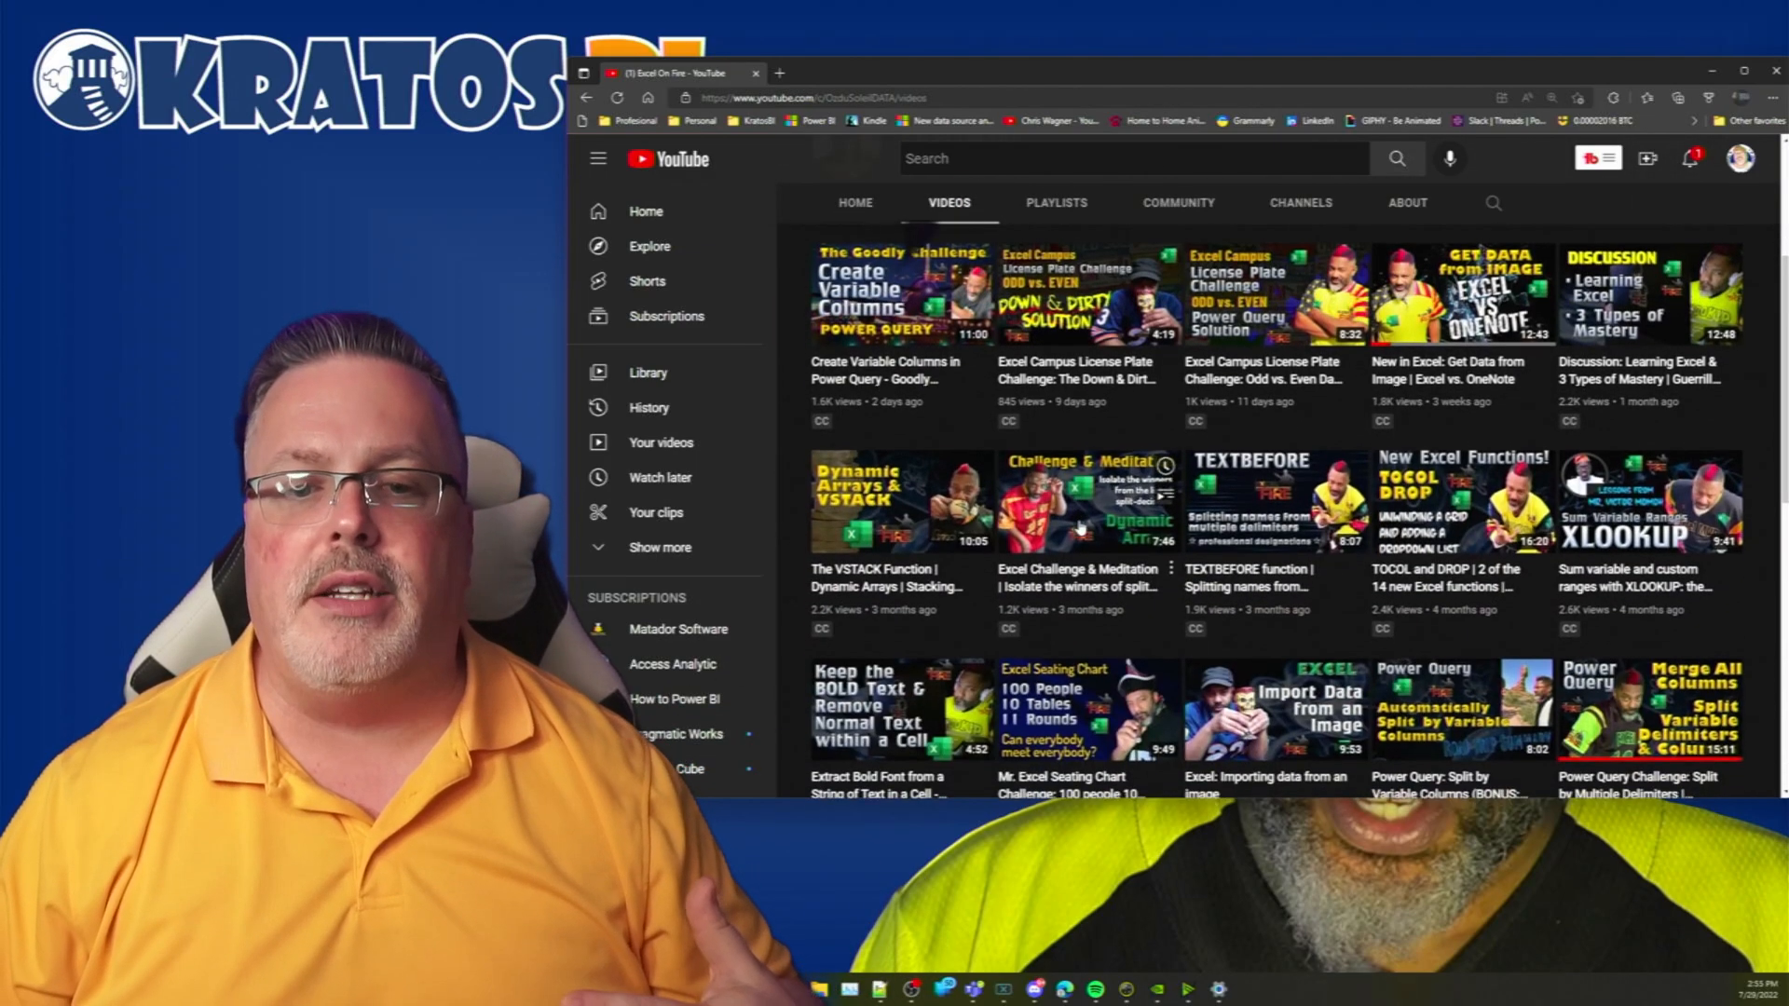
scroll(down, 3)
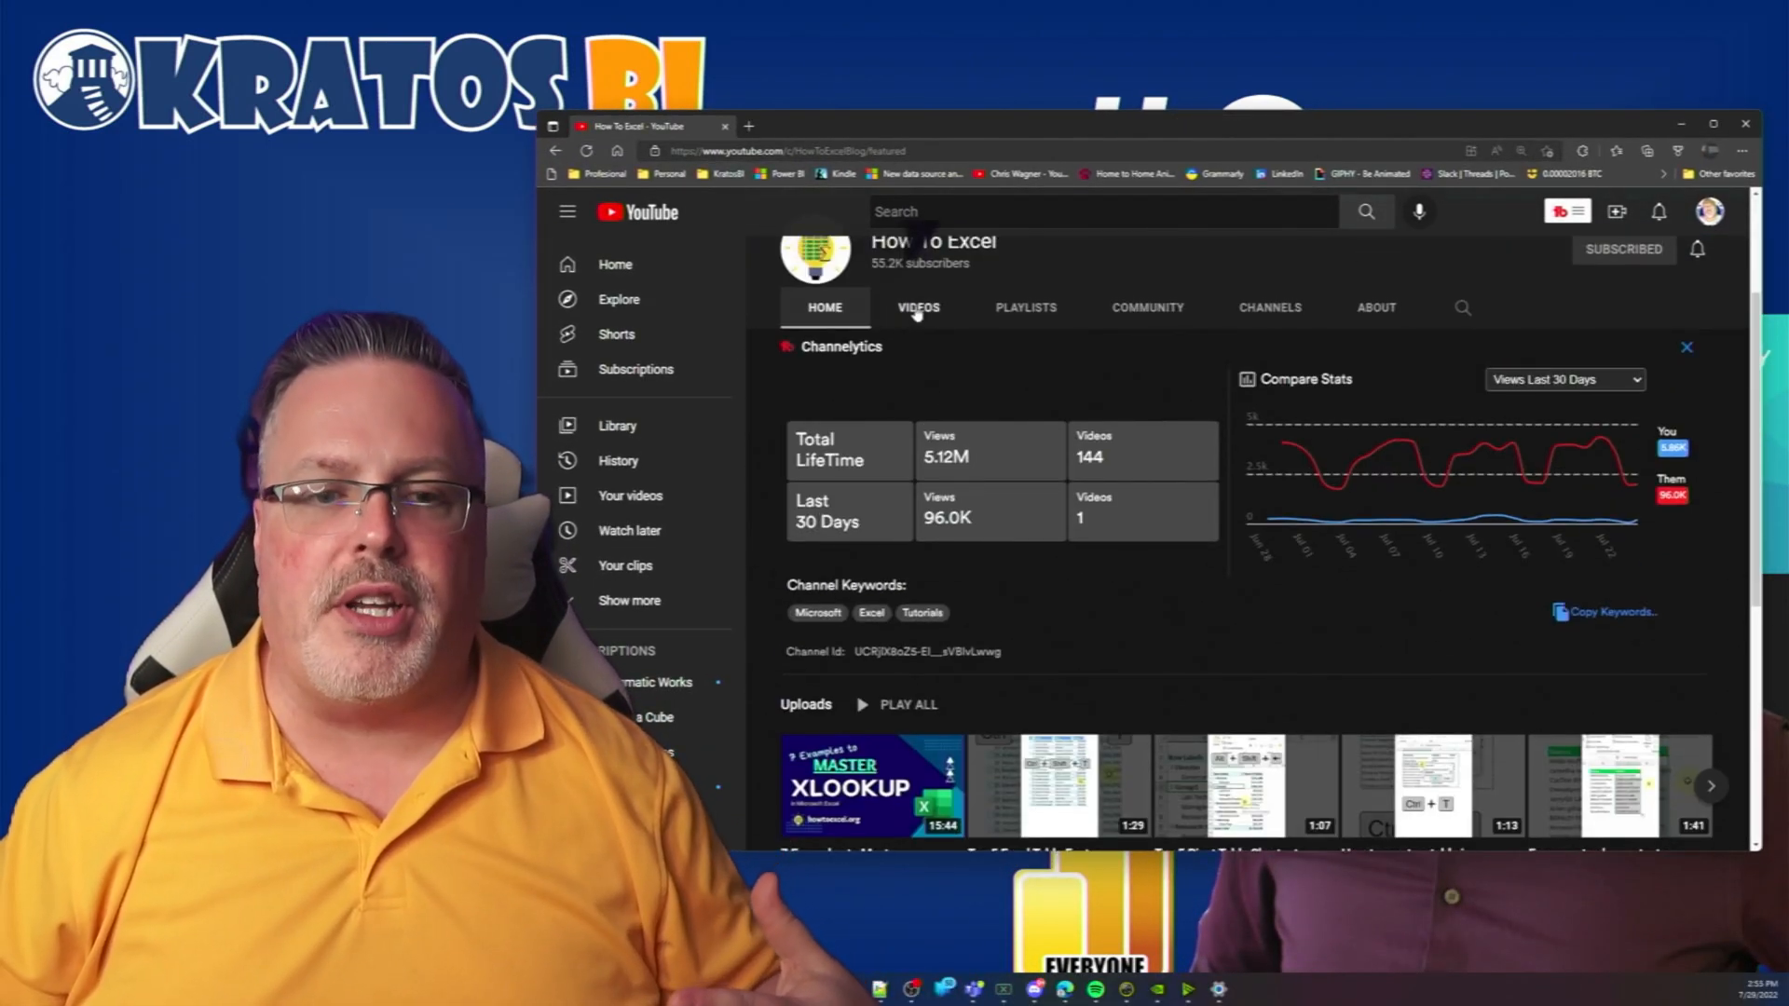
Browse How To Excel's Videos grid up and down before moving to BI Elite's videos
click(917, 307)
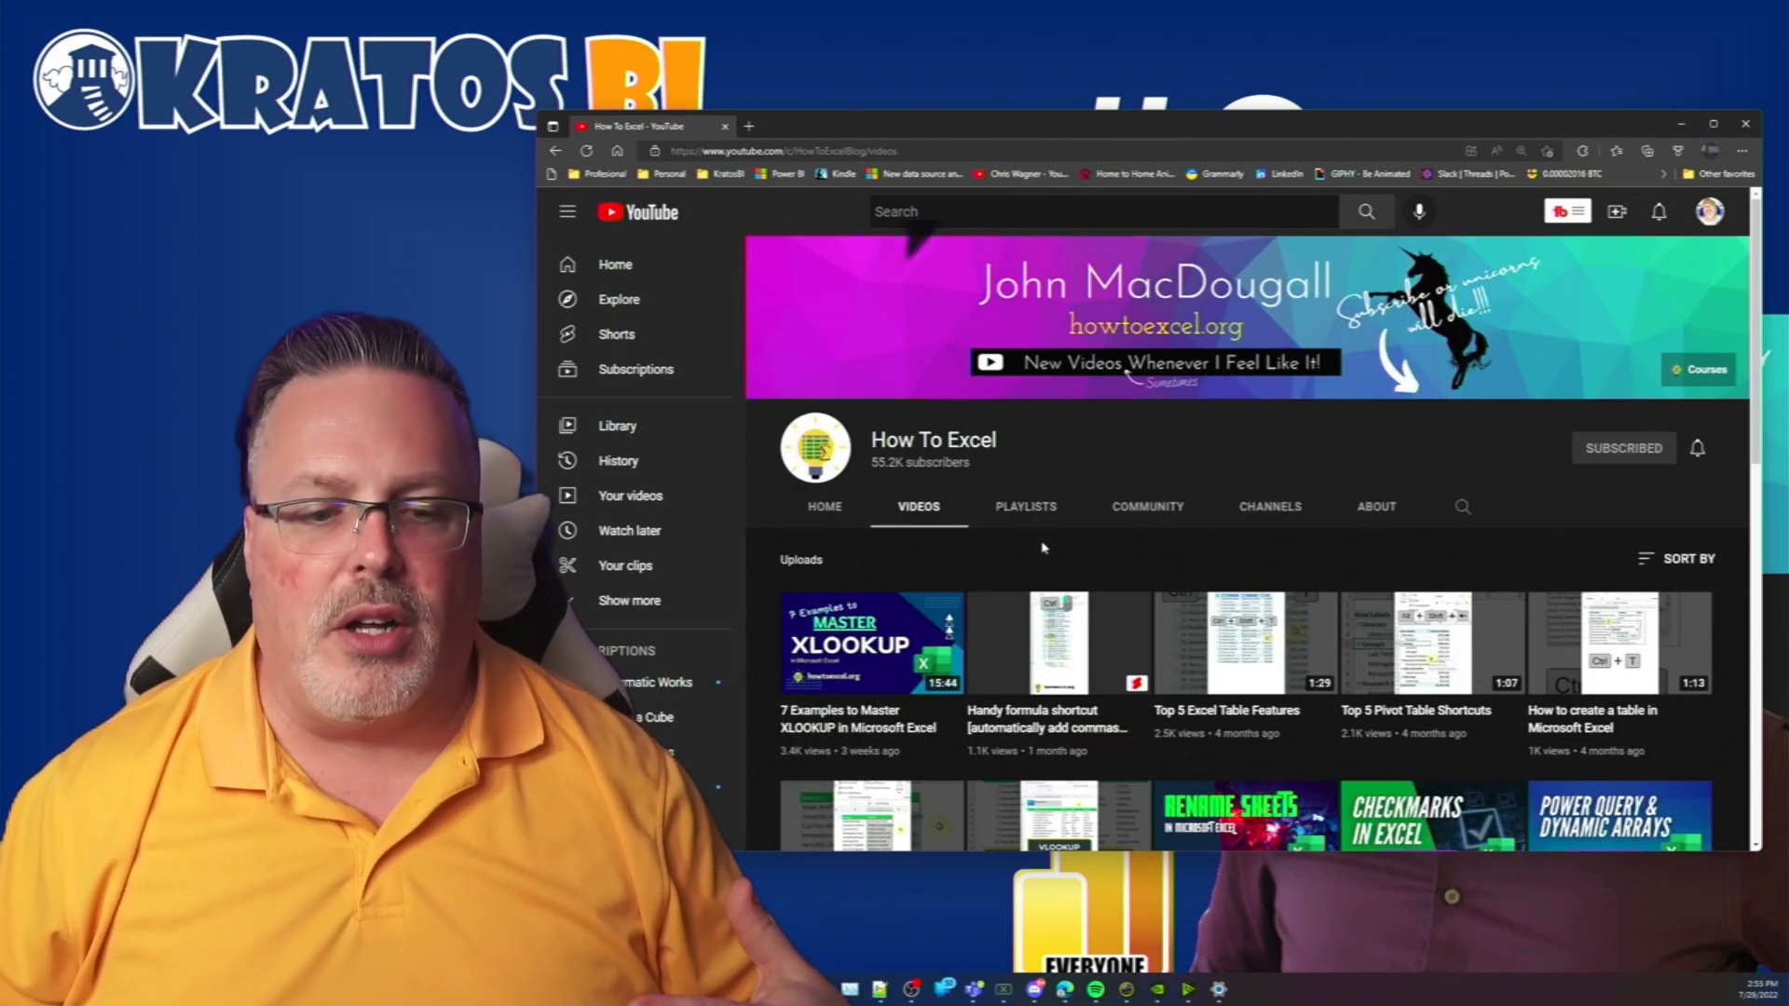
scroll(down, 3)
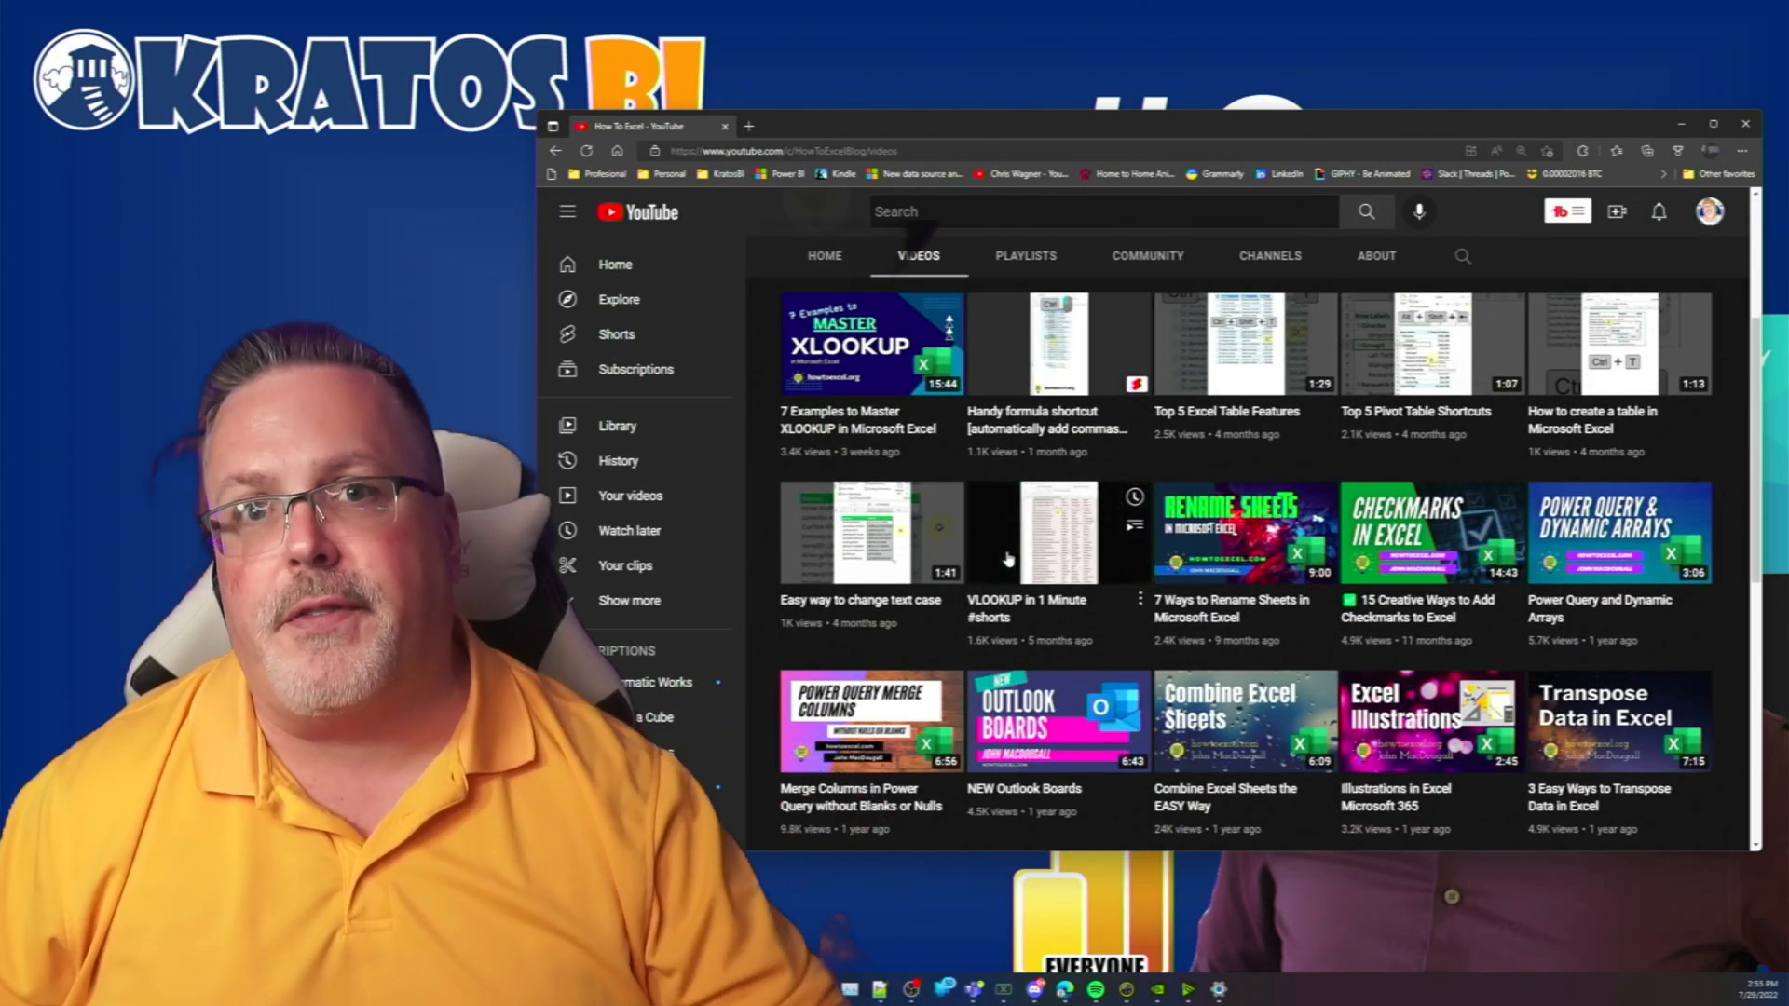
scroll(down, 3)
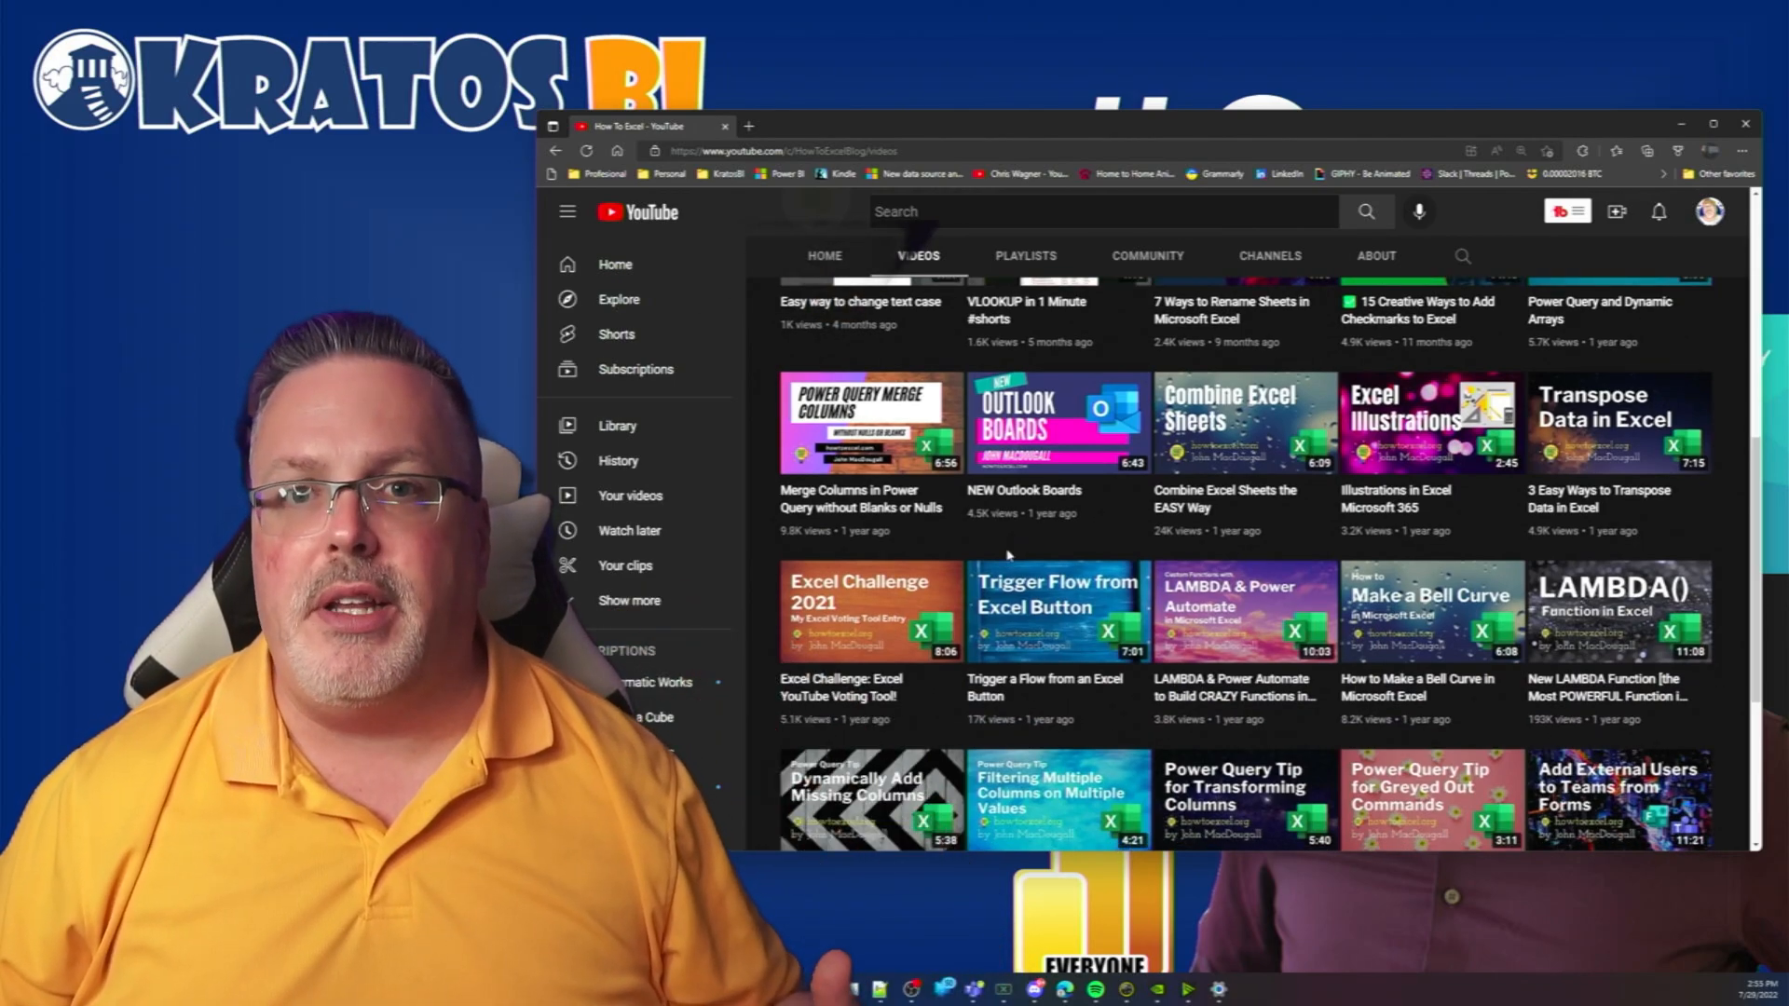
scroll(up, 3)
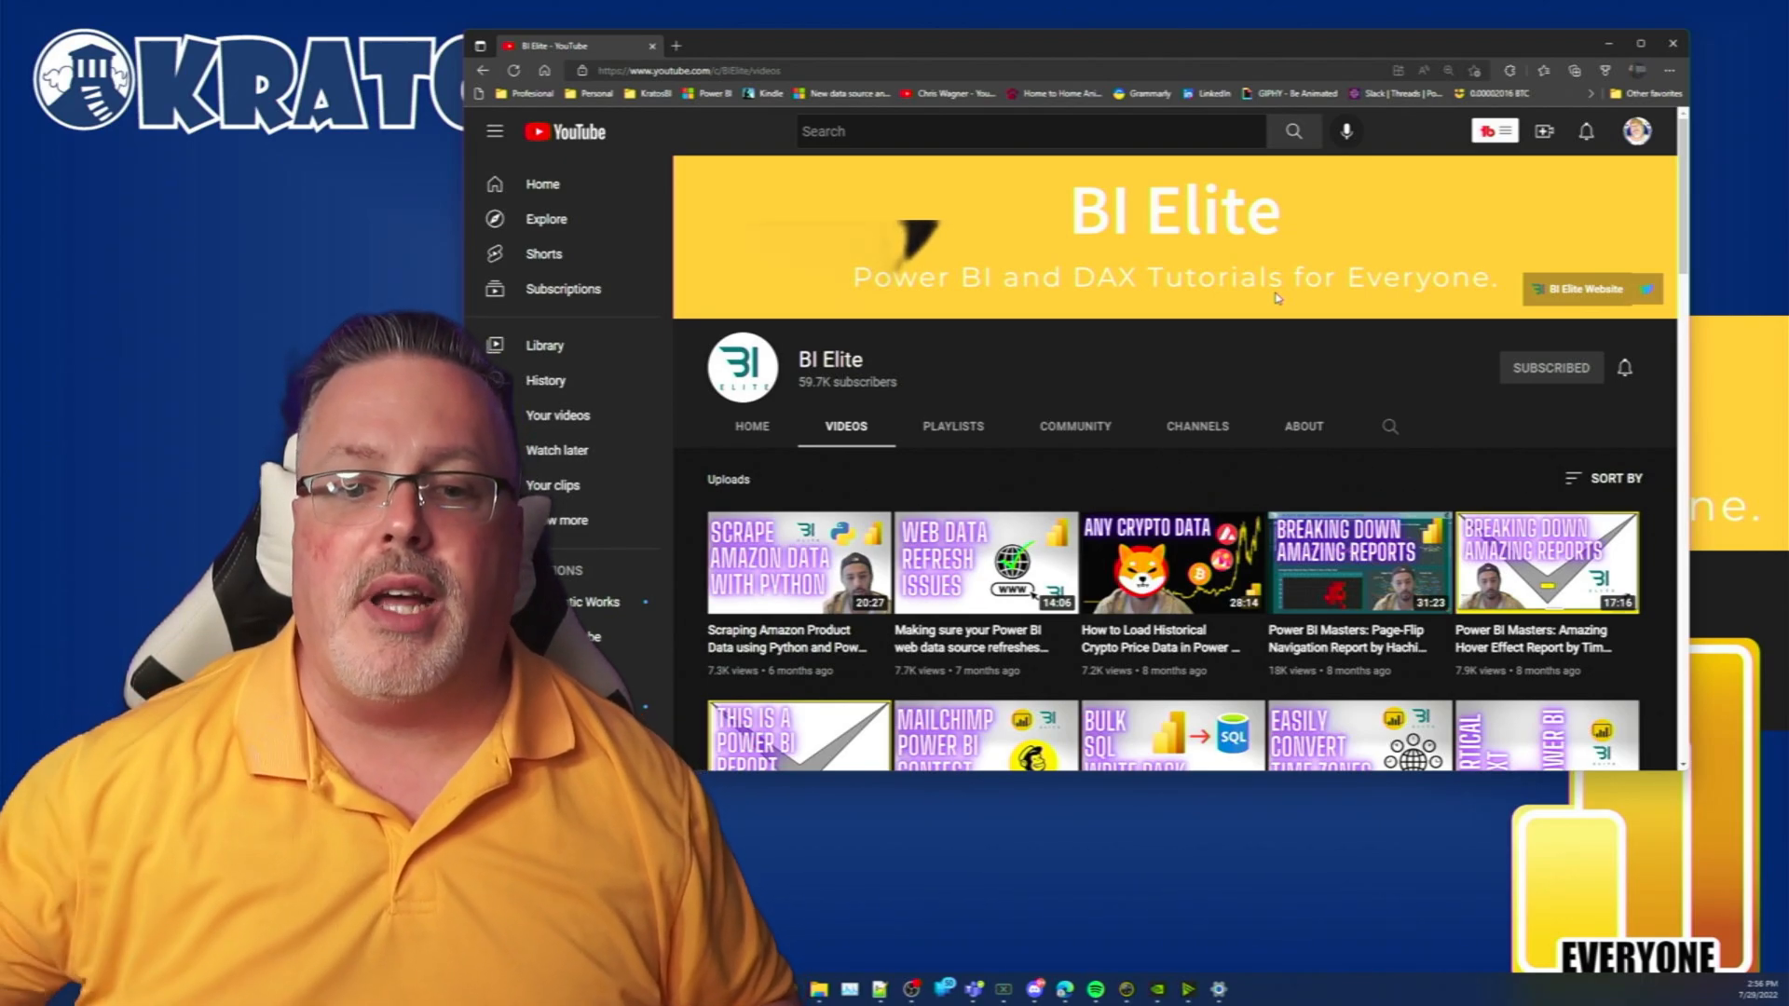
Scroll down BI Elite's video grid to older uploads like Live SQL Databases
scroll(down, 3)
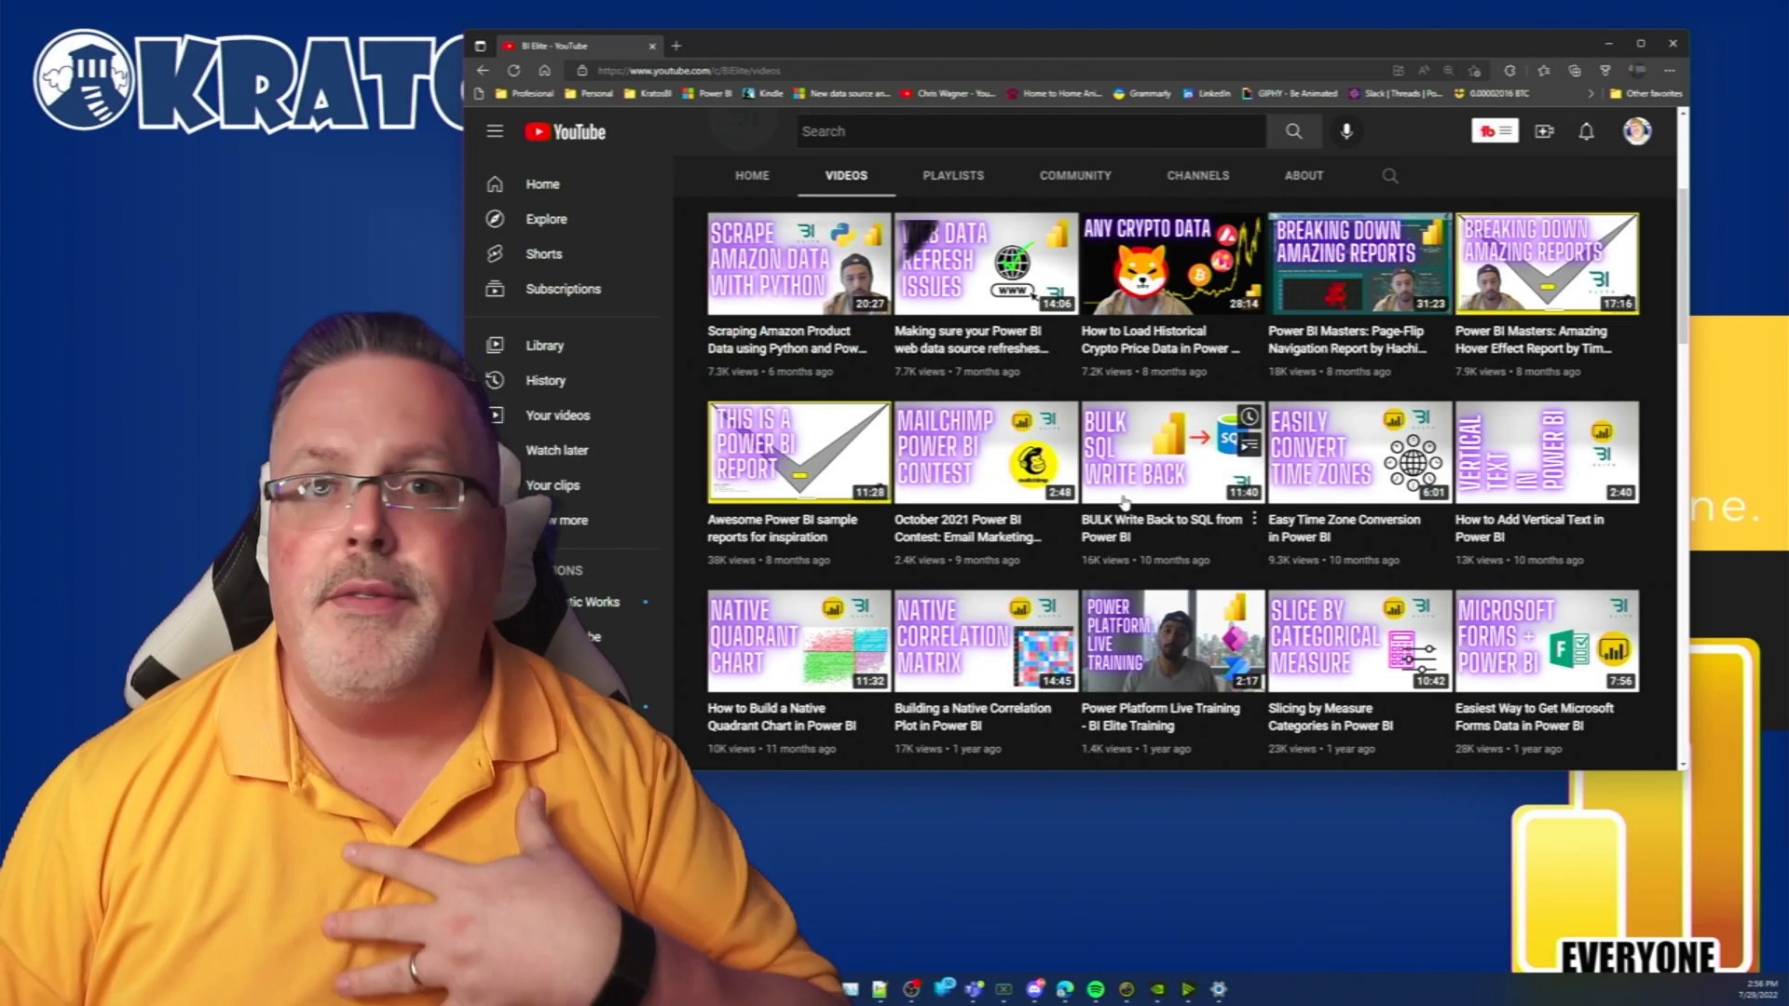
scroll(down, 3)
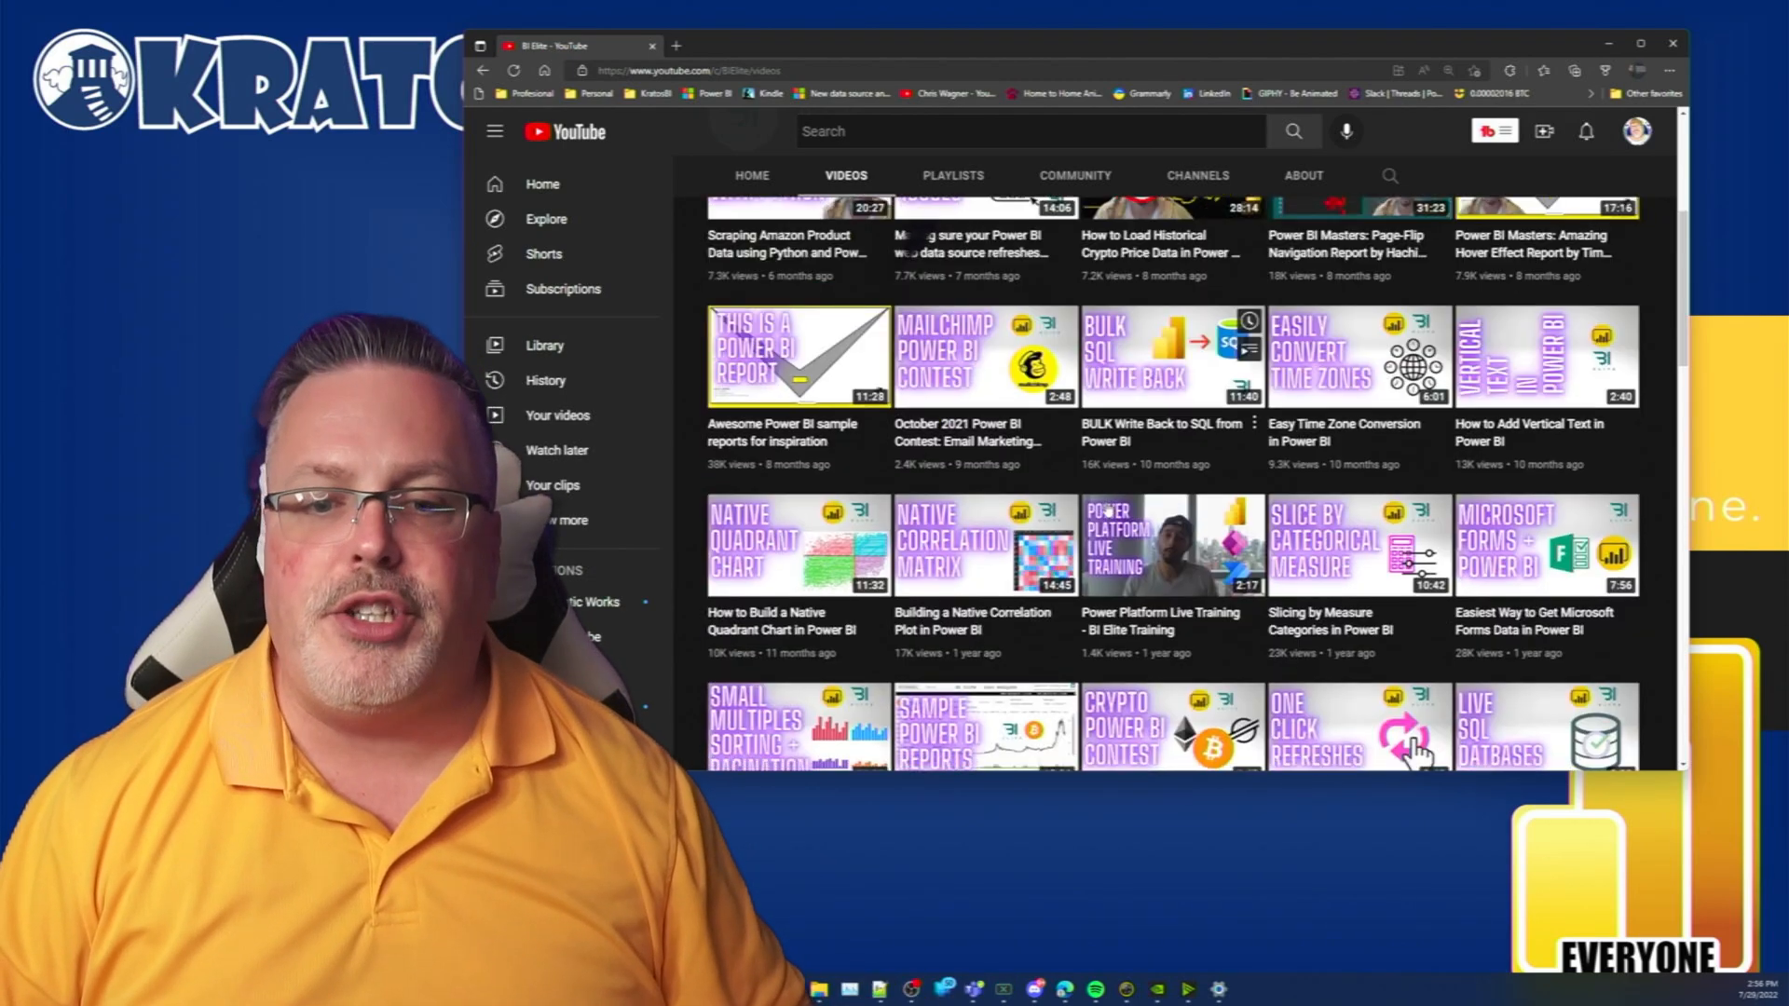
scroll(down, 3)
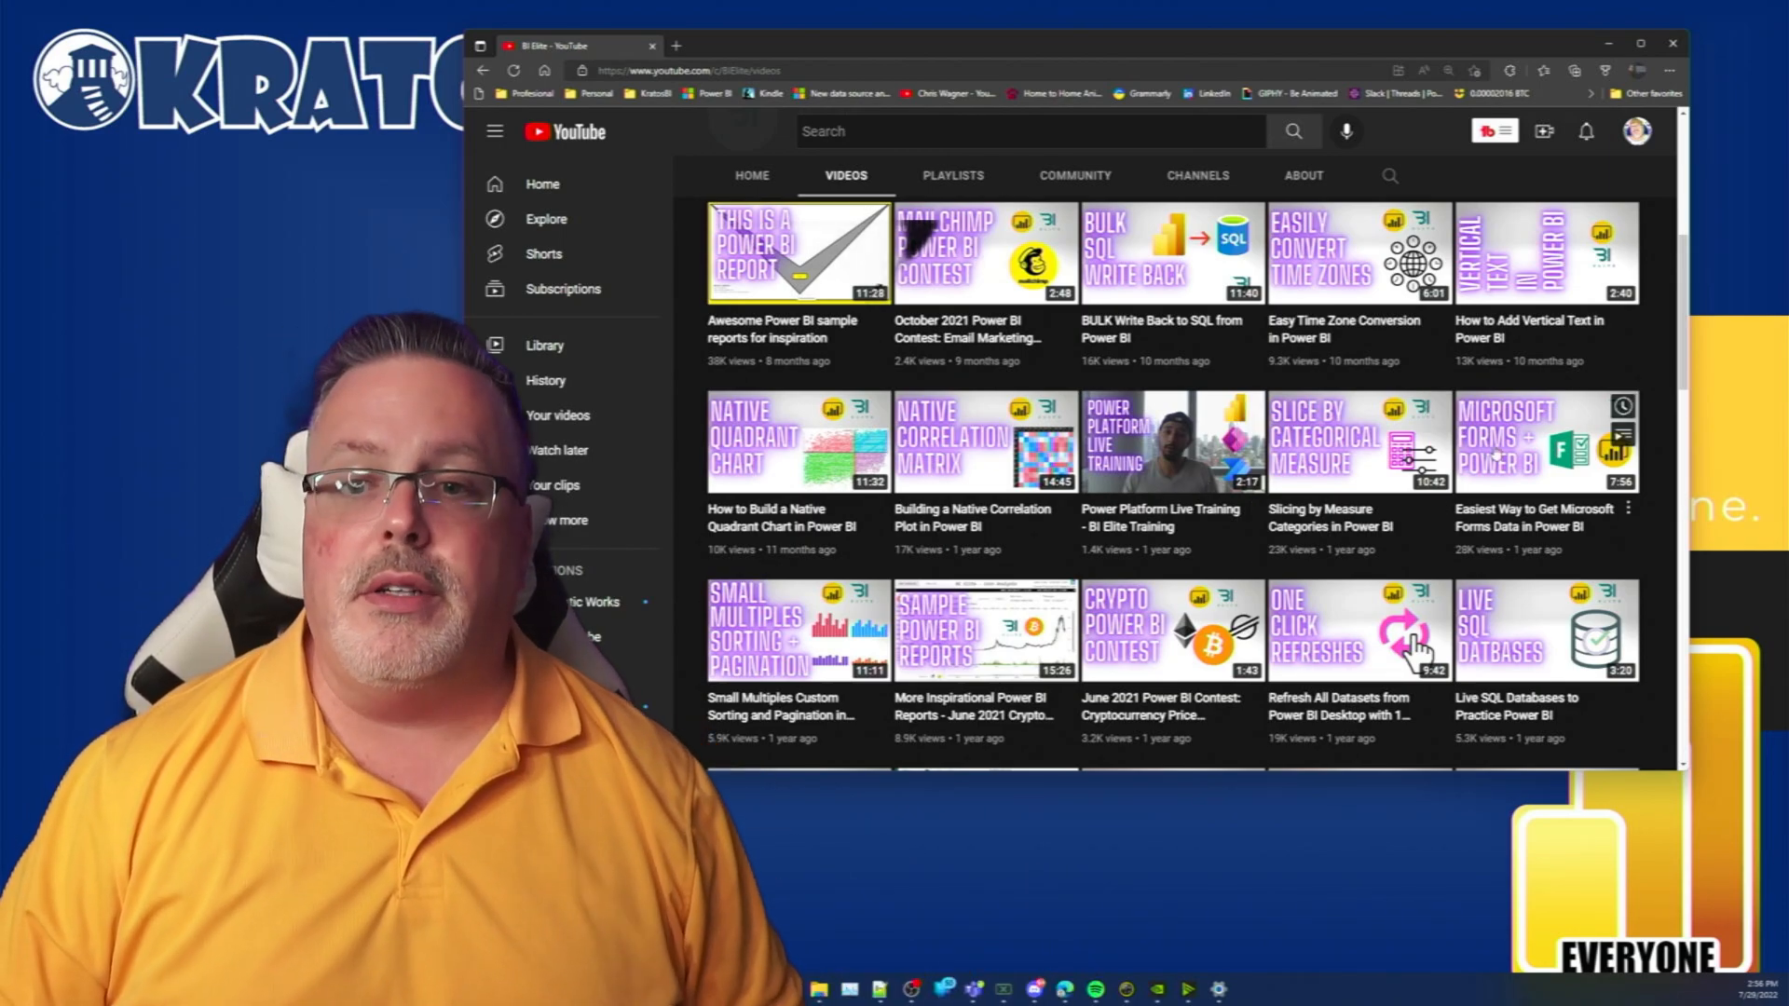
mouse_move(1254, 545)
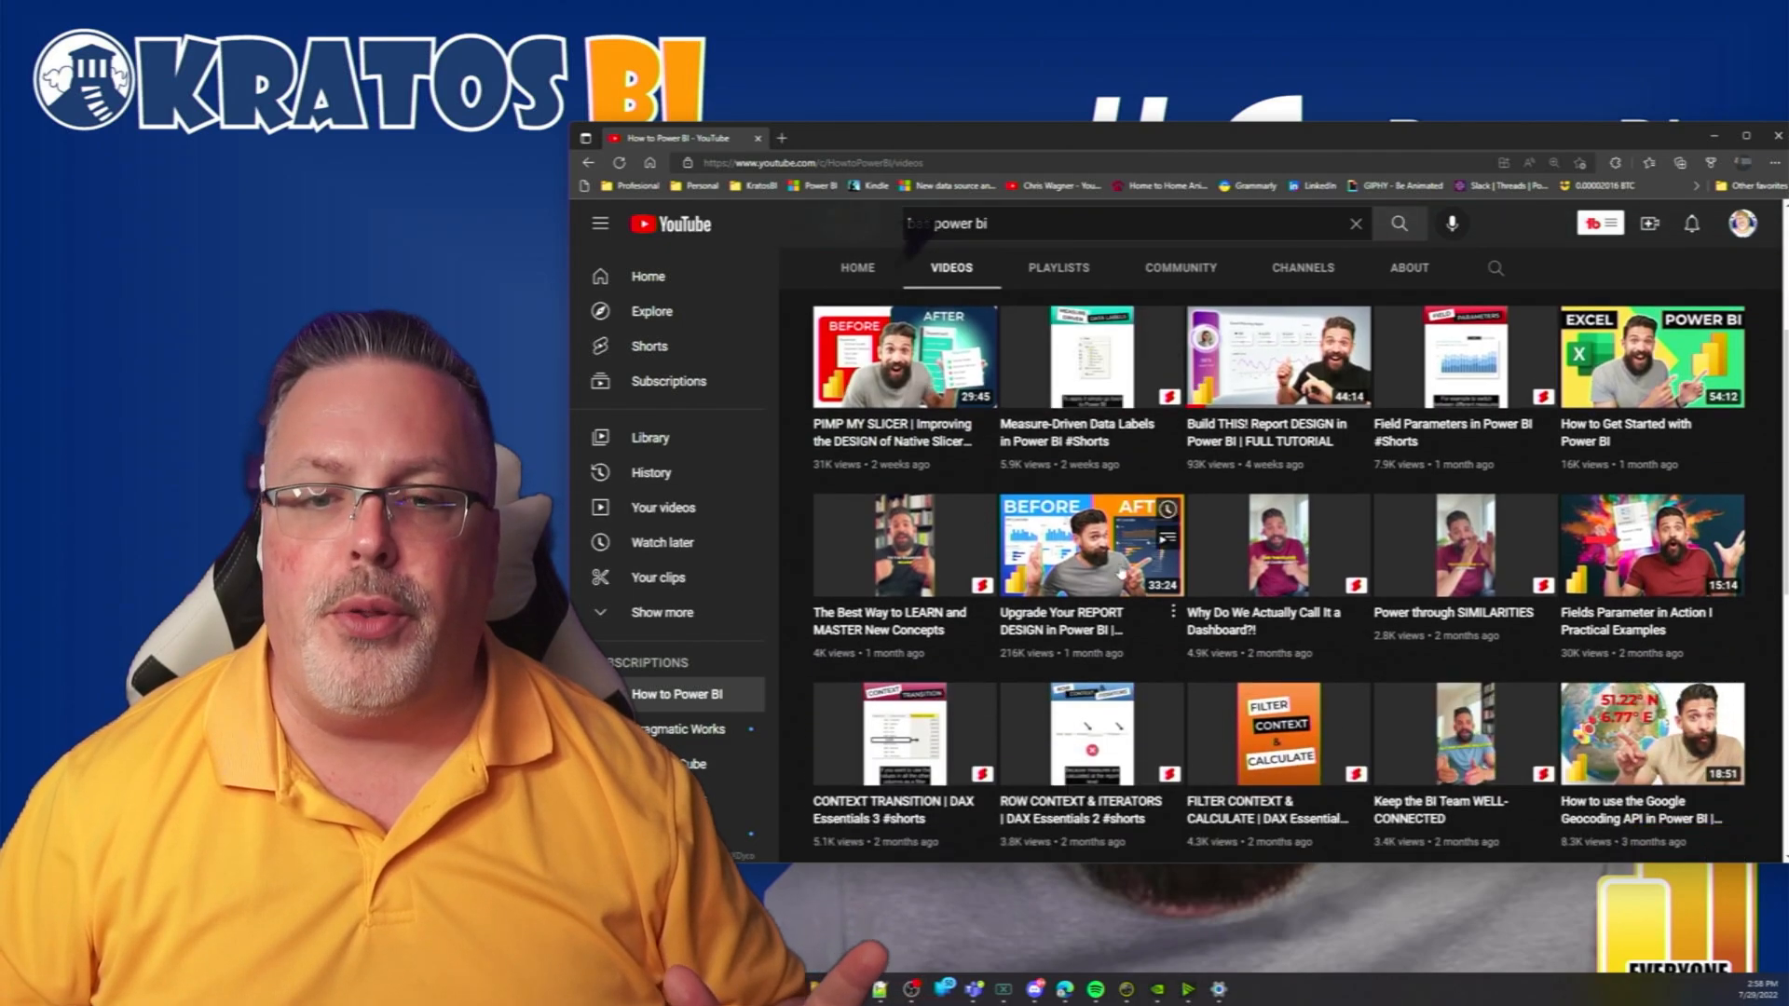
mouse_move(1090, 546)
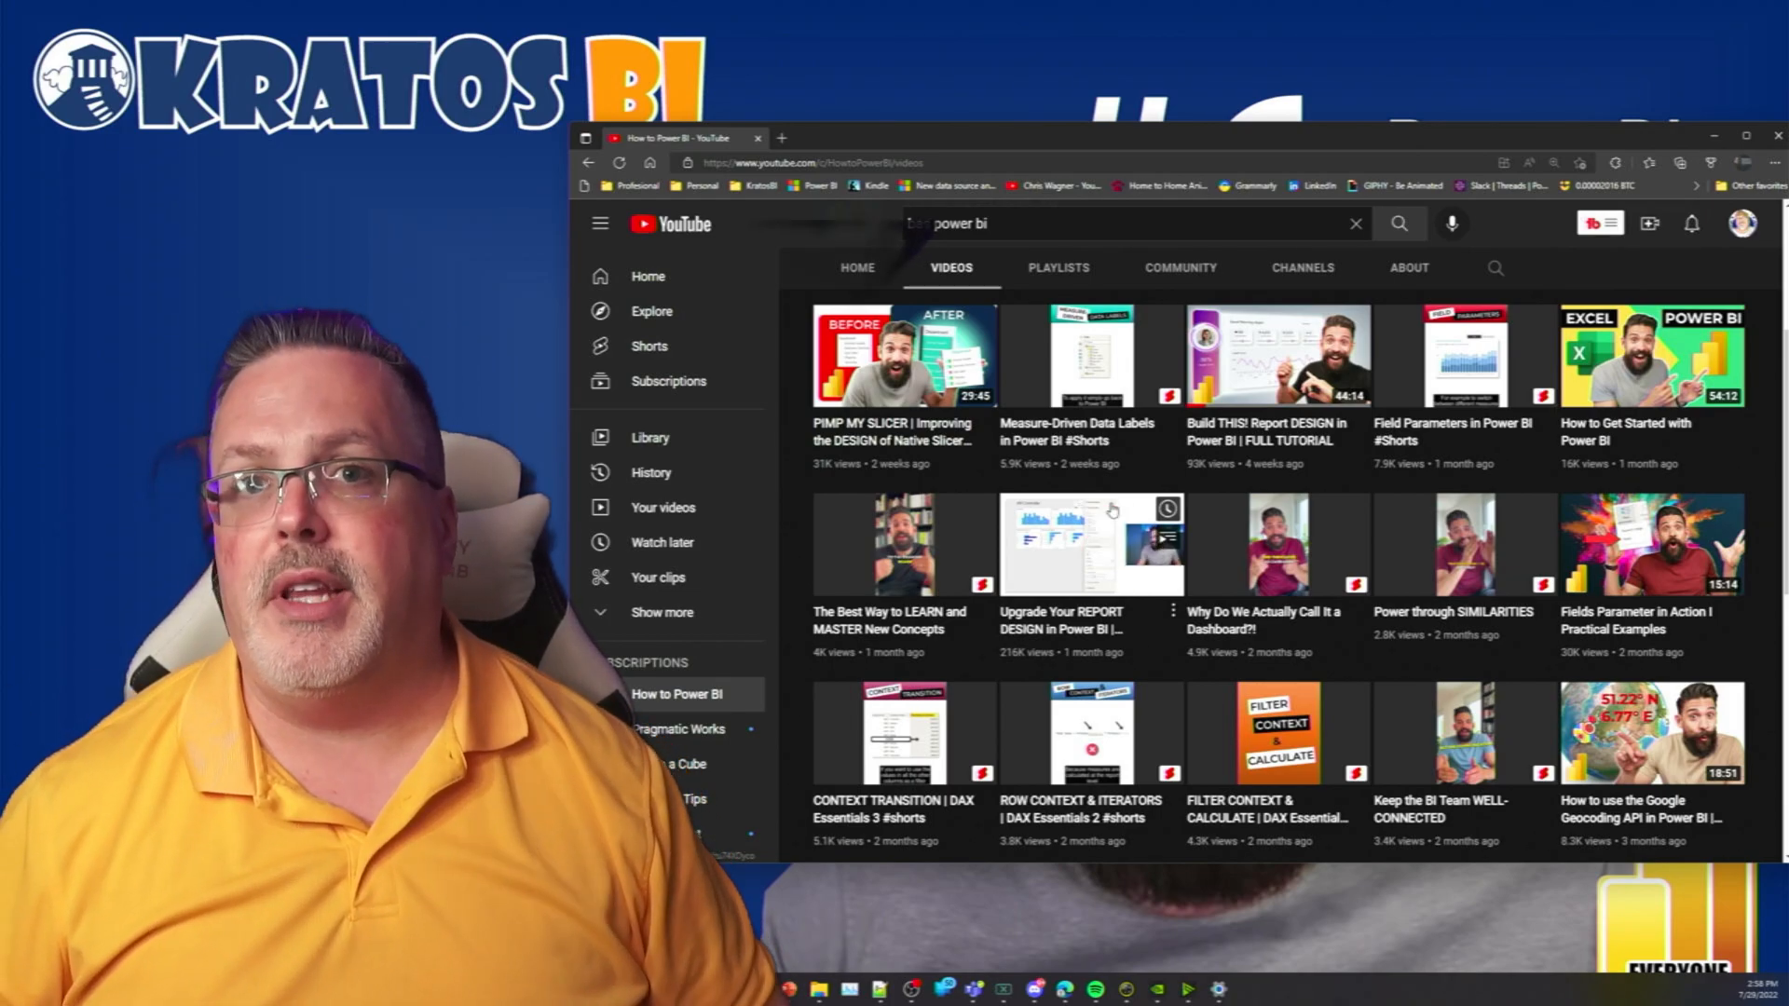
Scroll How to Power BI's videos before moving to the Enterprise DNA channel home
scroll(down, 3)
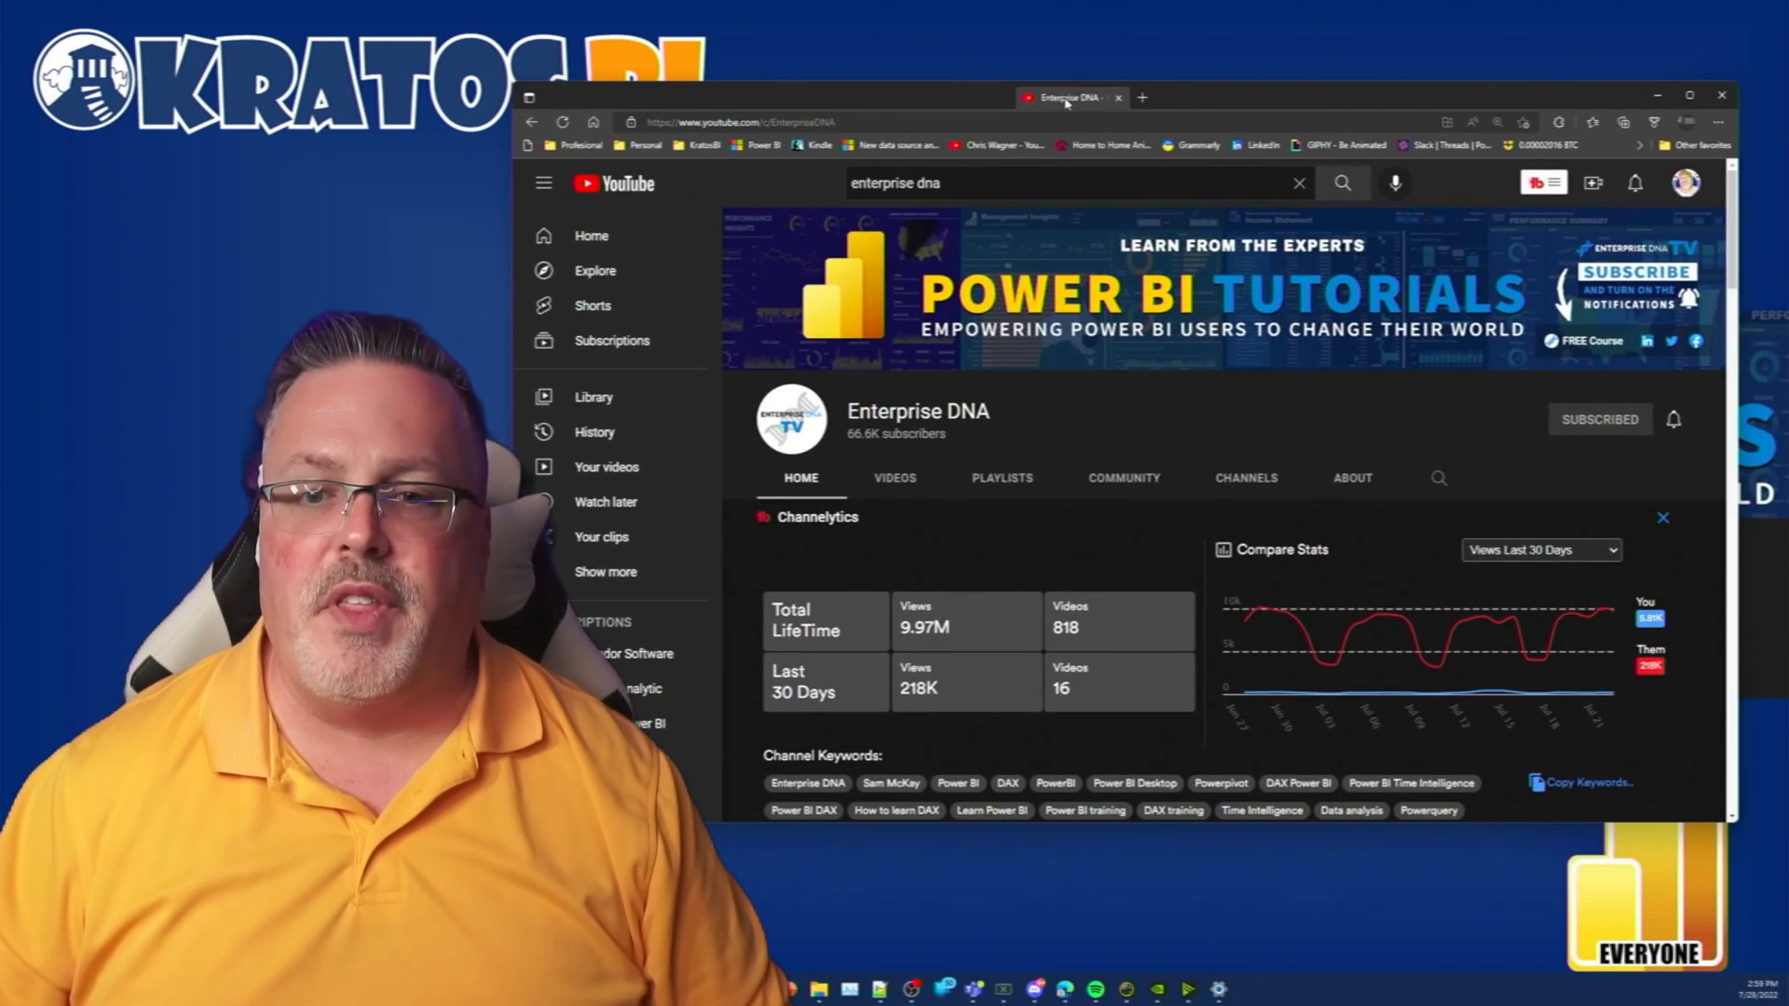
Scroll through Enterprise DNA's home shelves of uploads and beginner guide playlists
click(1662, 518)
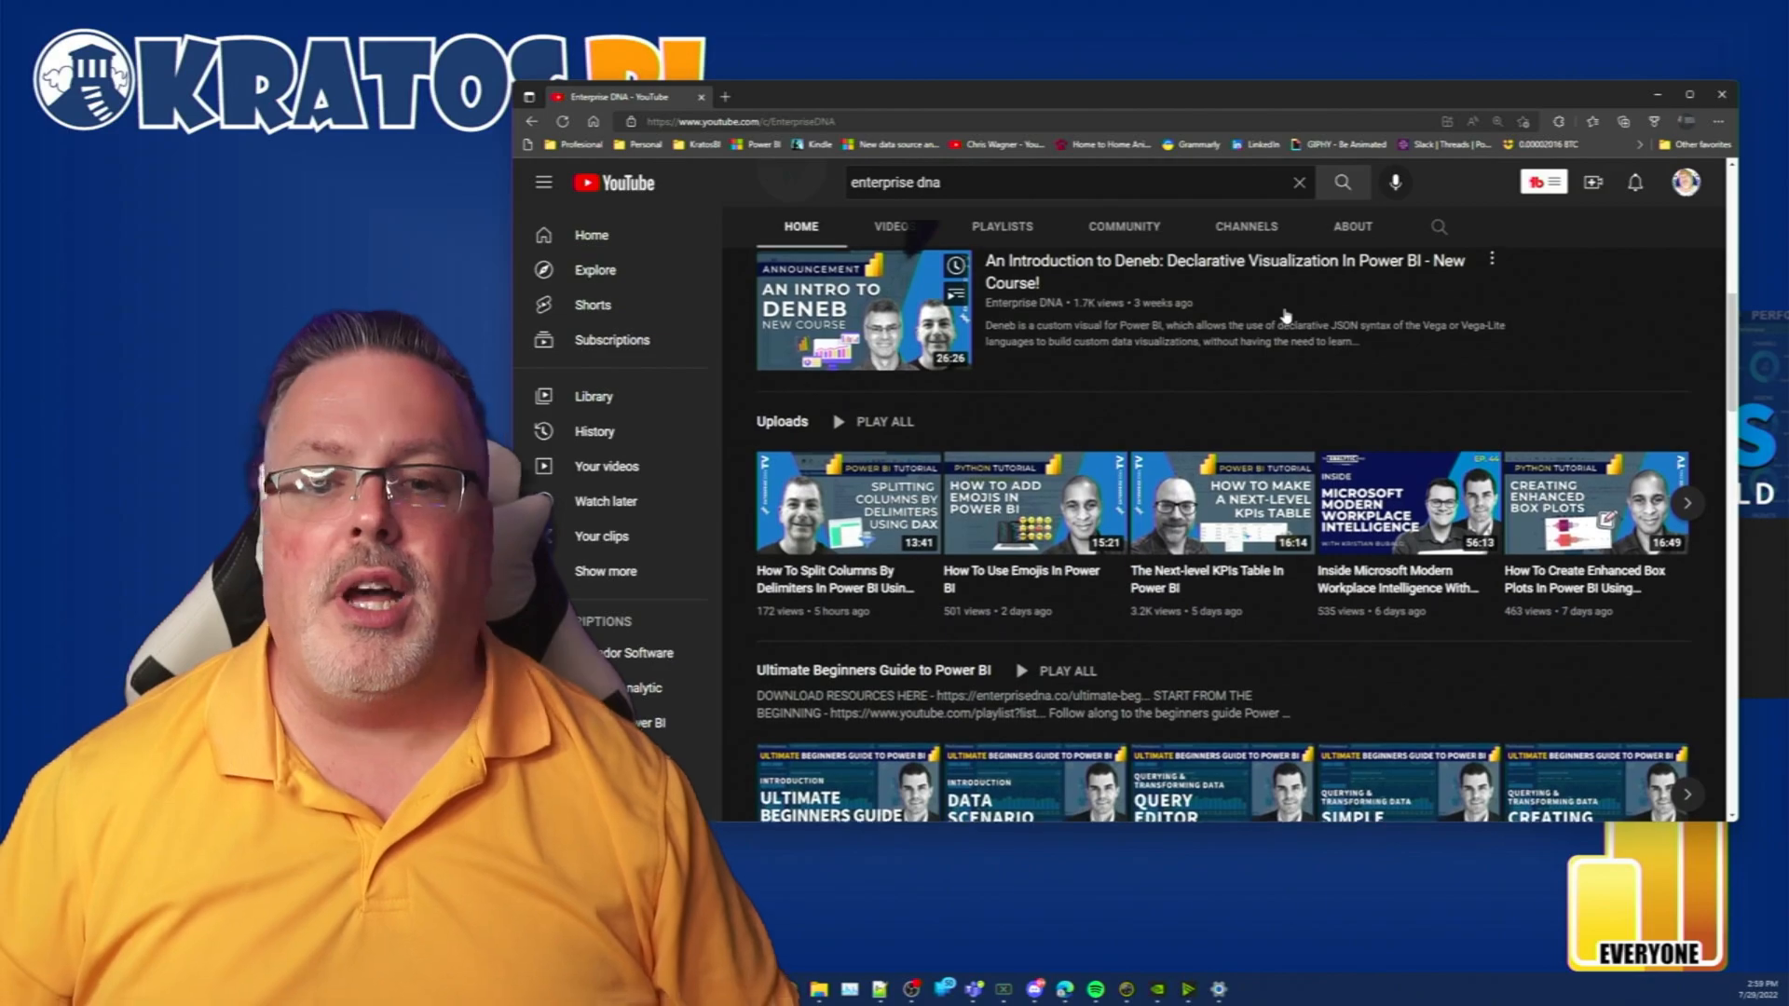
scroll(down, 3)
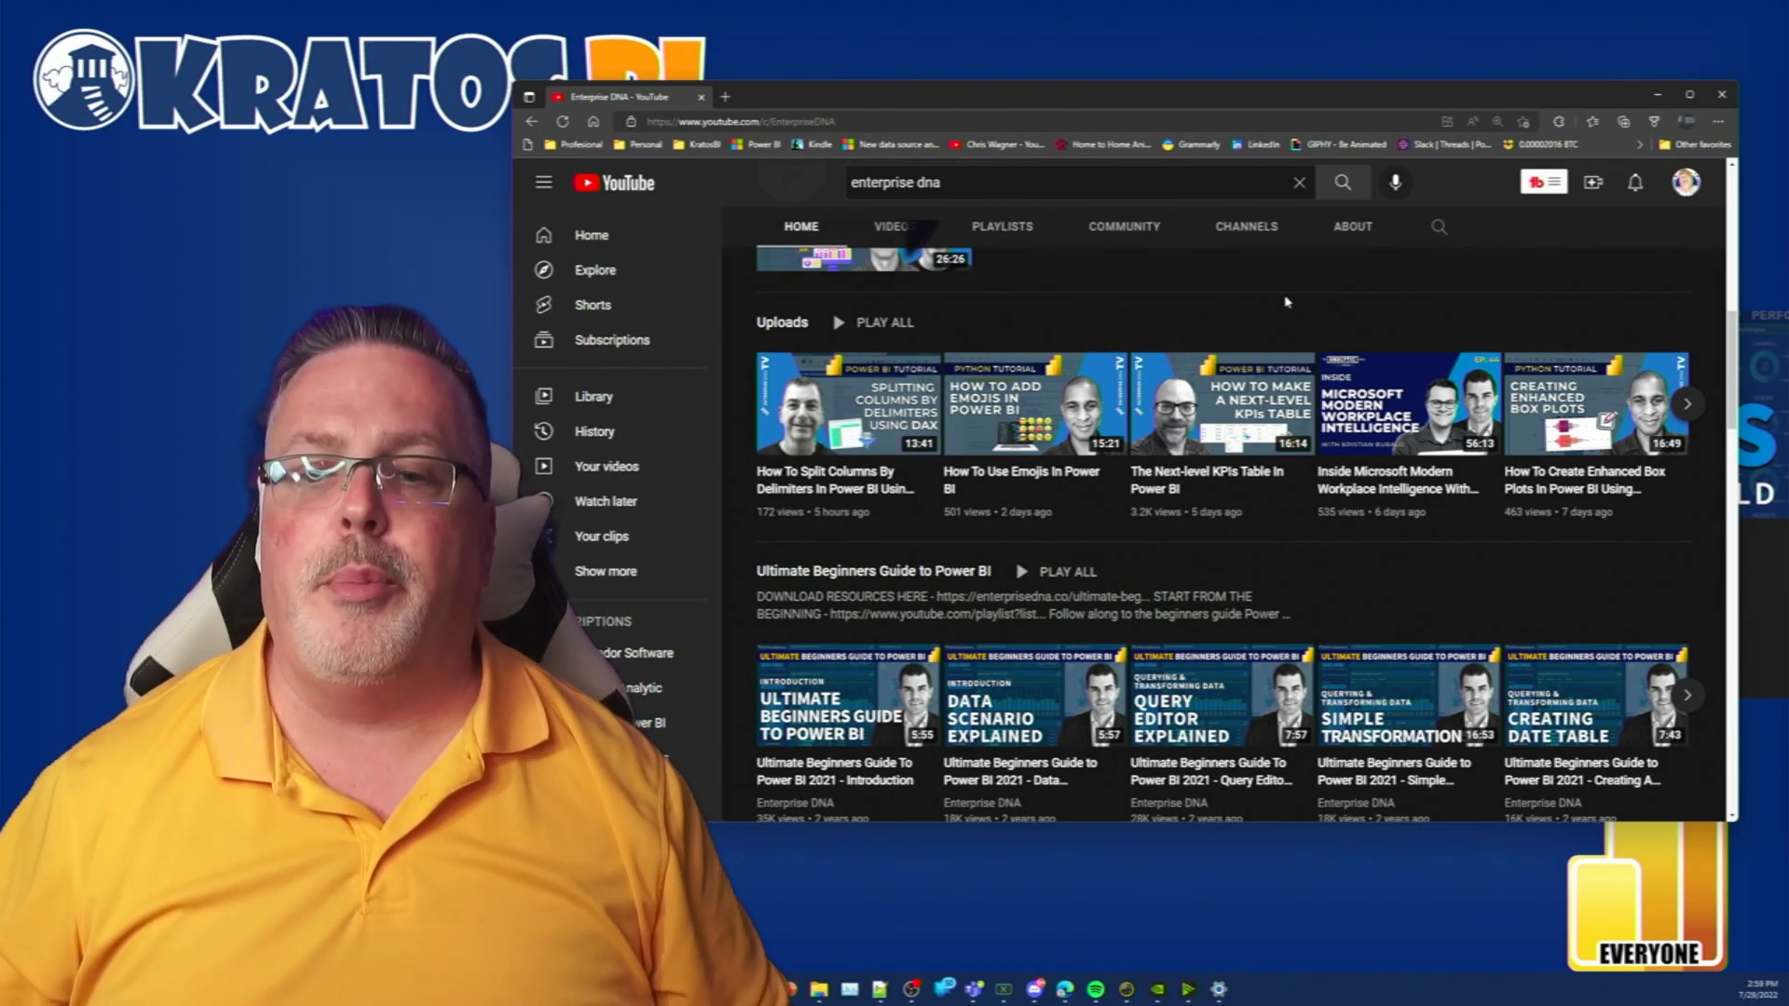
scroll(down, 3)
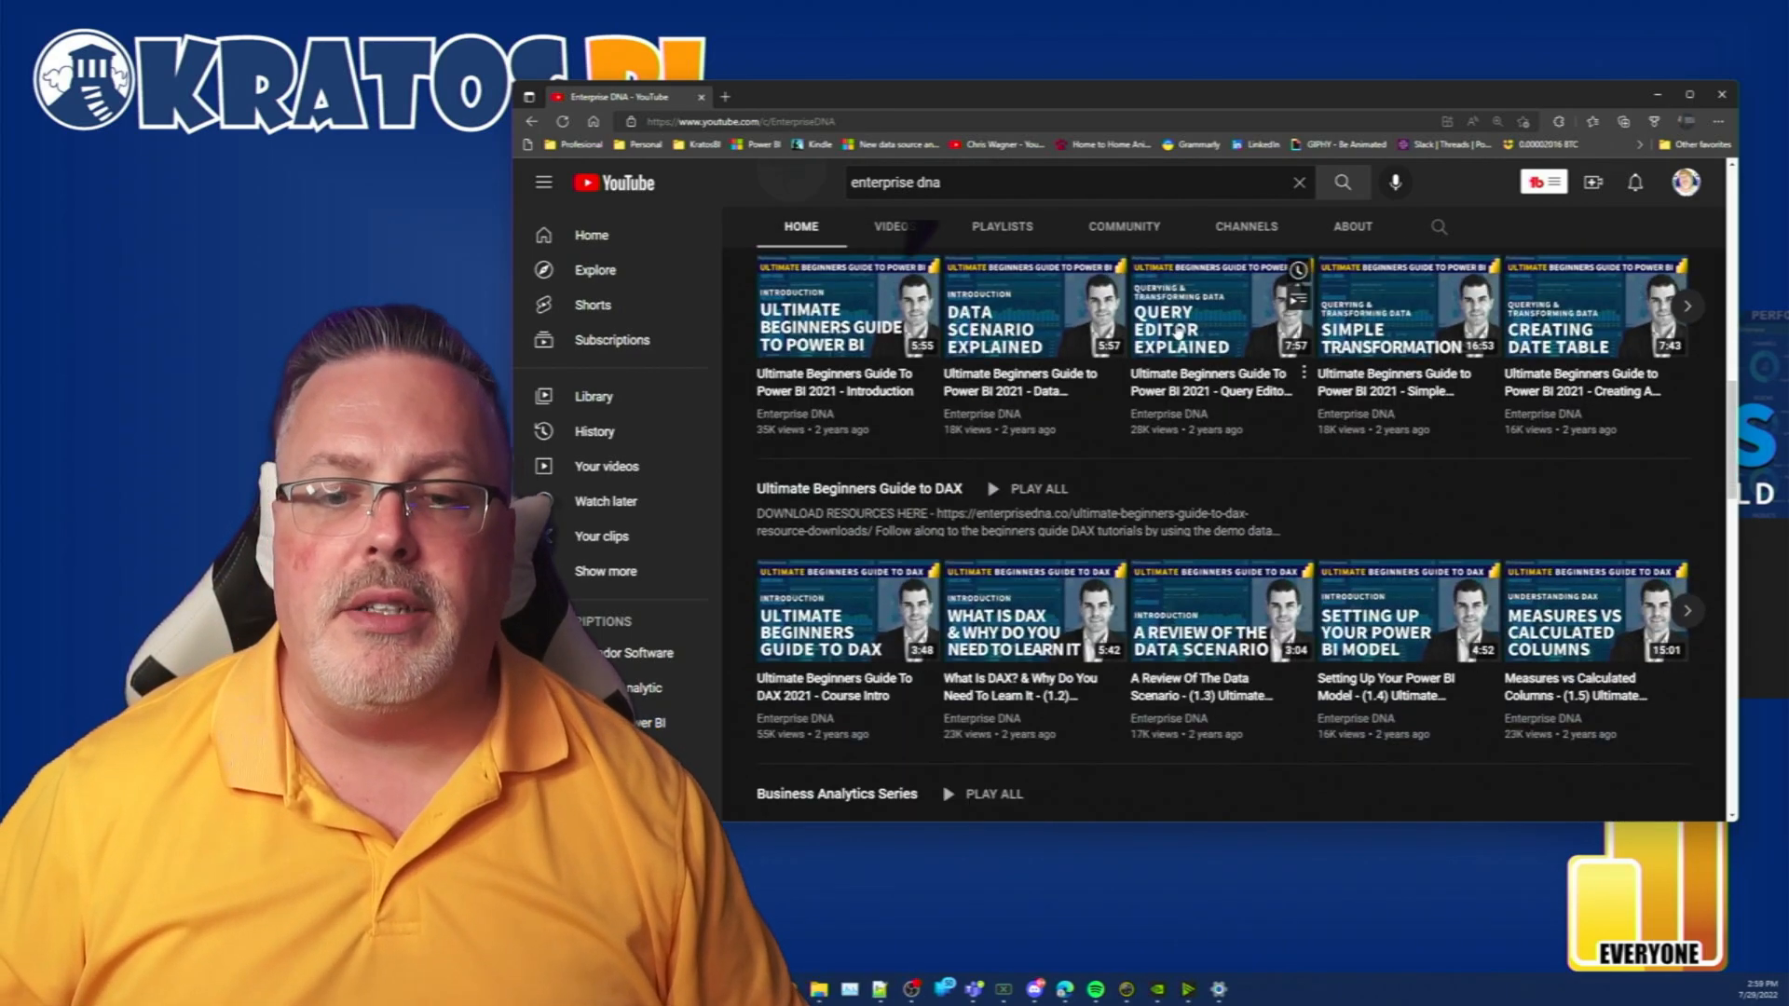
scroll(down, 3)
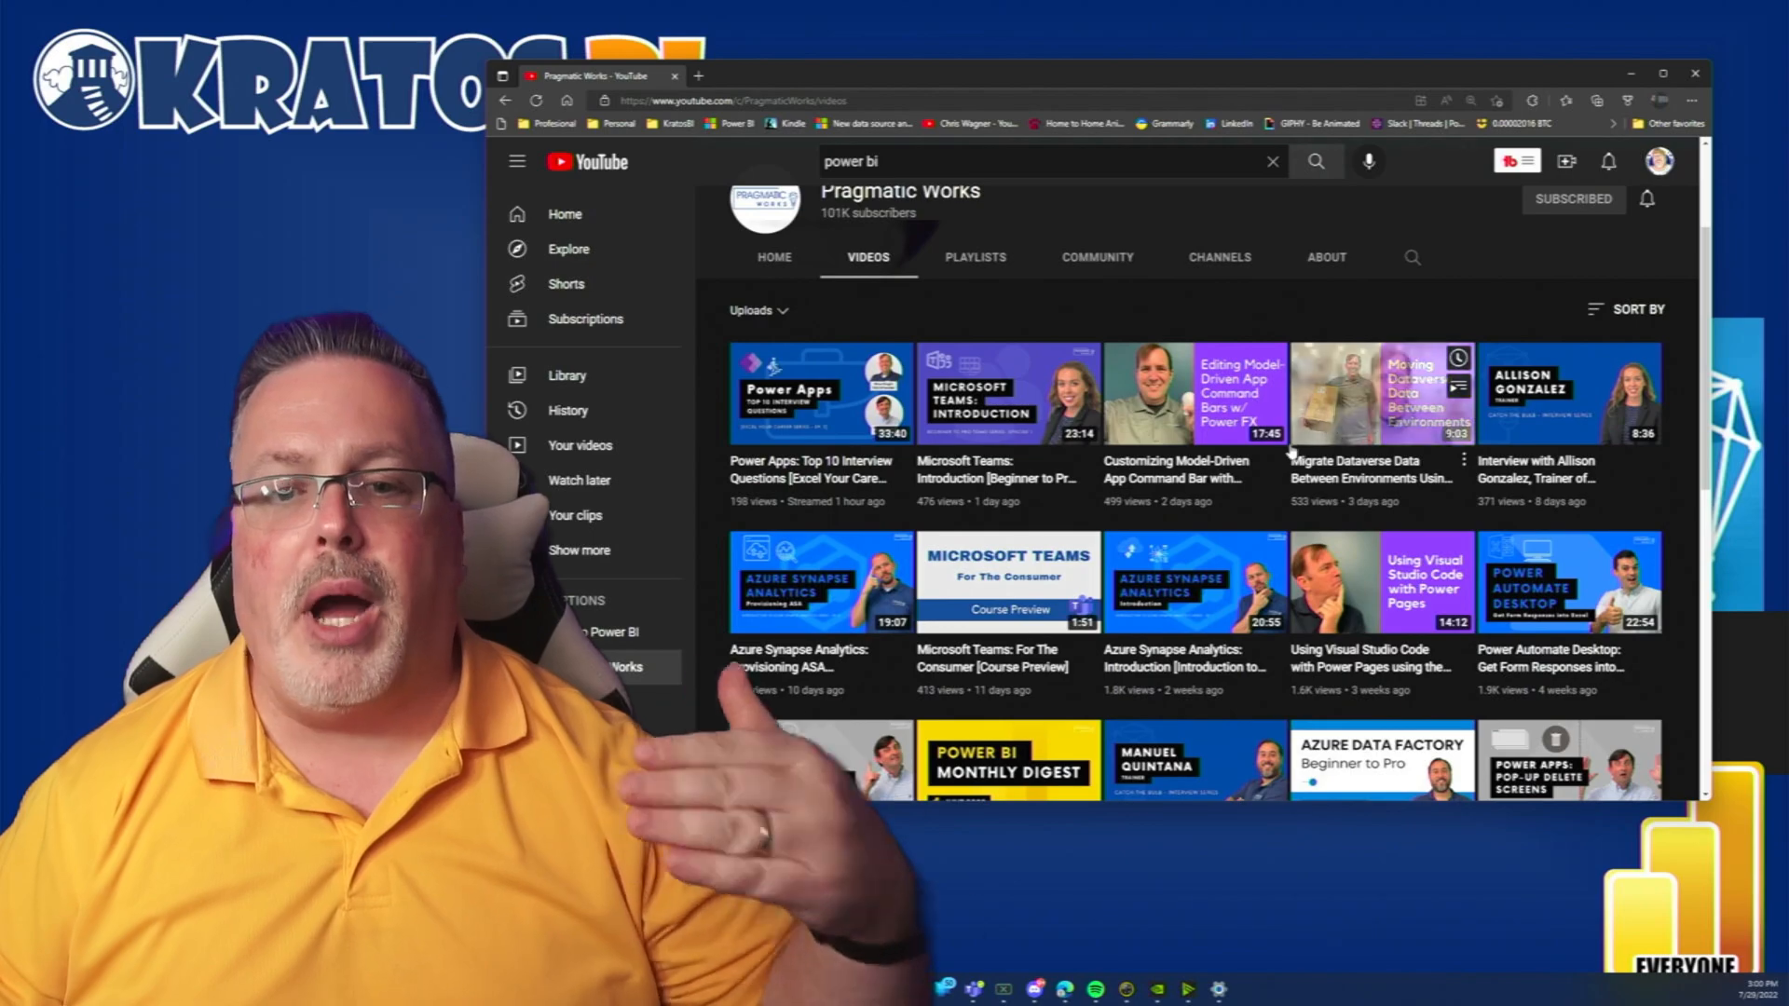
Scroll down Pragmatic Works' video grid before moving to the PowerBIPro channel
scroll(down, 3)
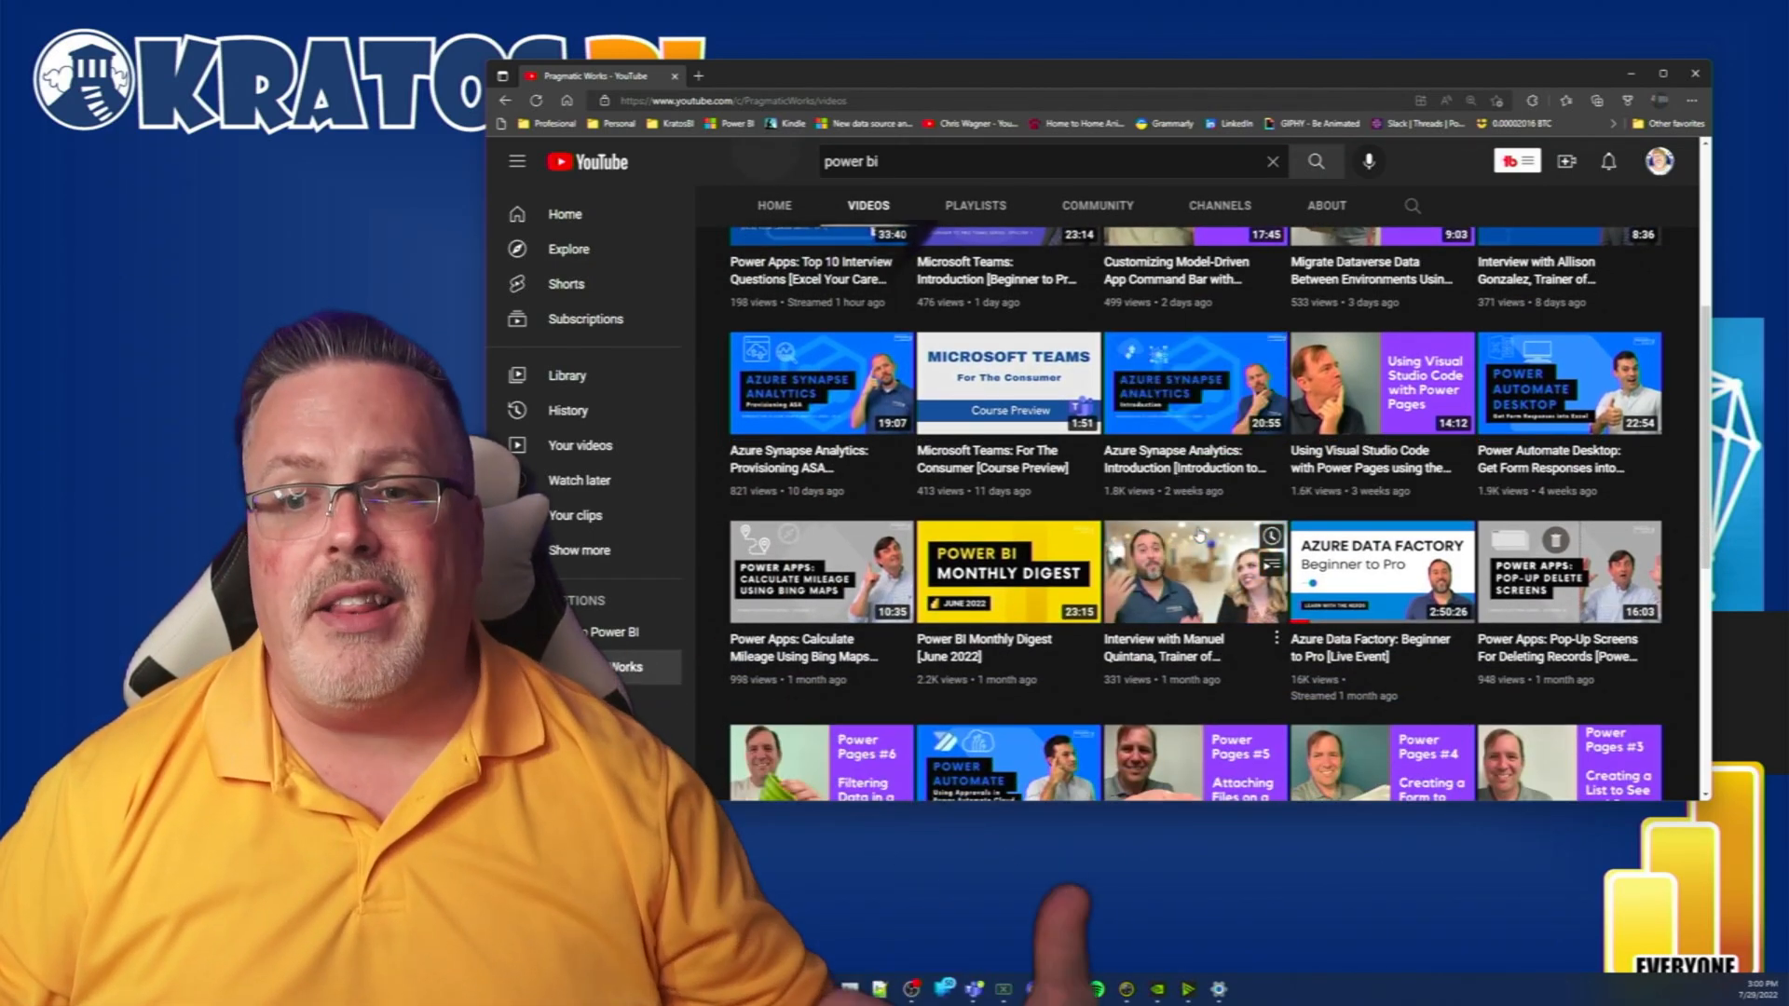
scroll(down, 3)
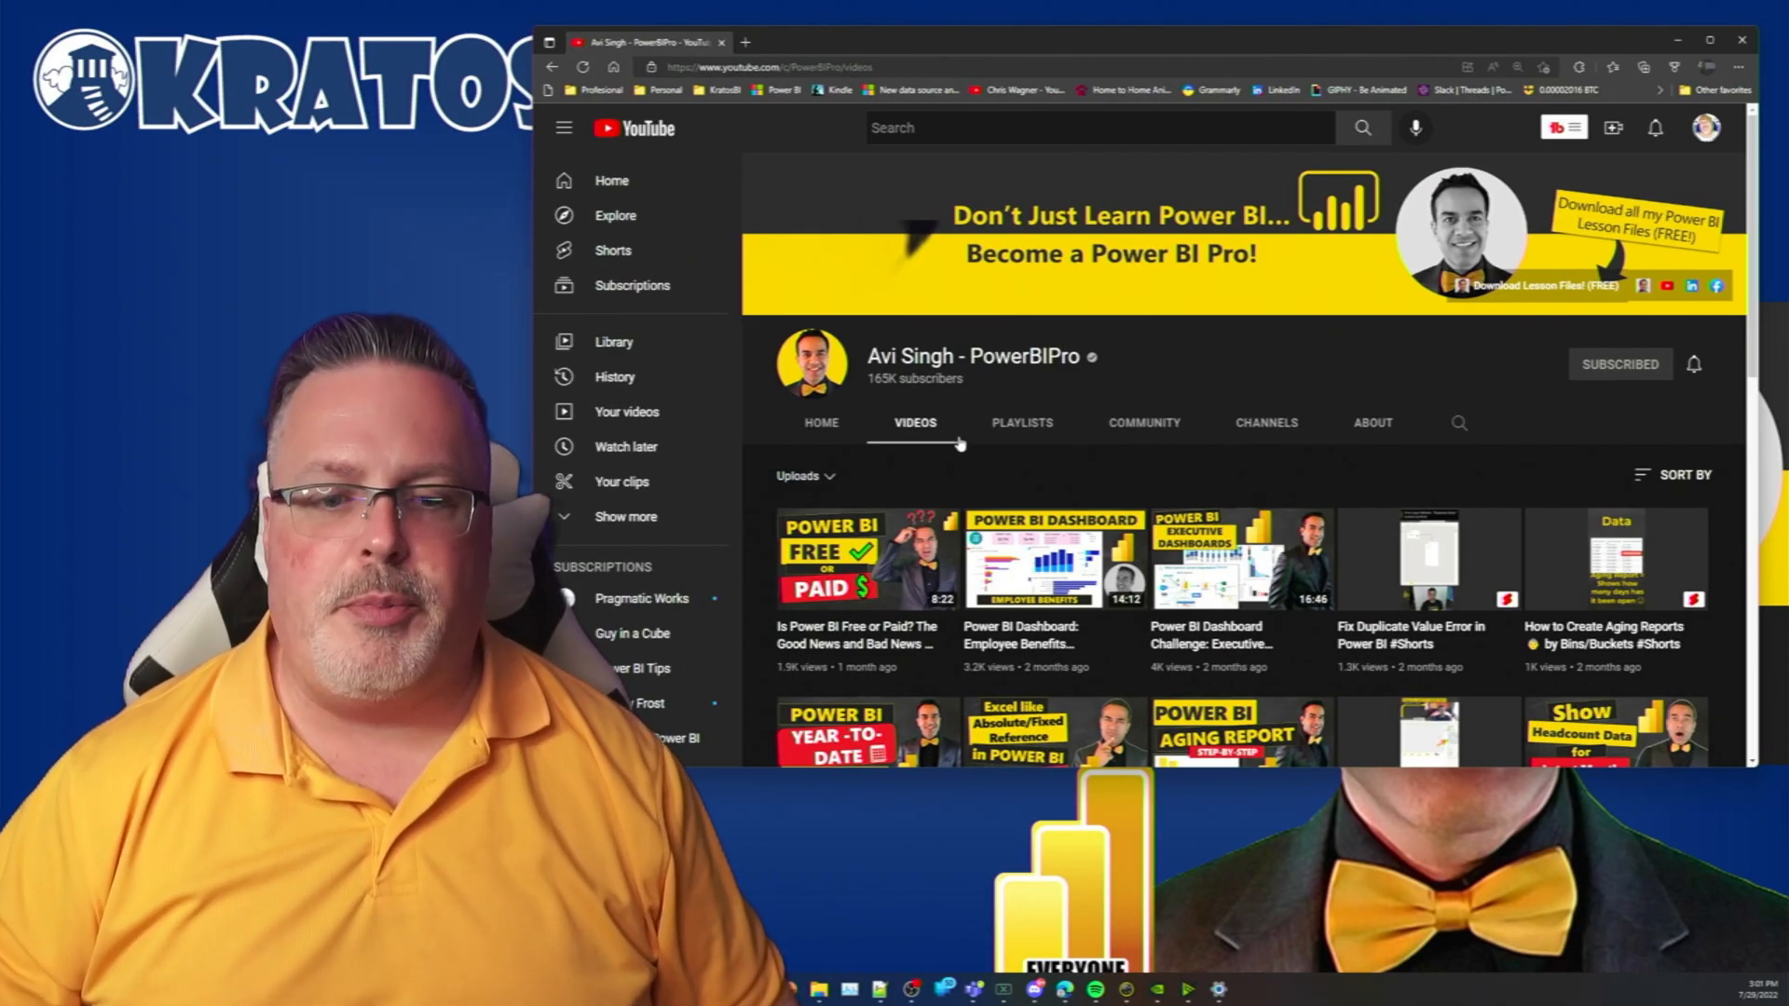
scroll(down, 3)
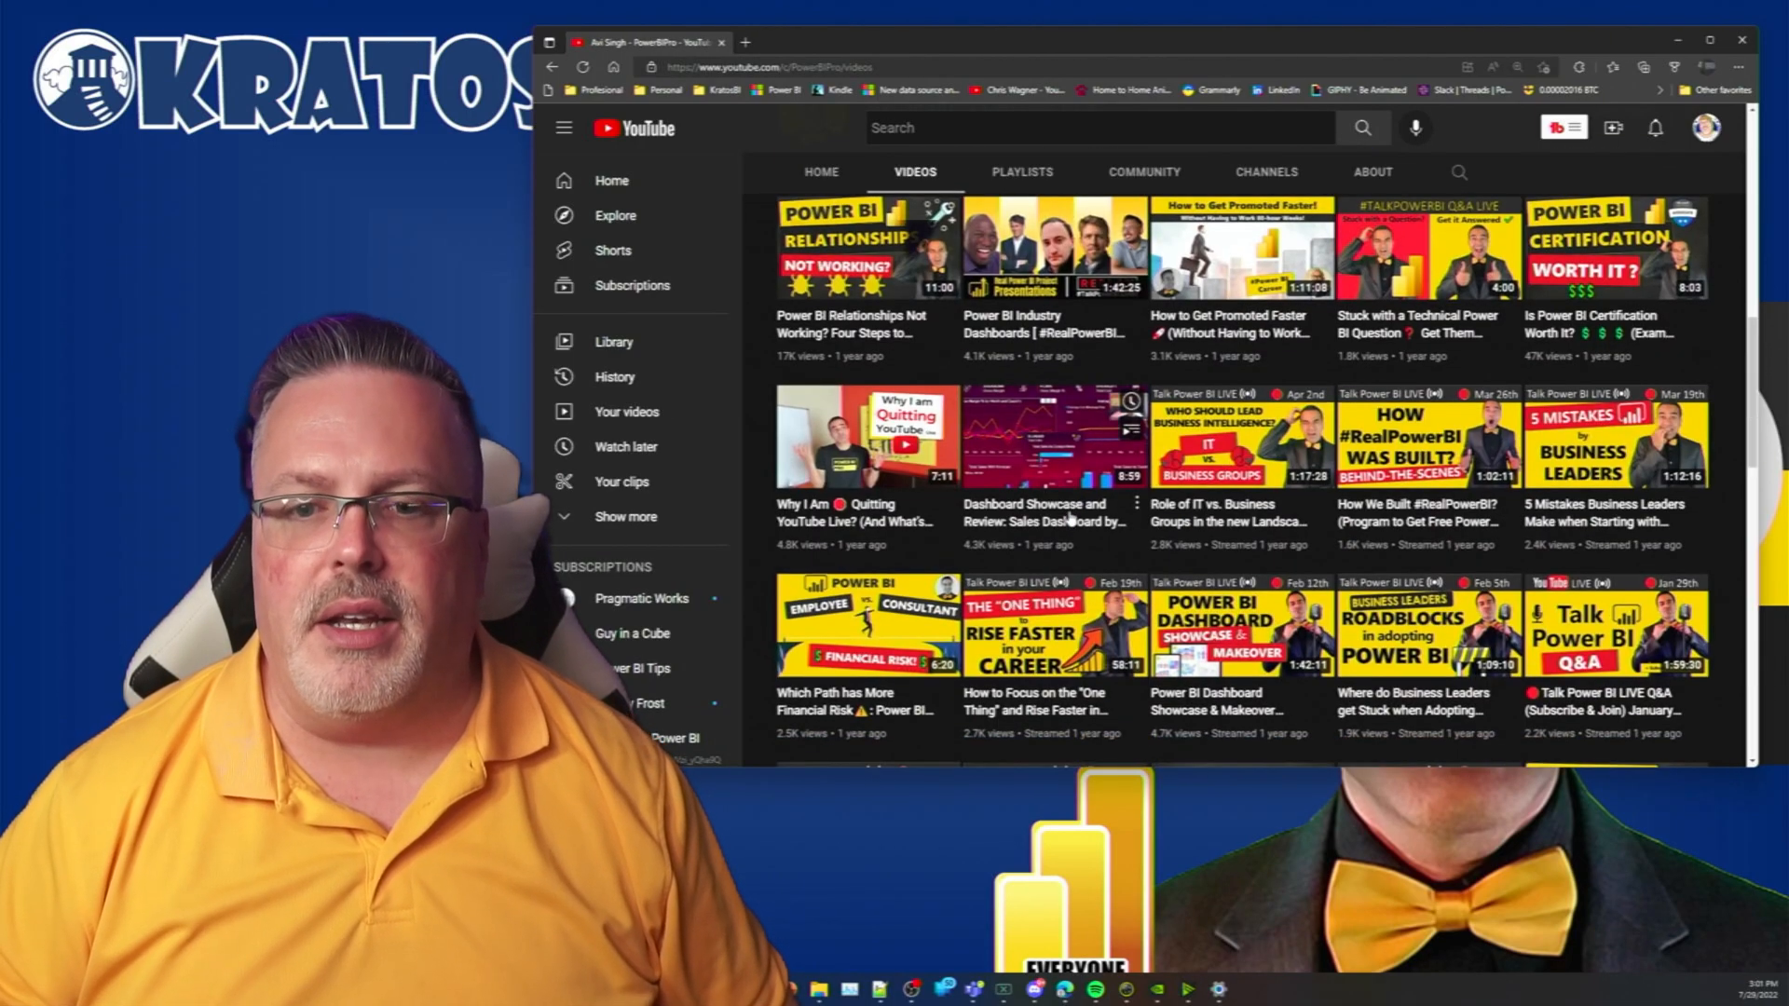
scroll(down, 3)
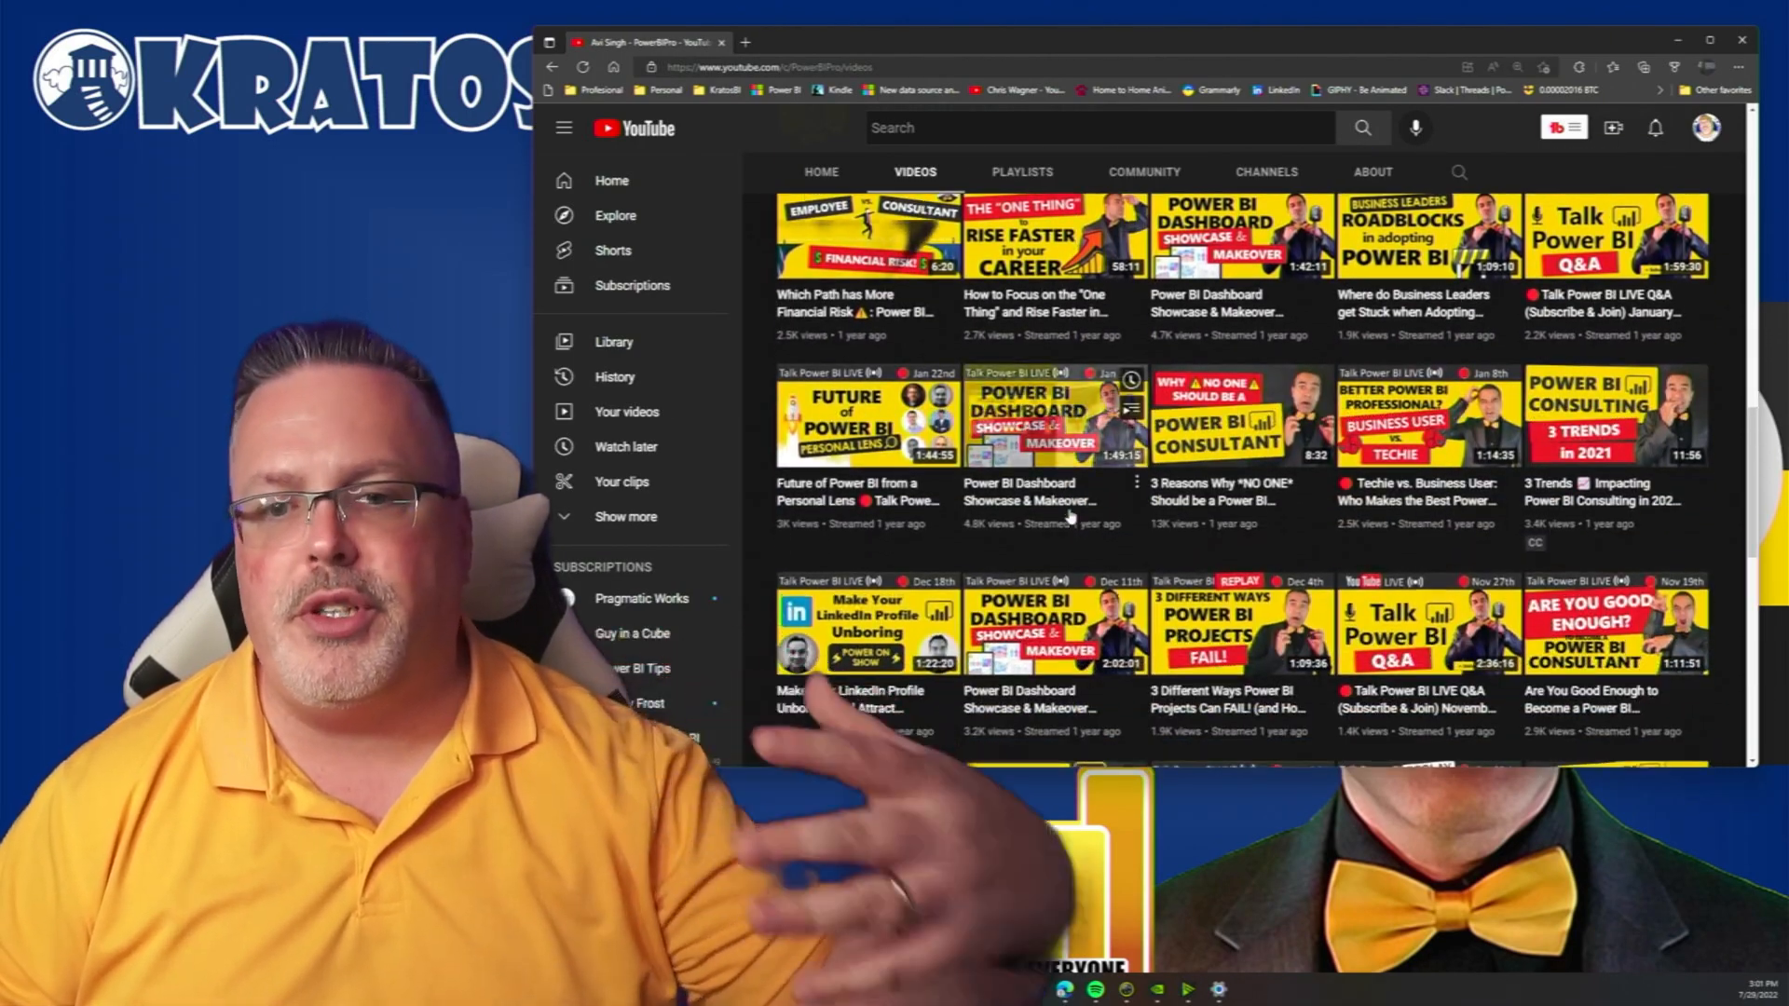
scroll(down, 3)
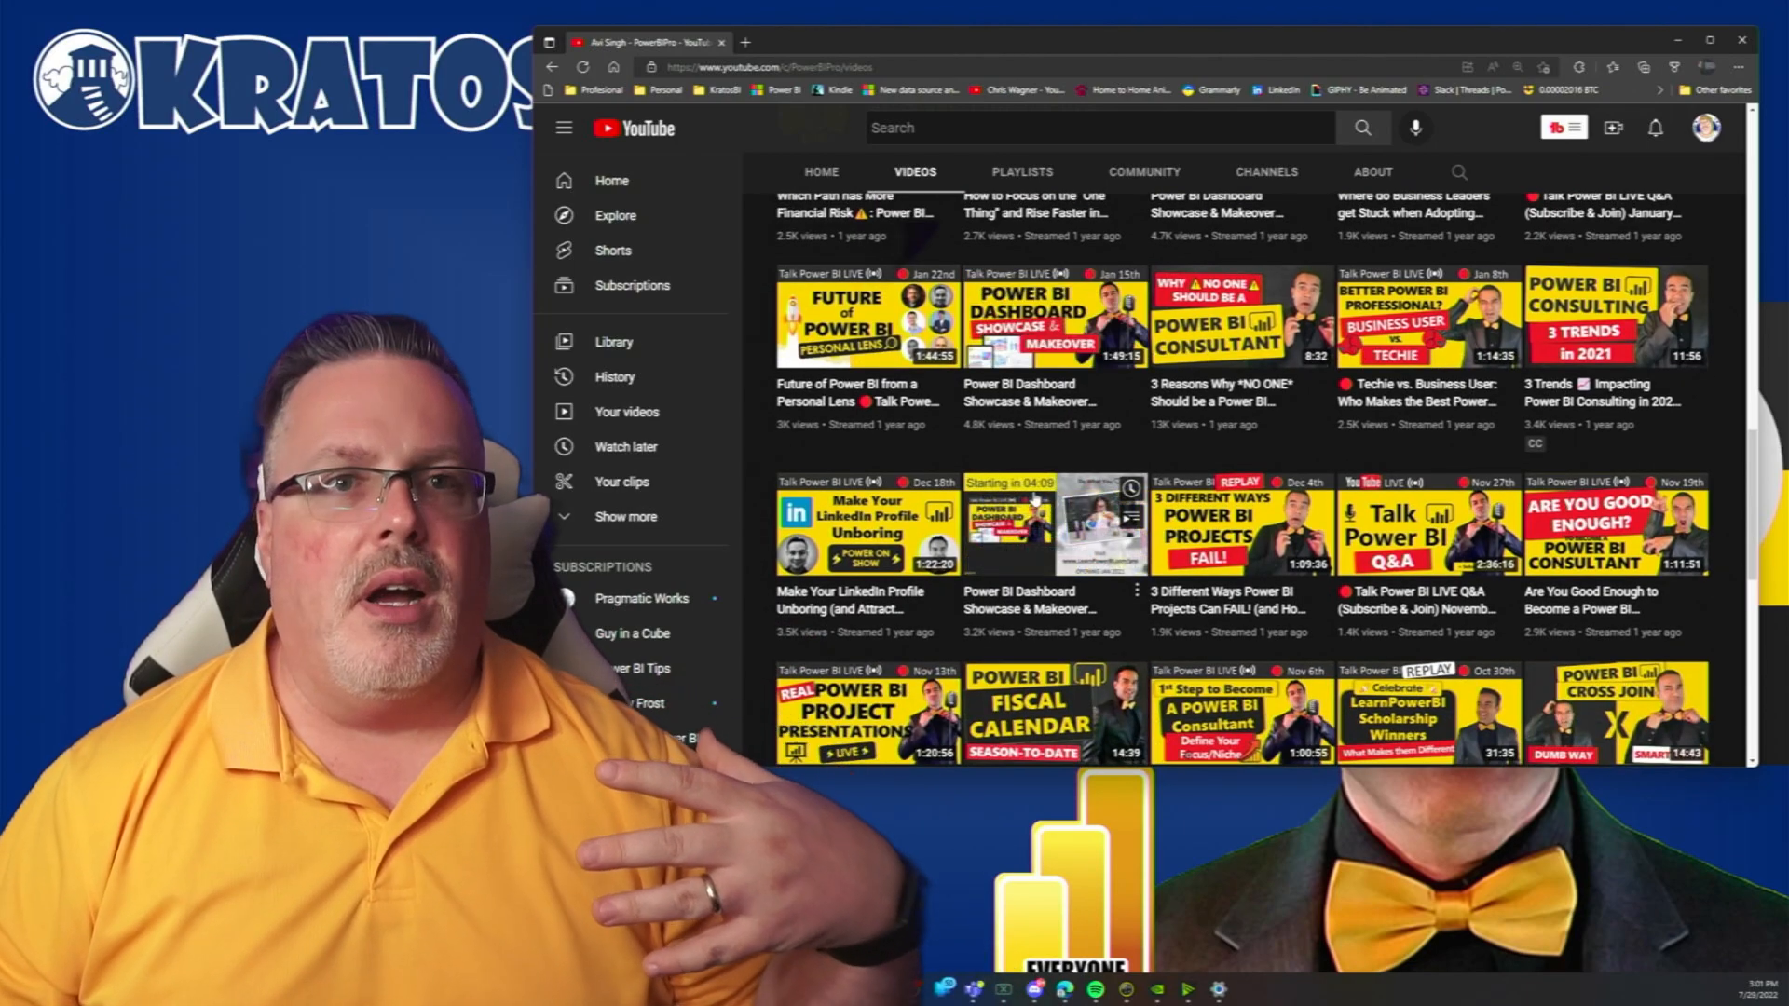